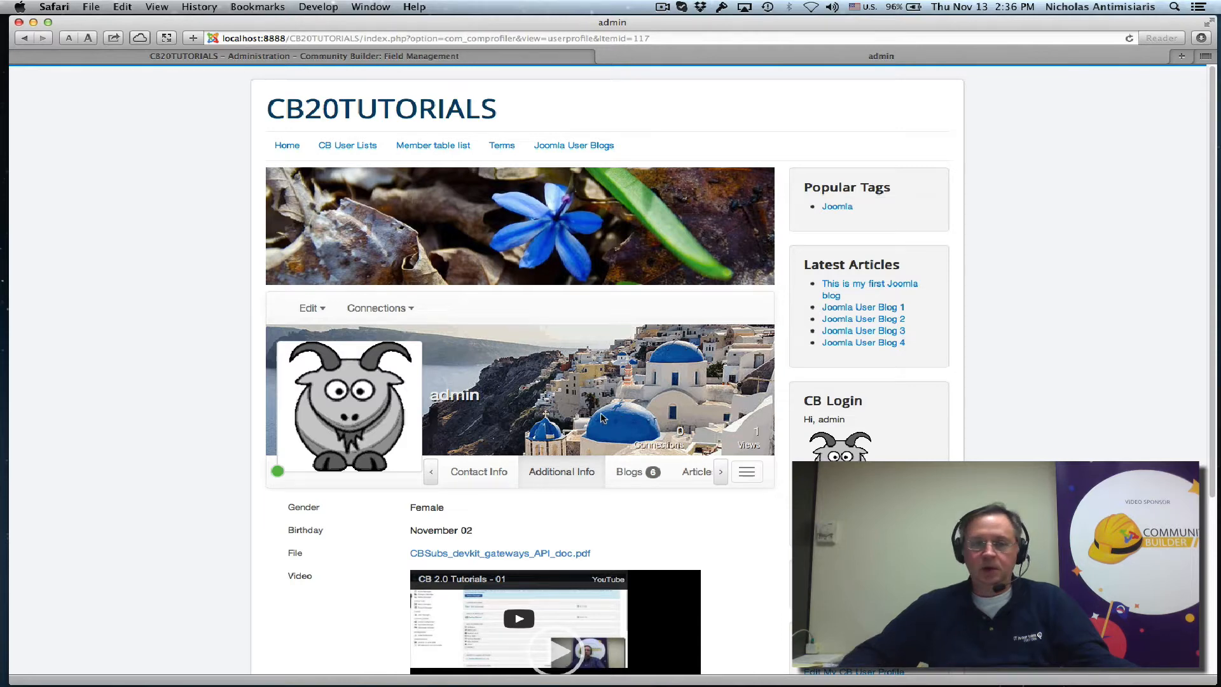
# - Scroll through the Additional Info field list in Field Management
pyautogui.scroll(-3)
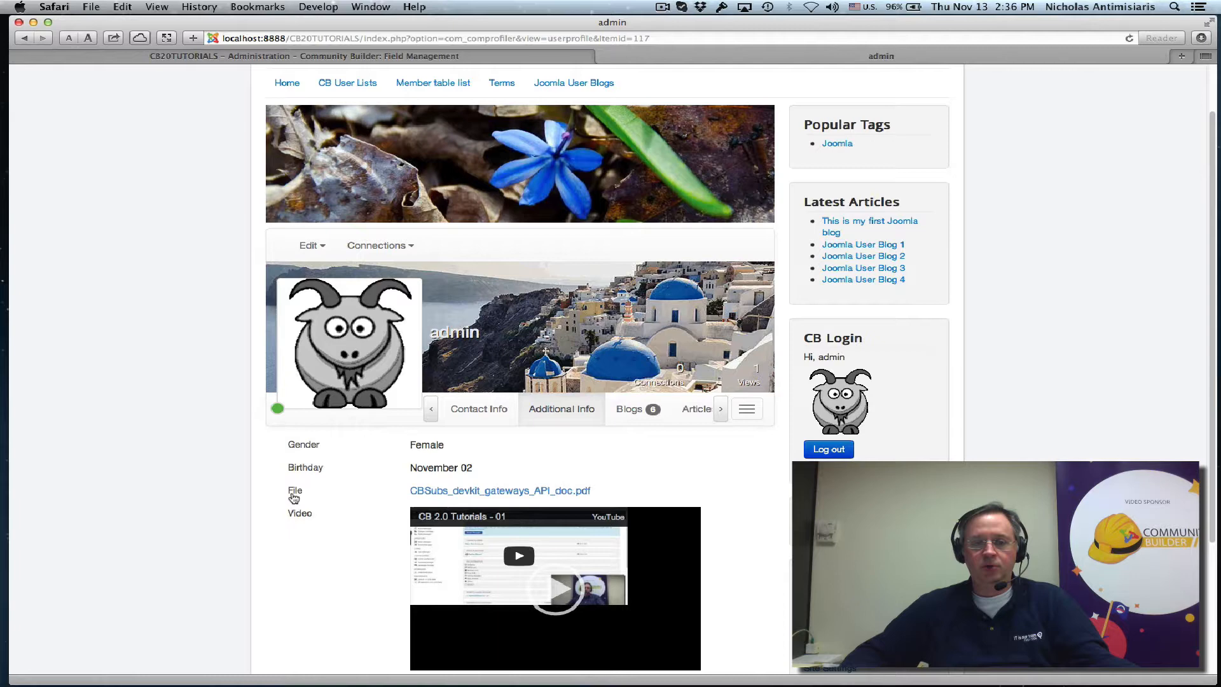
pyautogui.scroll(-3)
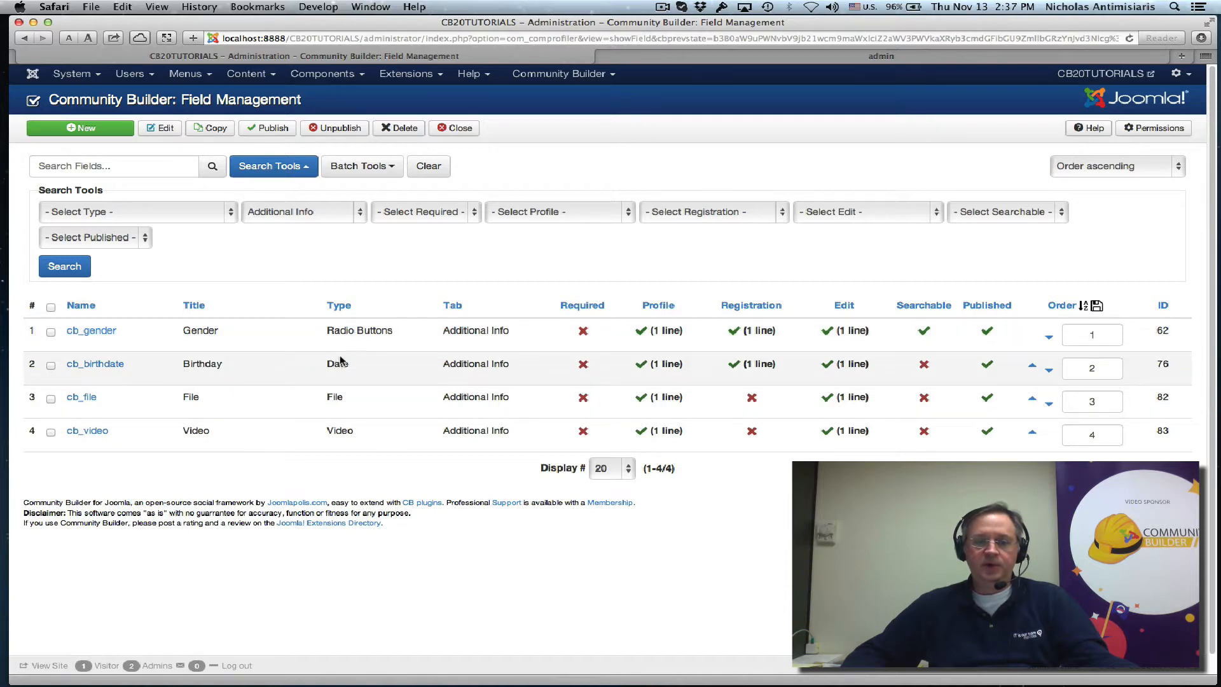
pyautogui.moveTo(332, 381)
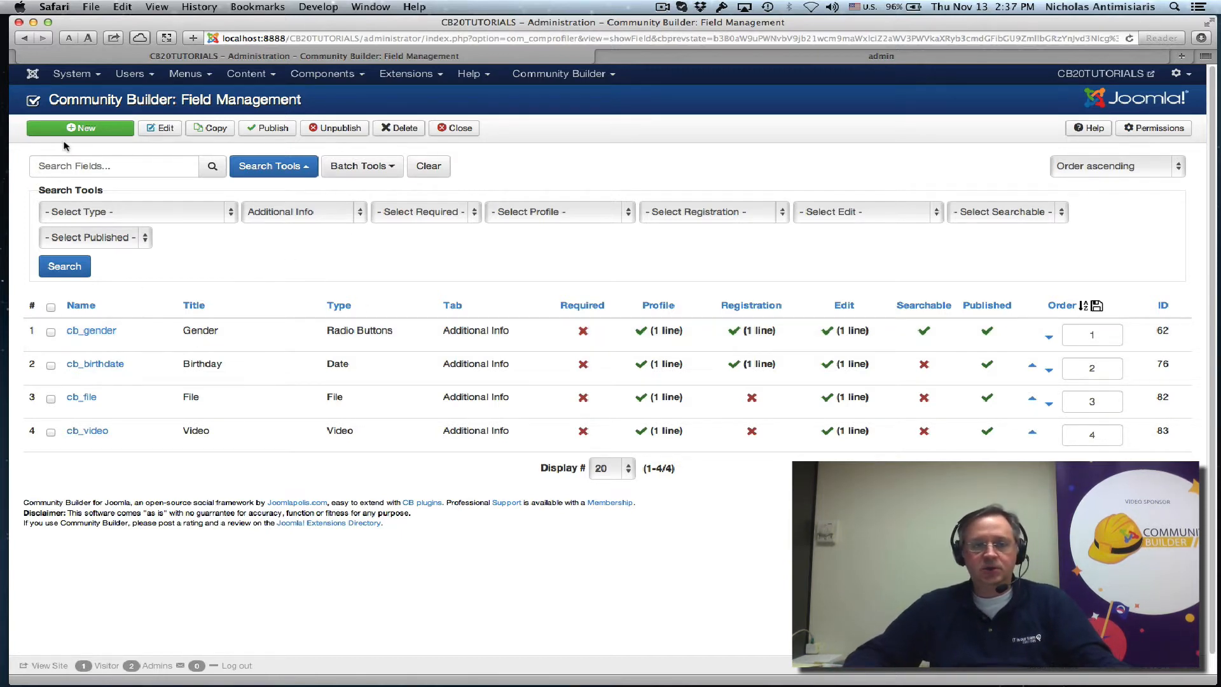
# - Create field 'Marital status' (maritalstatus) as a single-select drop down on Additional Info
pyautogui.click(80, 128)
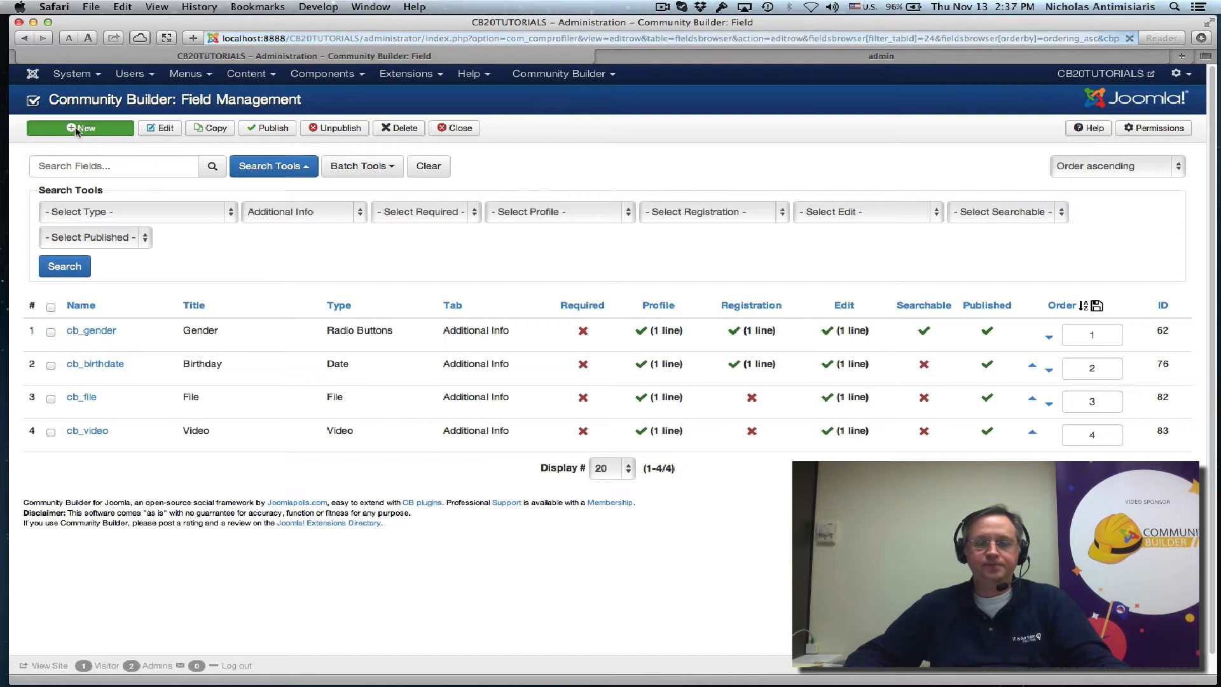
pyautogui.click(79, 128)
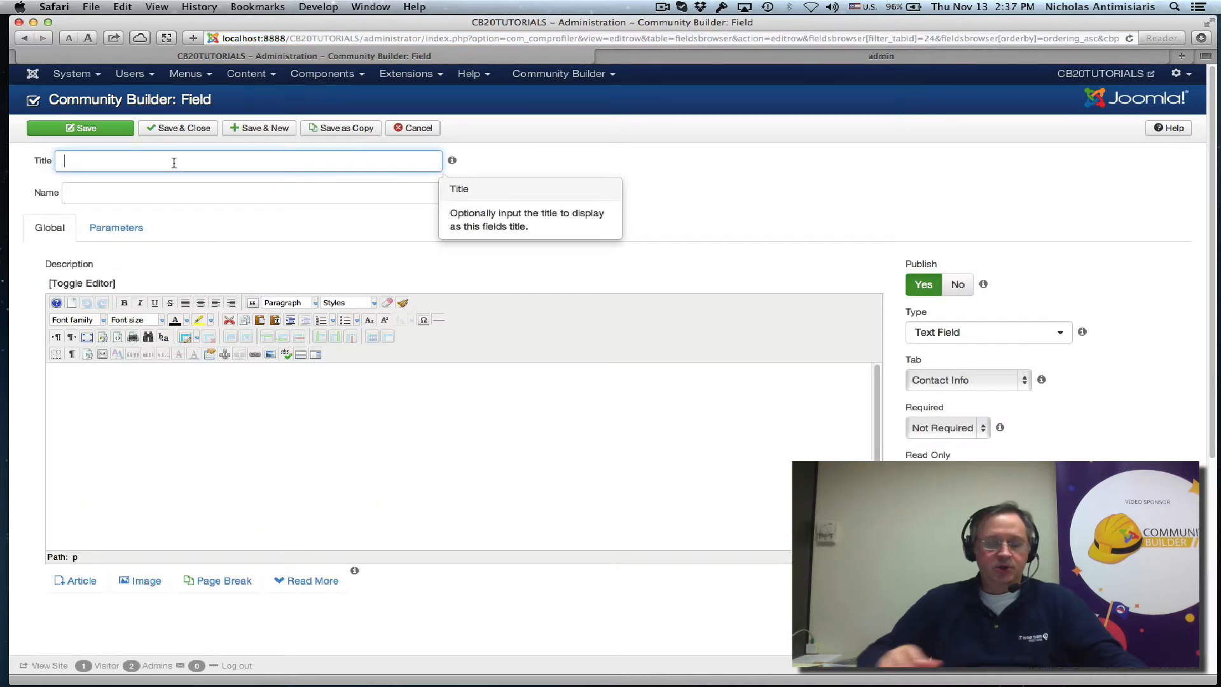
pyautogui.write('Marital')
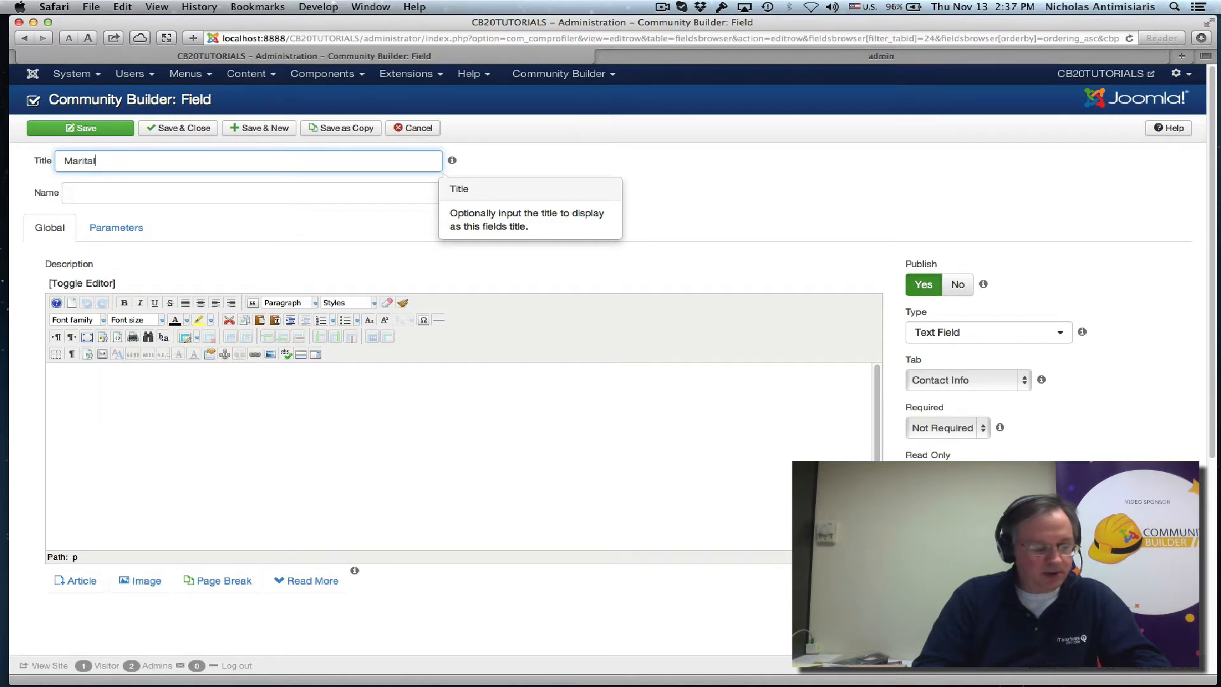
pyautogui.write('status')
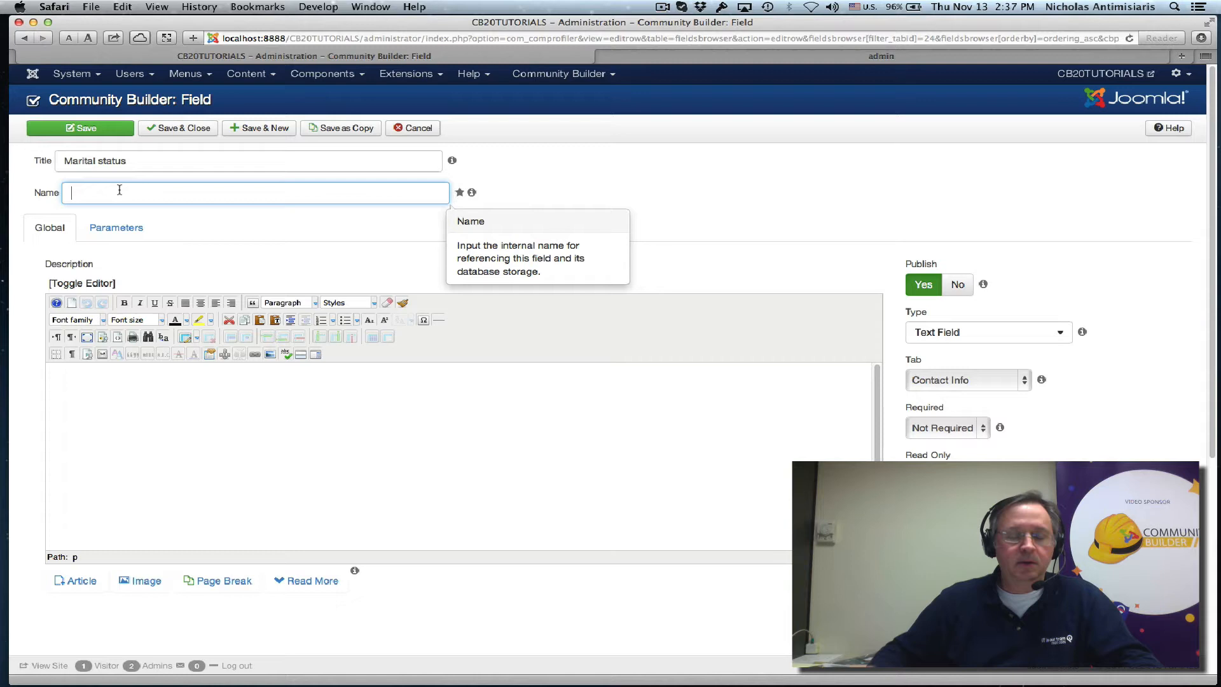
pyautogui.write('maritalstatus')
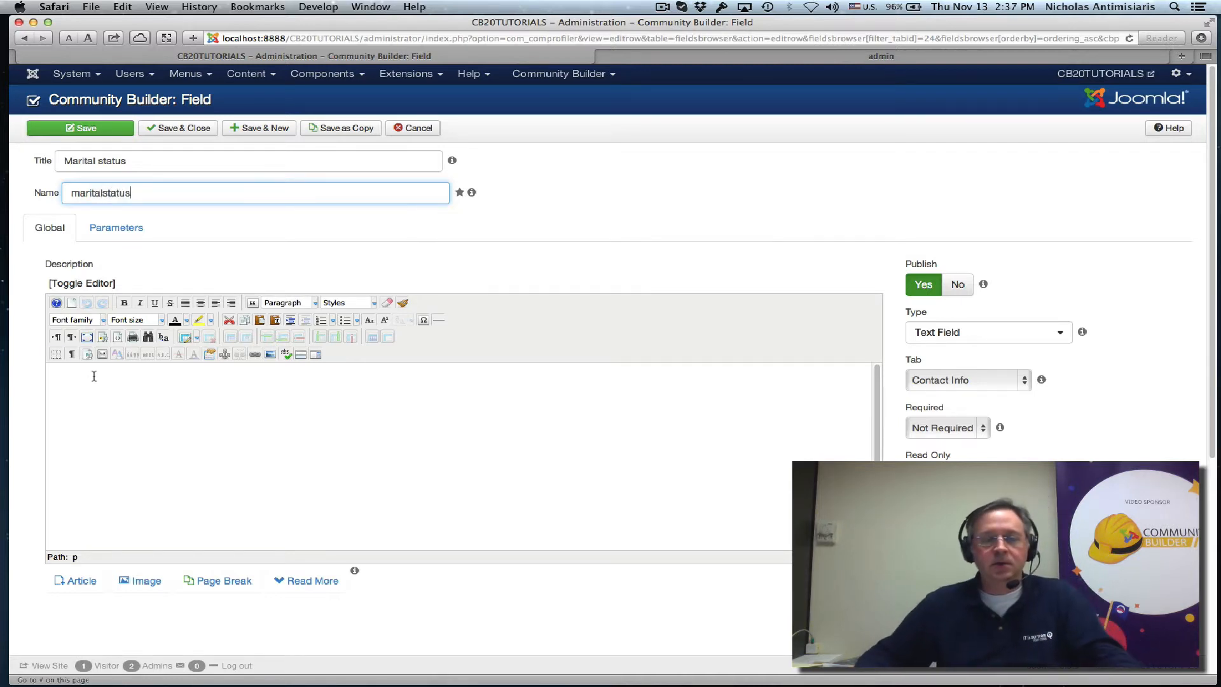
pyautogui.click(988, 332)
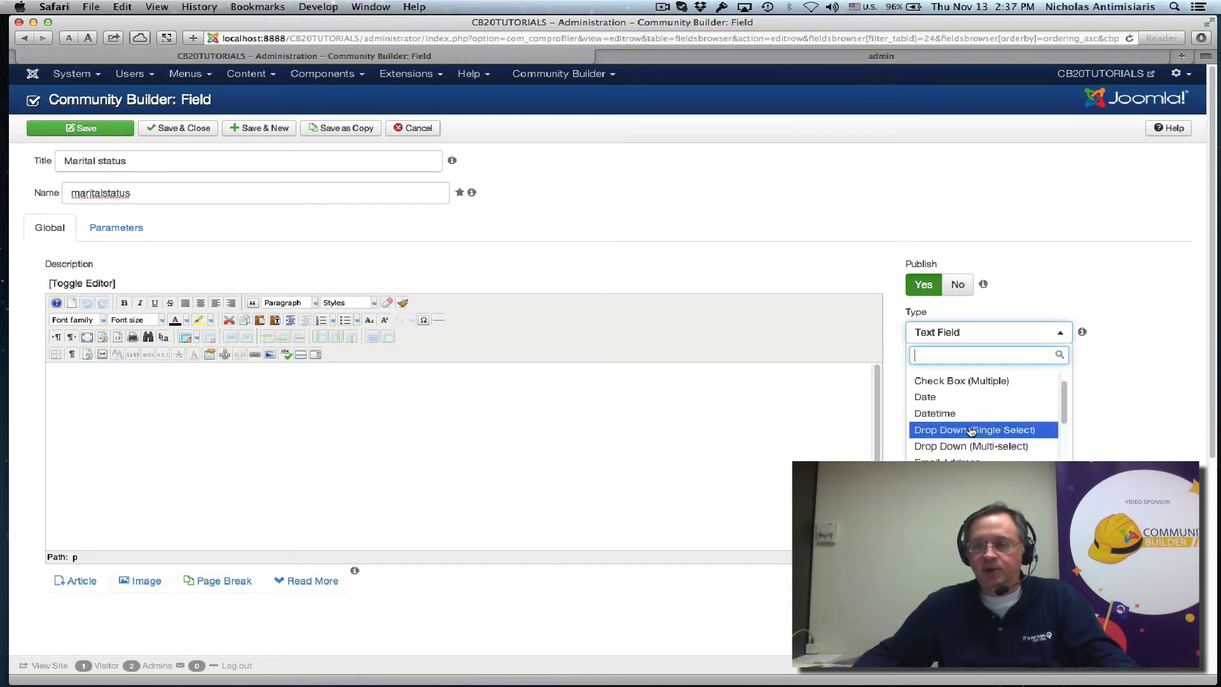
pyautogui.click(973, 430)
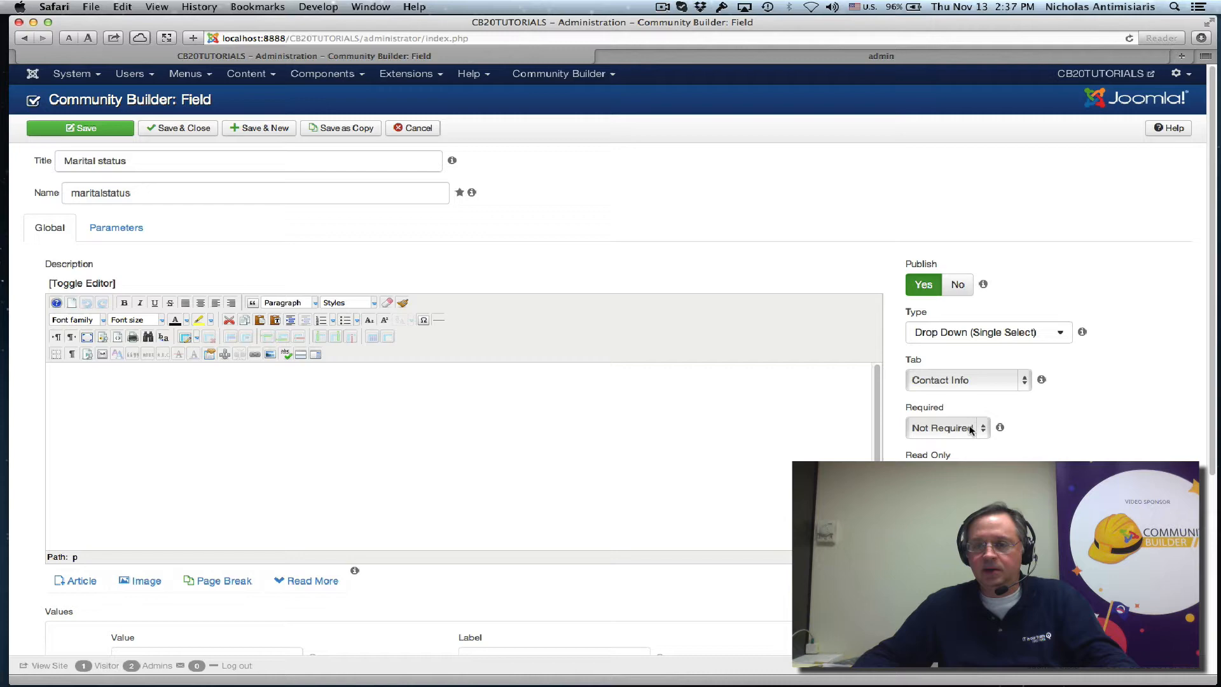
pyautogui.click(967, 381)
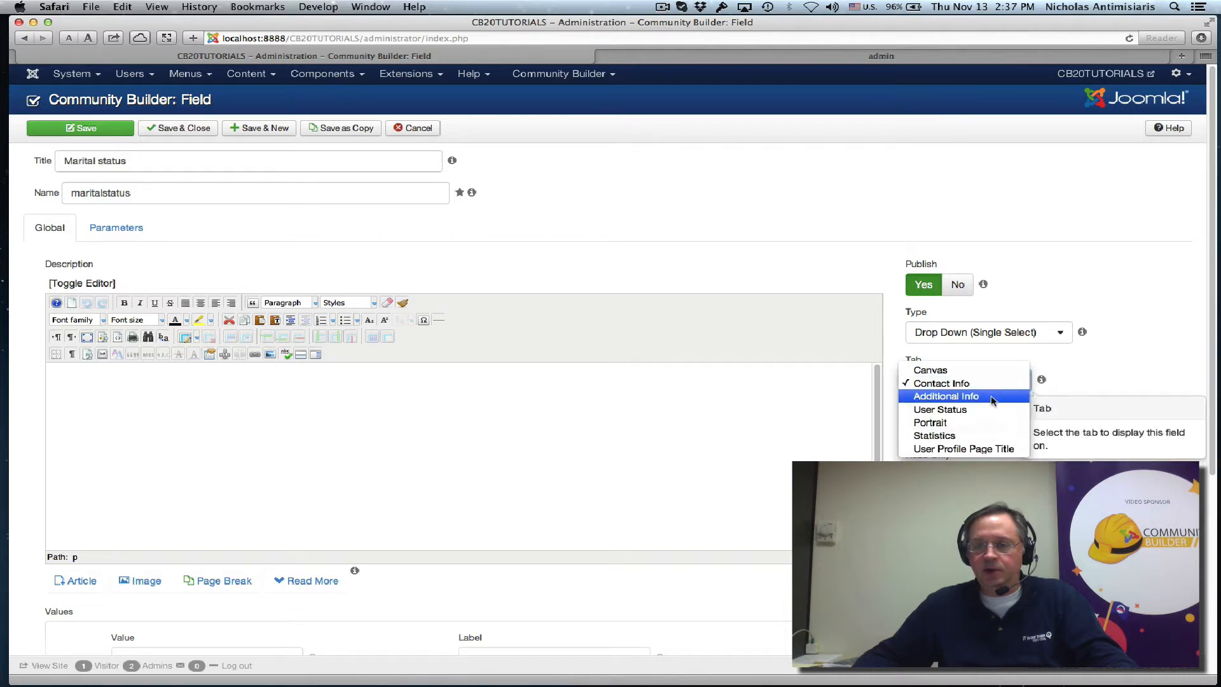
pyautogui.click(944, 396)
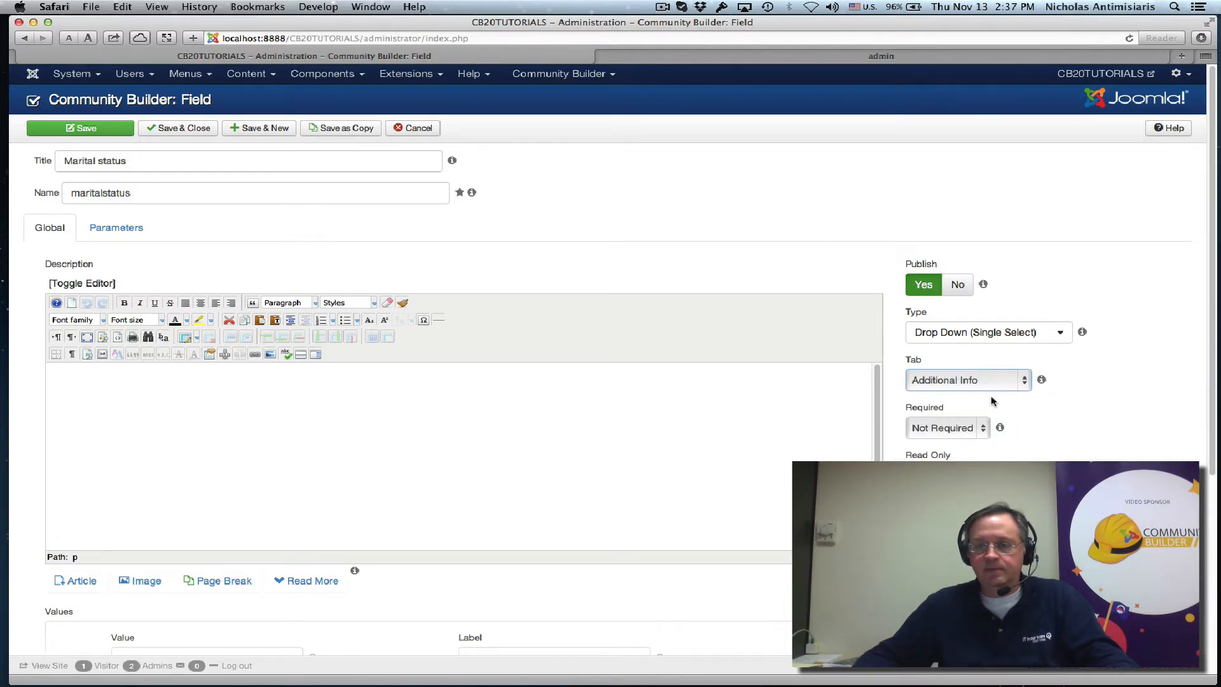
pyautogui.scroll(-3)
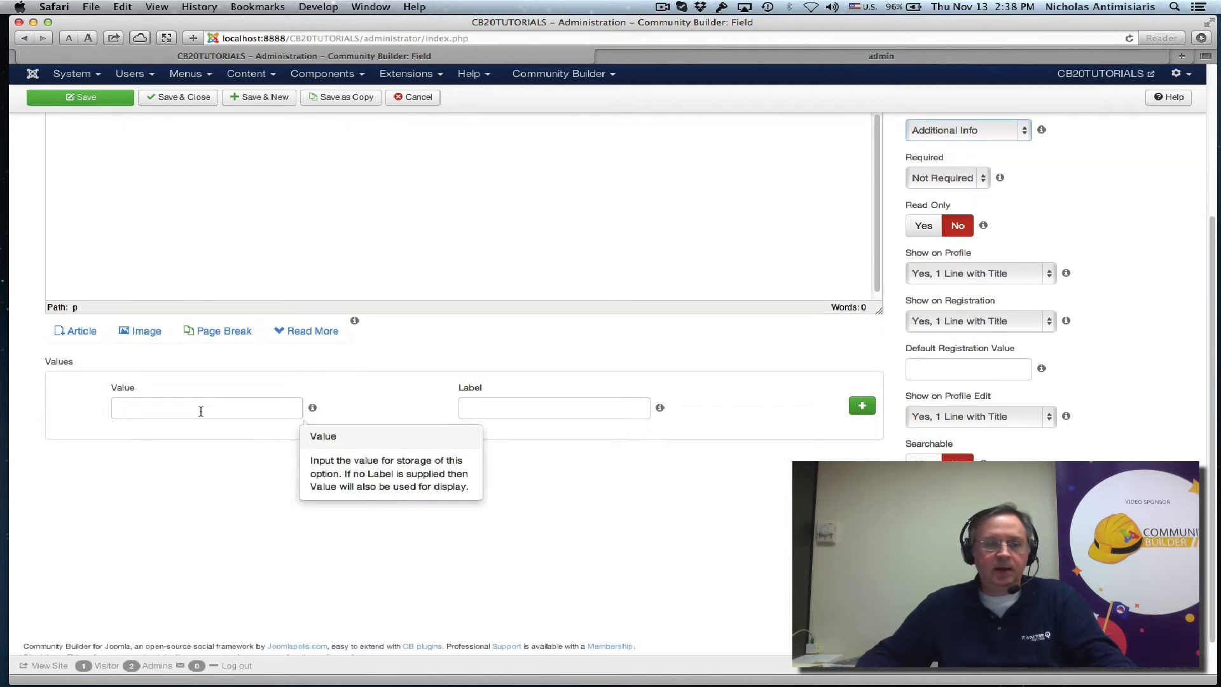
# - Enter option values and labels Single, Married and Divorced
pyautogui.click(206, 407)
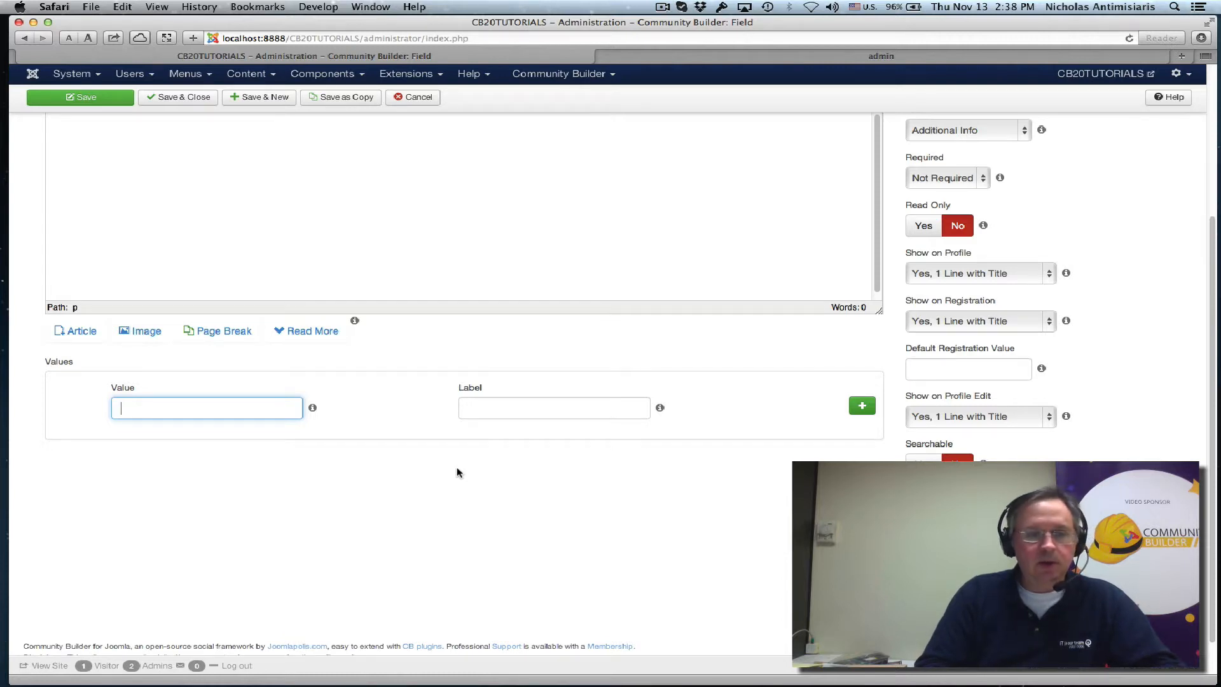
pyautogui.write('Single')
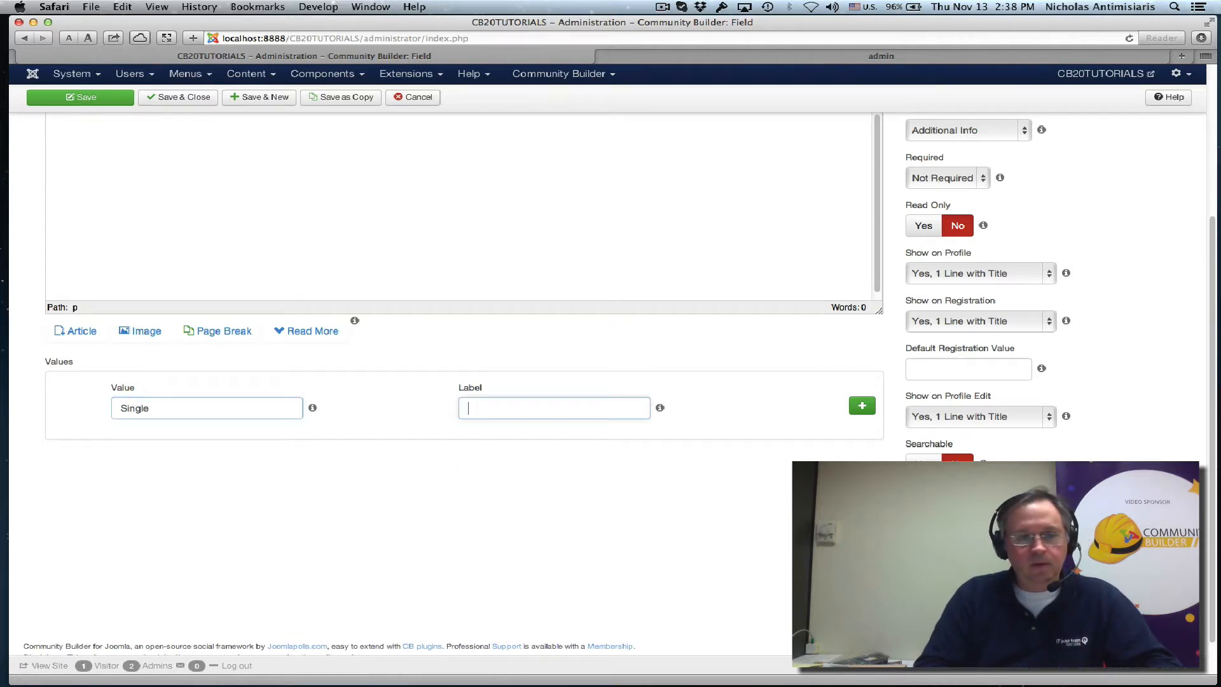
pyautogui.write('Single')
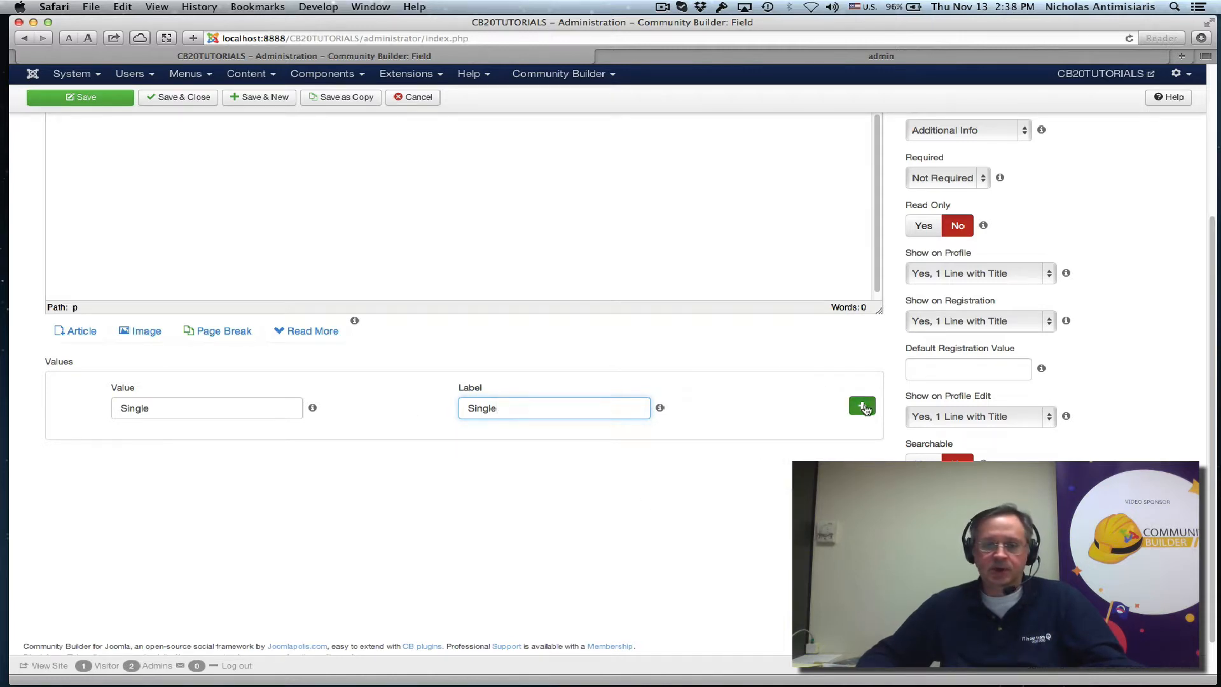
pyautogui.click(861, 406)
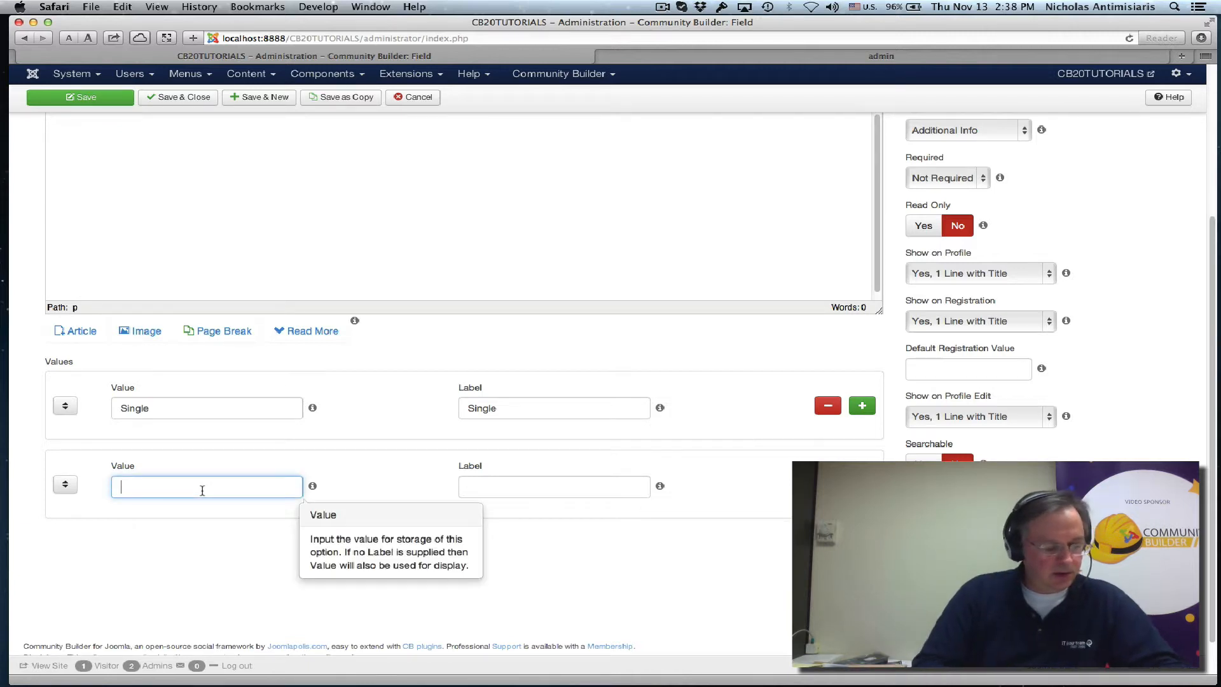
pyautogui.write('Married')
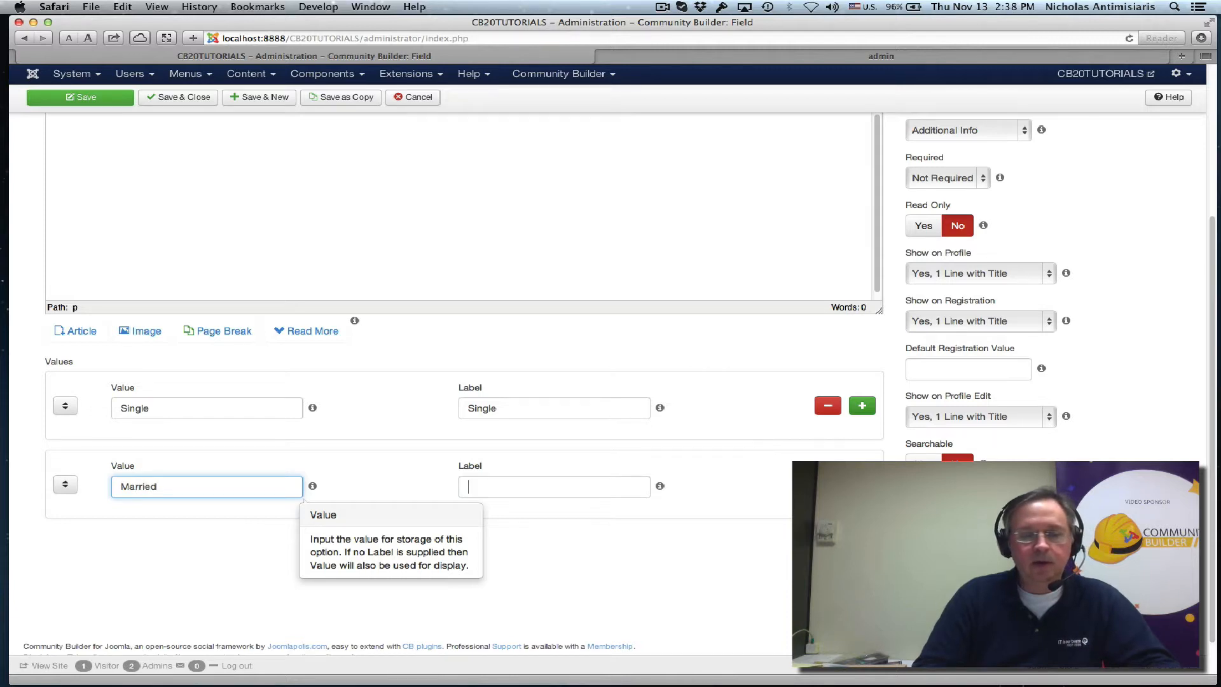
pyautogui.write('Married')
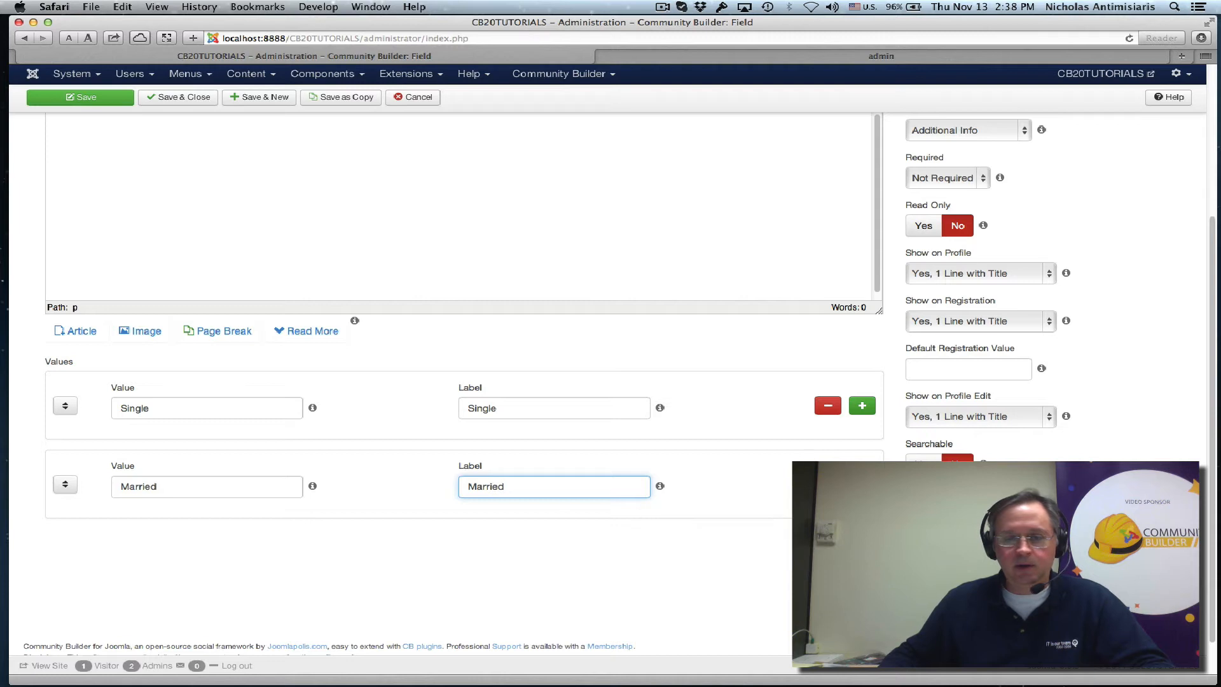
pyautogui.click(862, 406)
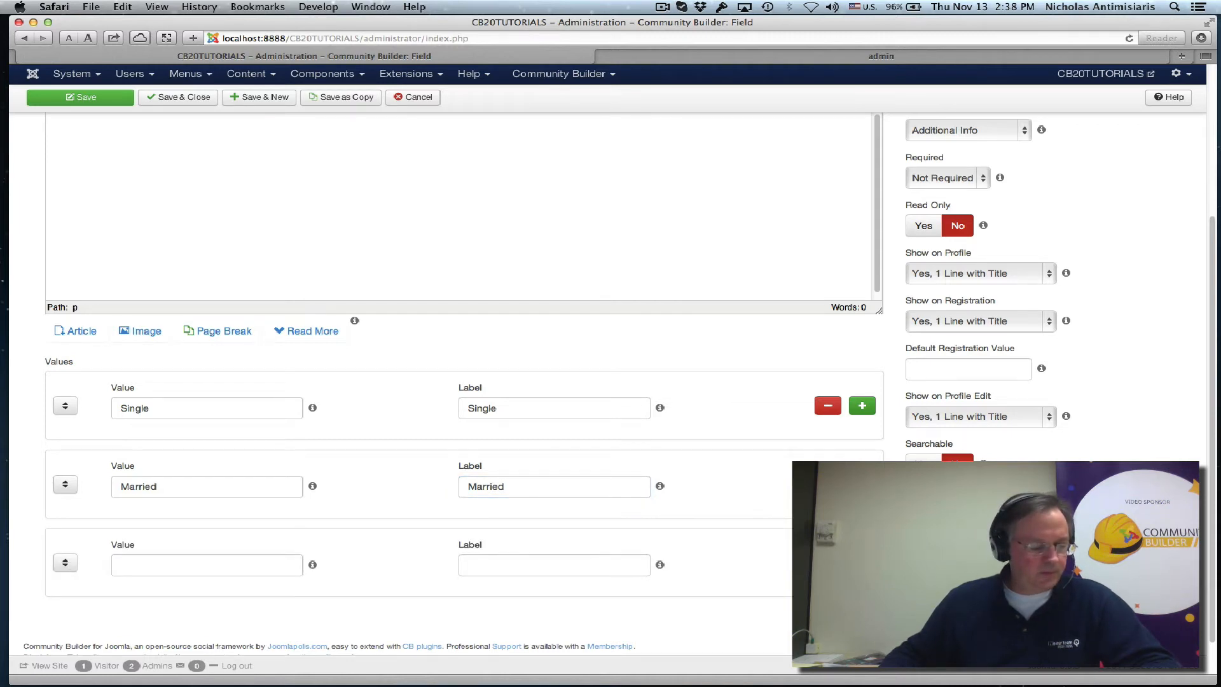
pyautogui.click(206, 565)
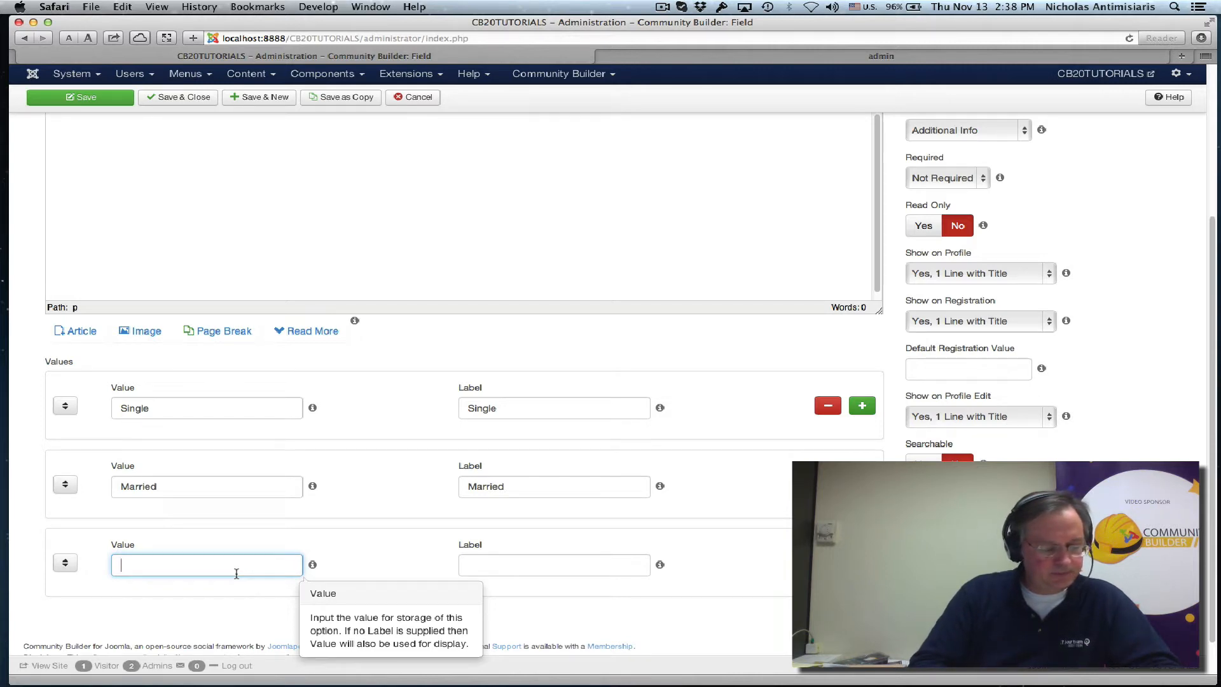
pyautogui.write('Divorced')
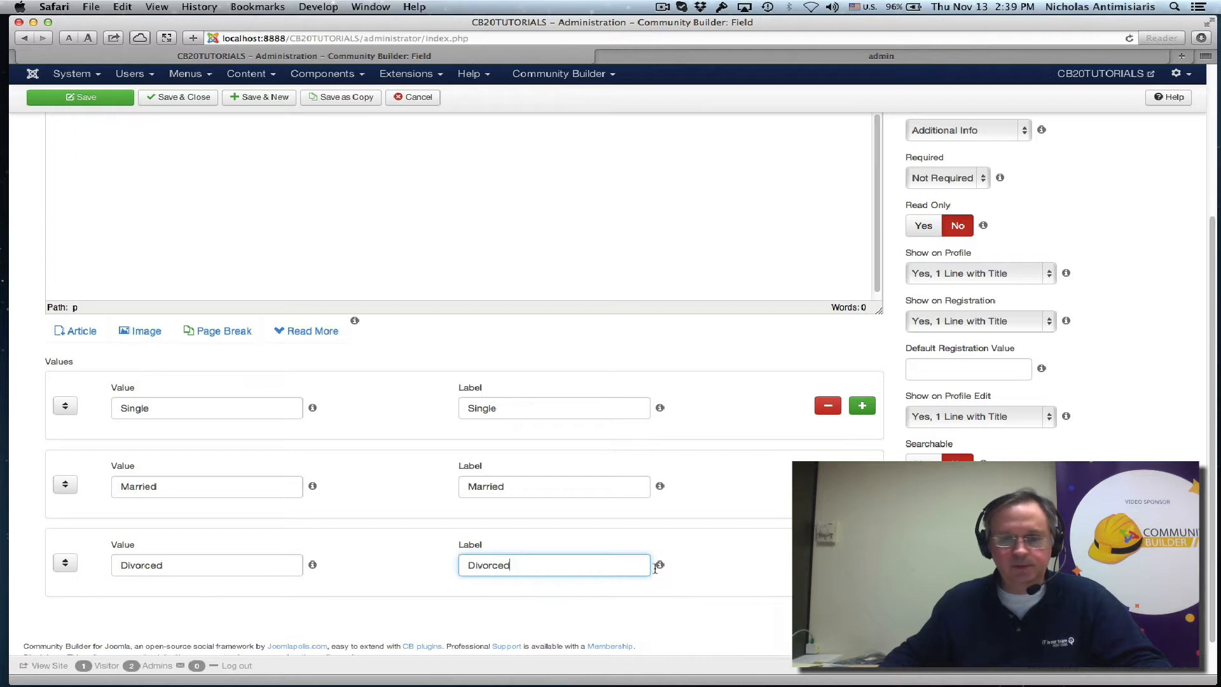
# - Add Marital status options Widow/er, Involved and Complicated with matching labels
pyautogui.click(862, 405)
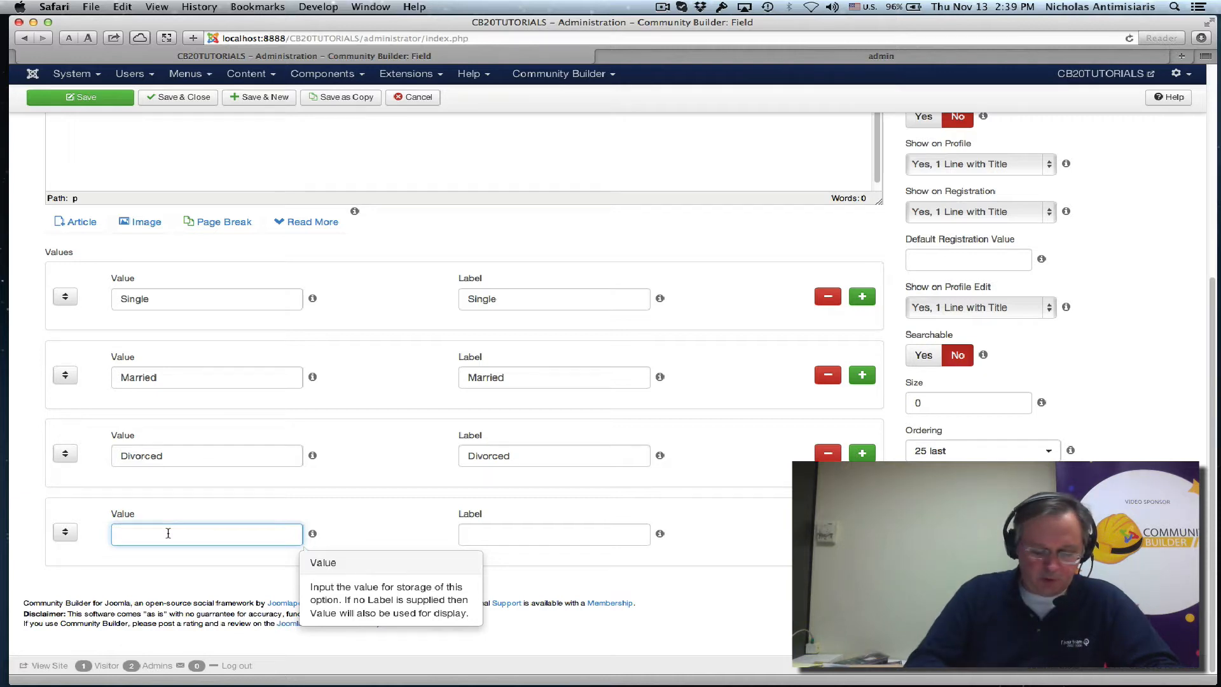
pyautogui.write('Wowo')
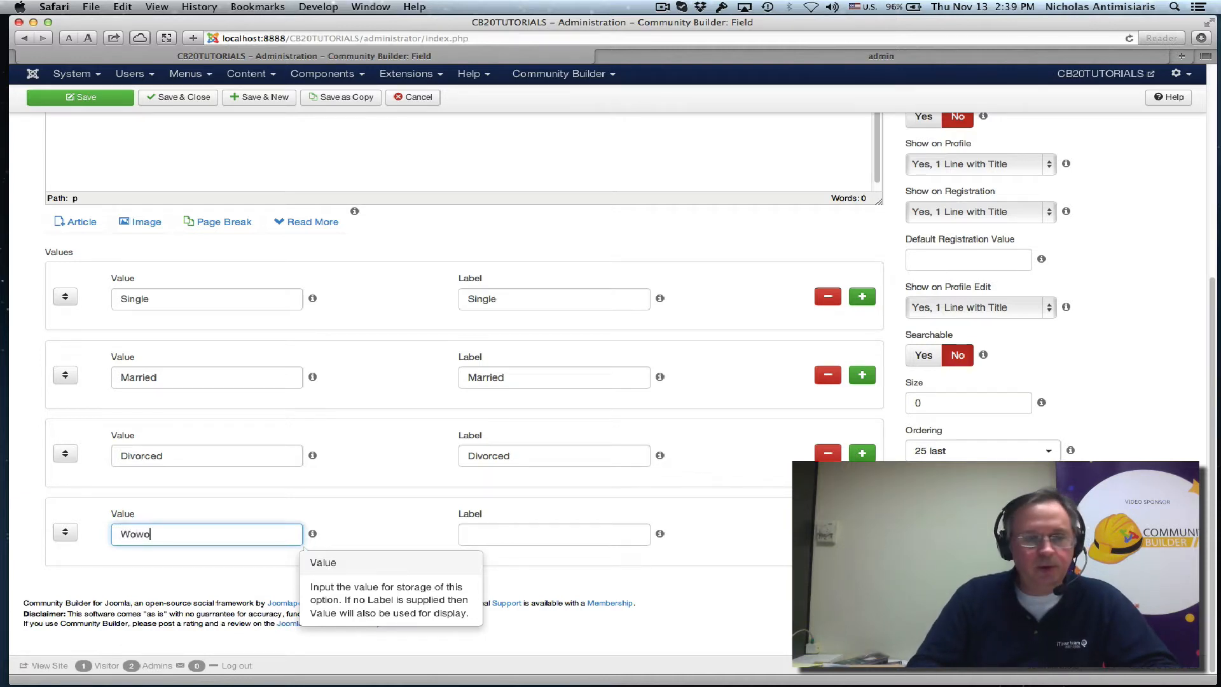
pyautogui.write('Widow')
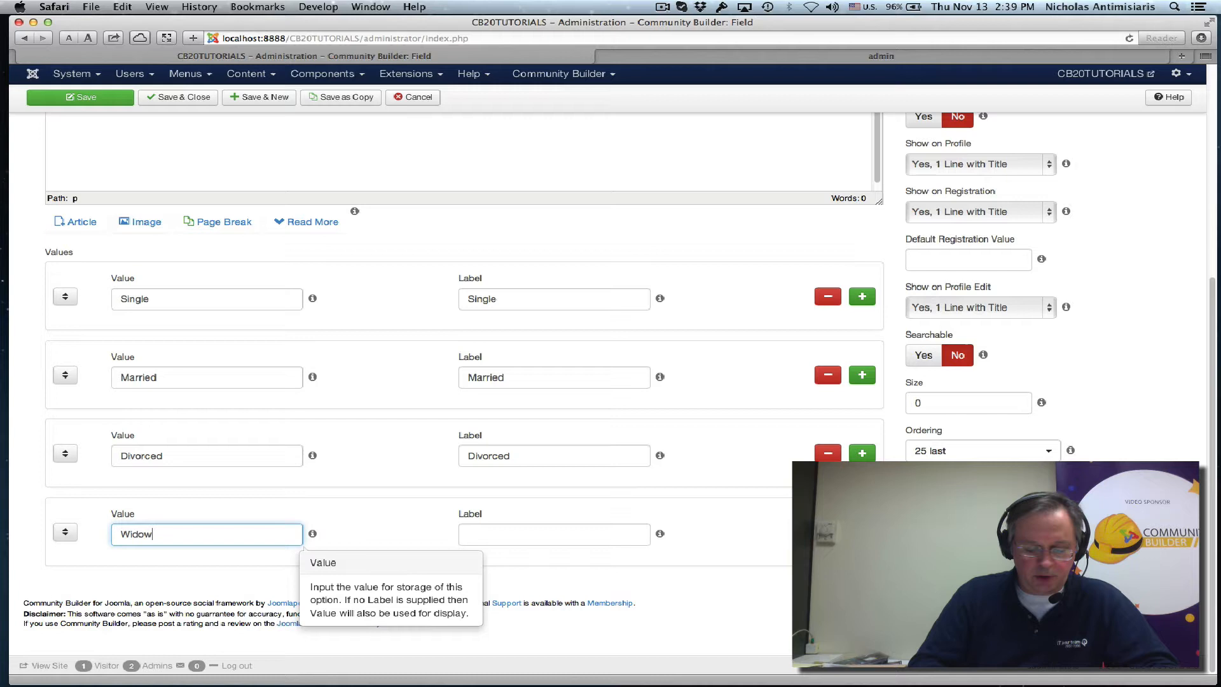
pyautogui.write('/er')
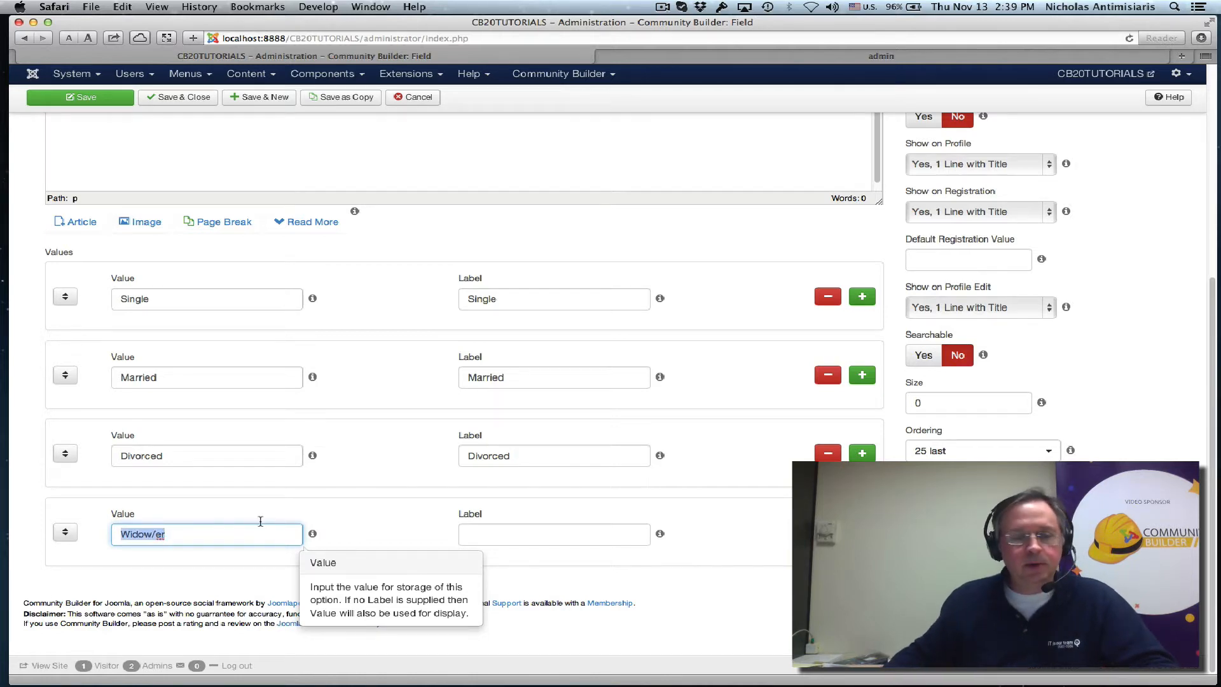
pyautogui.click(554, 533)
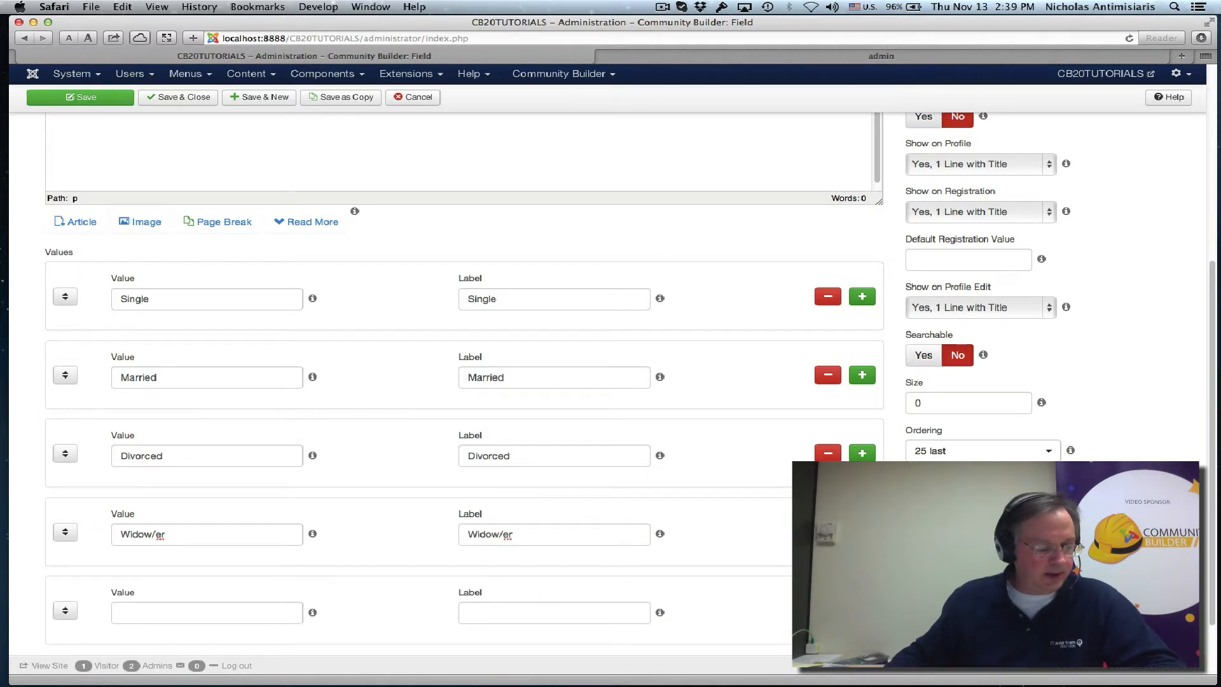
pyautogui.click(206, 612)
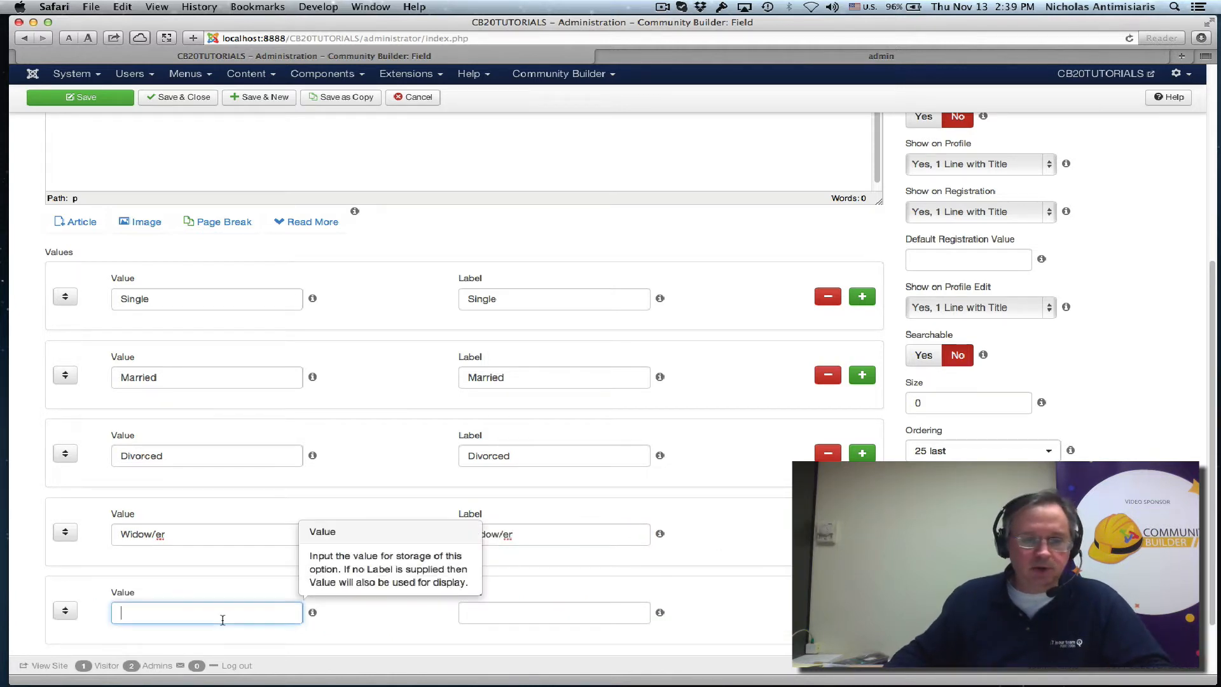
pyautogui.write('Involve')
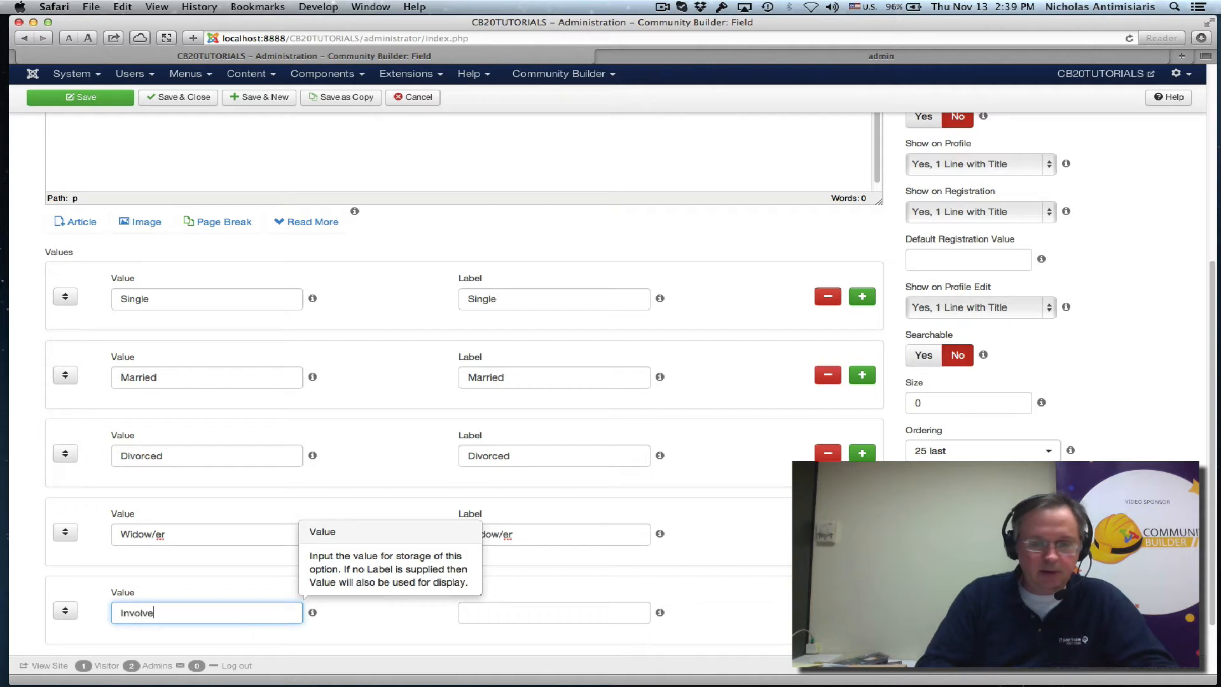
pyautogui.click(553, 612)
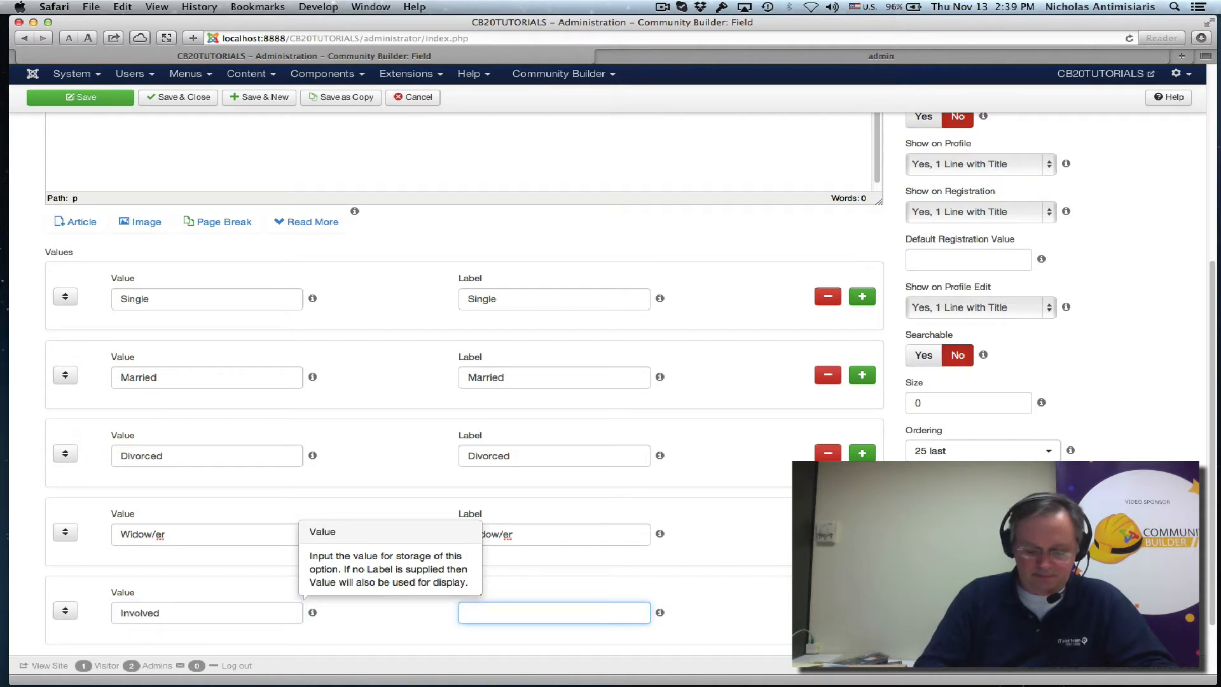
pyautogui.write('Involved')
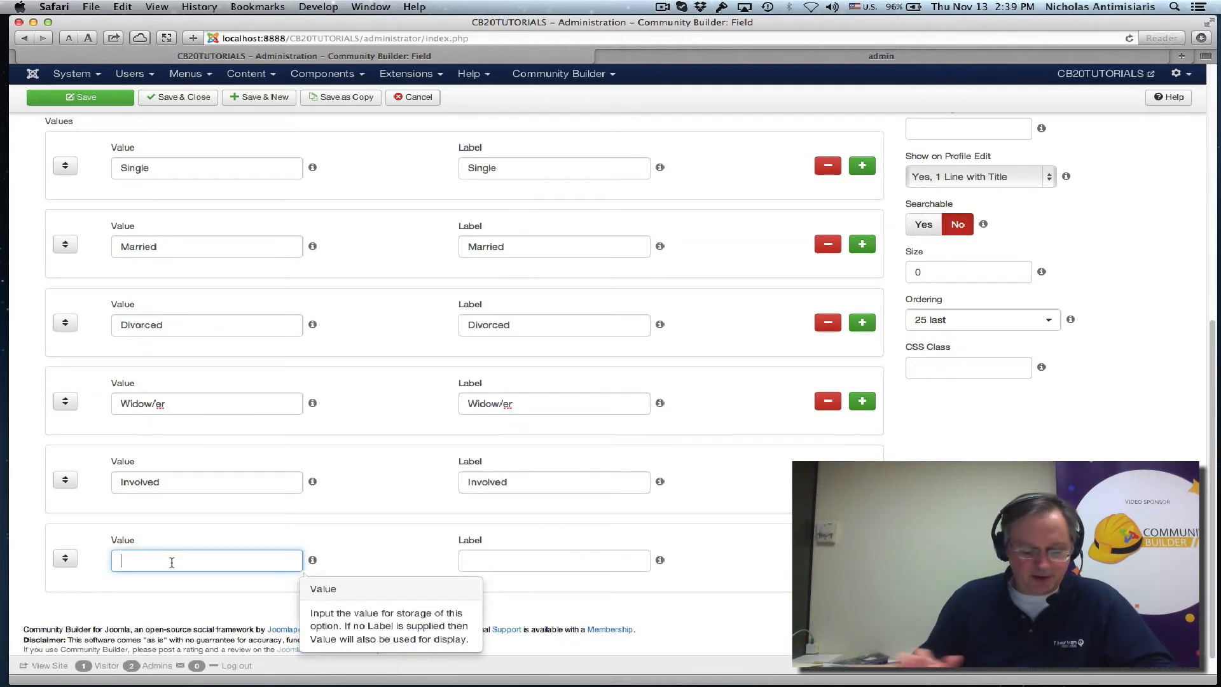
pyautogui.write('Complicate')
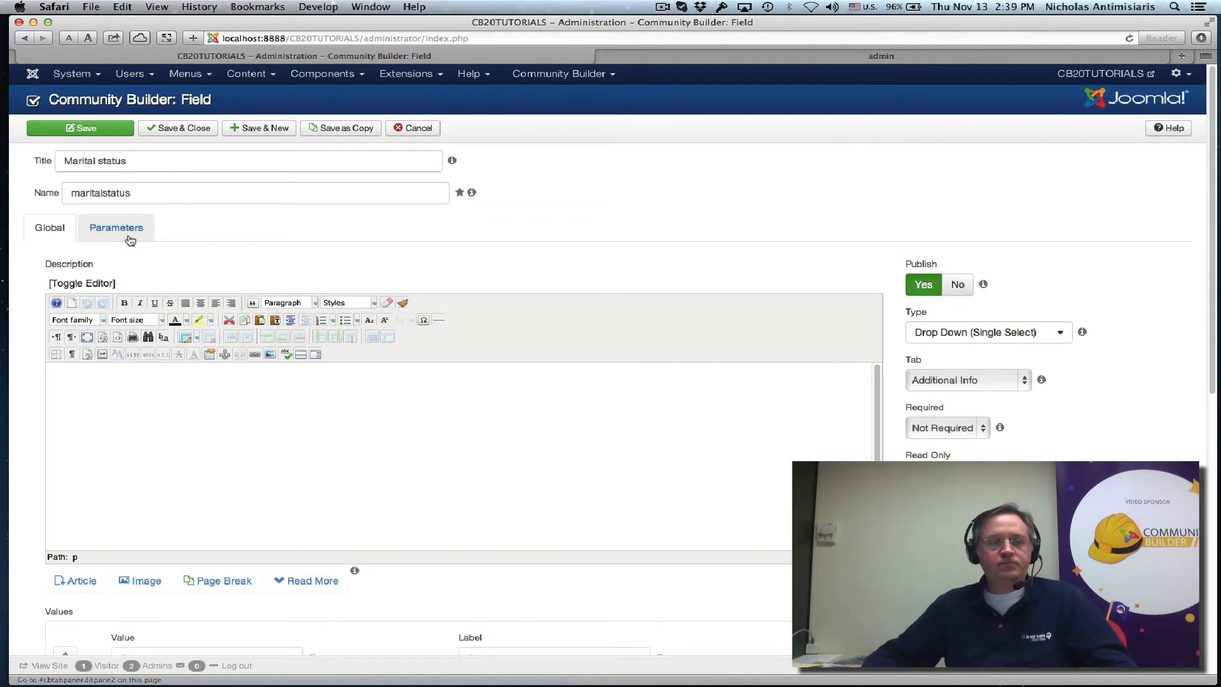
# - Check the field's layout parameters and save the Marital status field
pyautogui.click(115, 228)
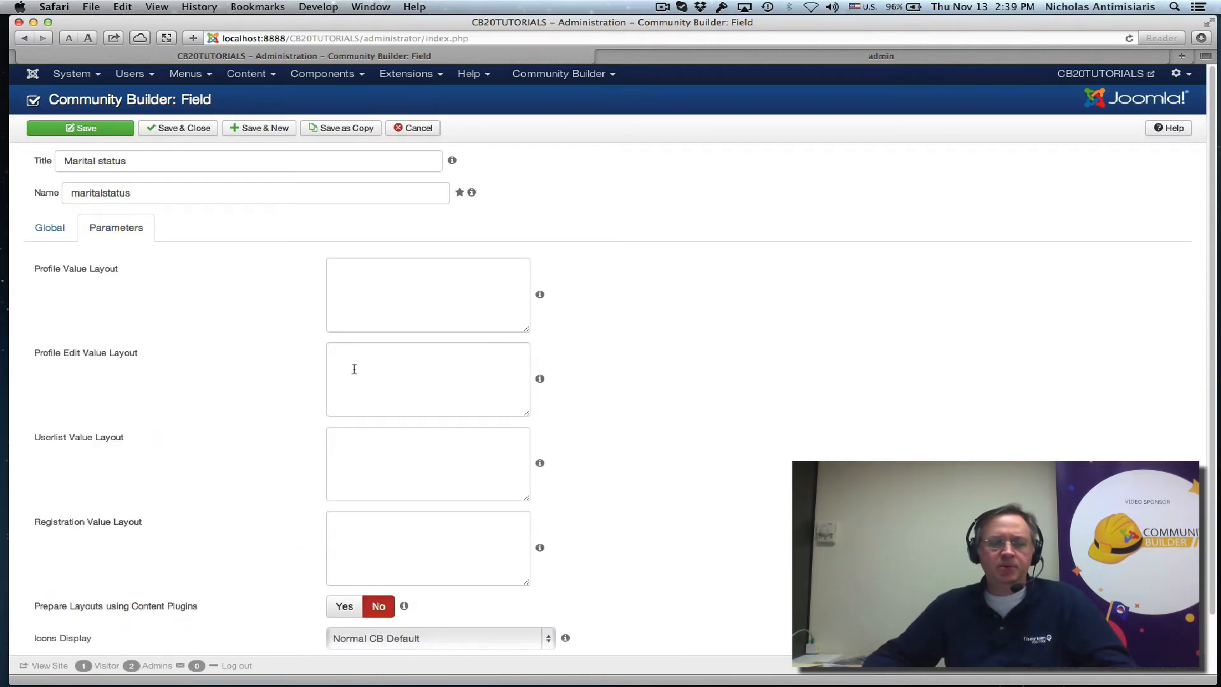
pyautogui.click(49, 228)
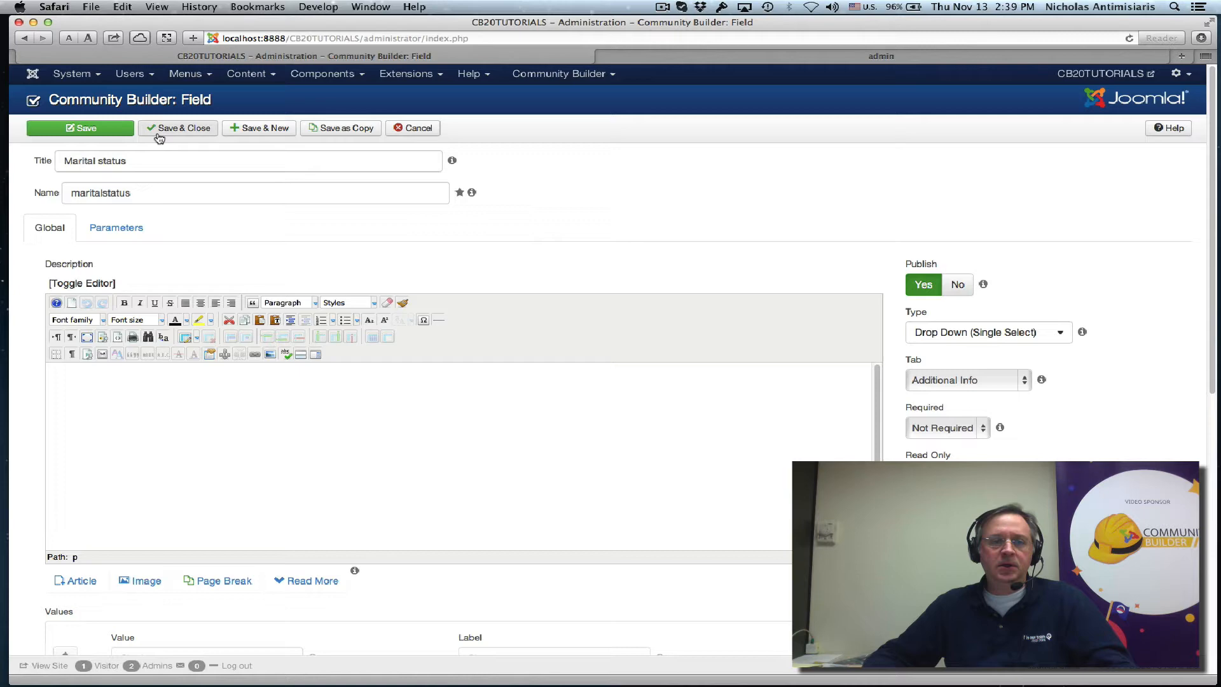
pyautogui.click(80, 128)
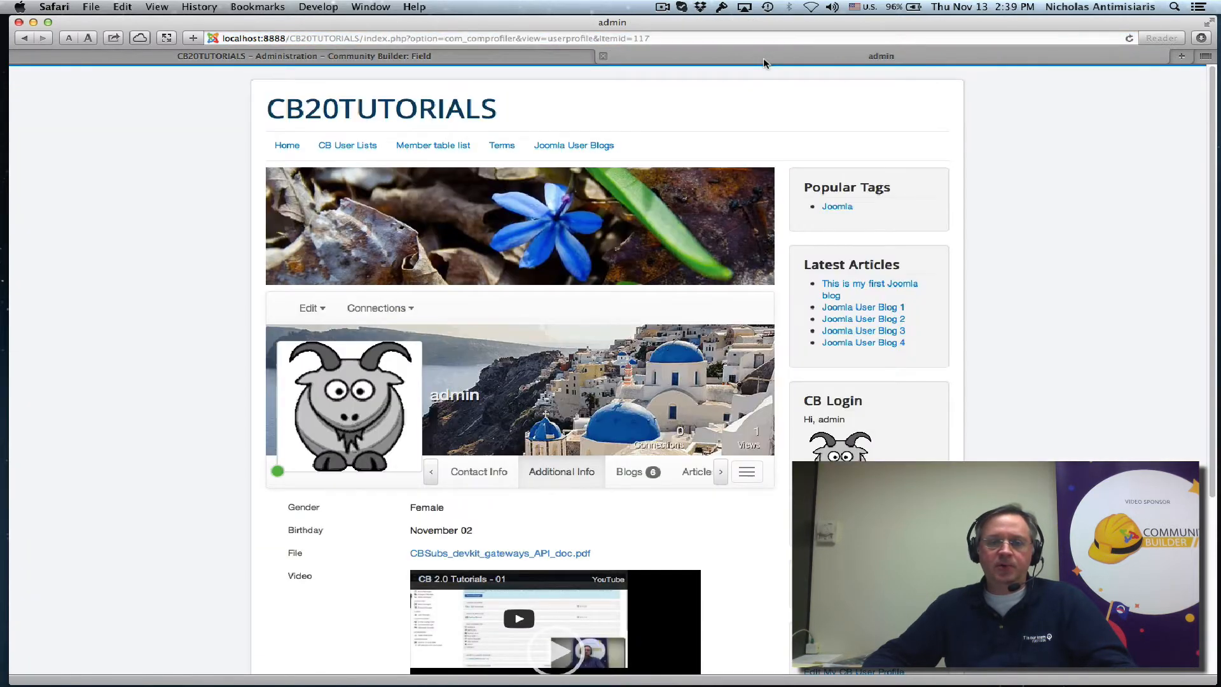
pyautogui.moveTo(699, 313)
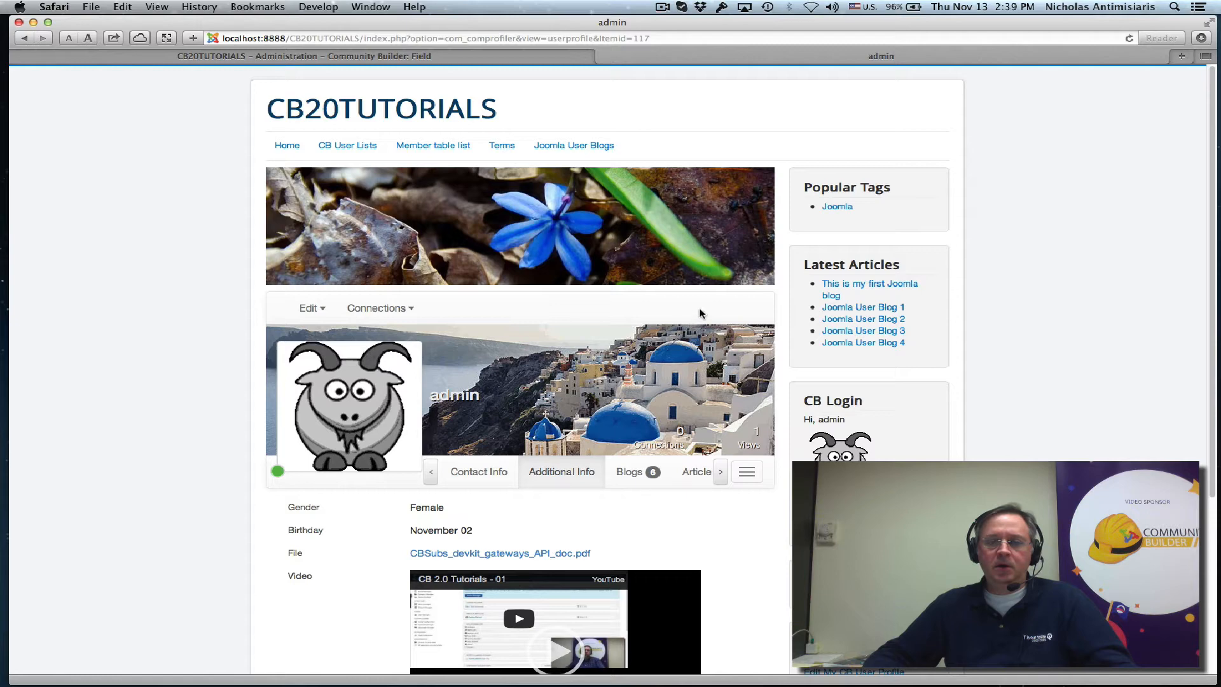
# - Set the front-end profile's Marital status to Married and save the profile
pyautogui.click(309, 308)
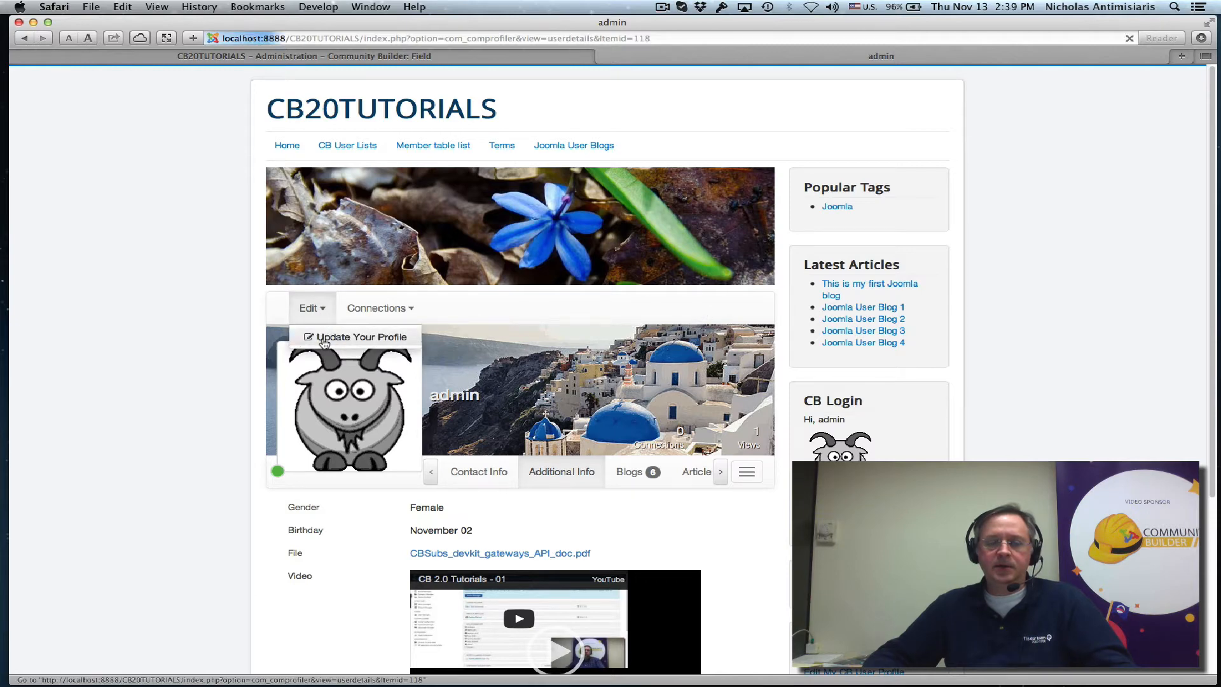
pyautogui.click(360, 337)
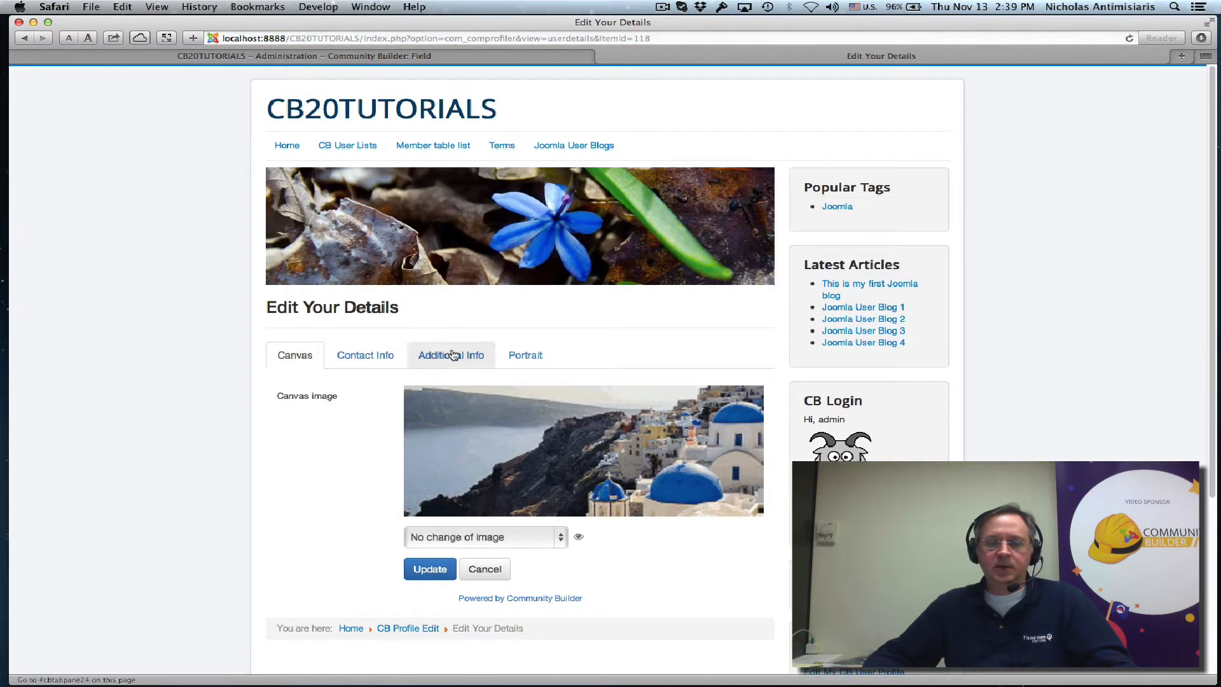
pyautogui.click(450, 355)
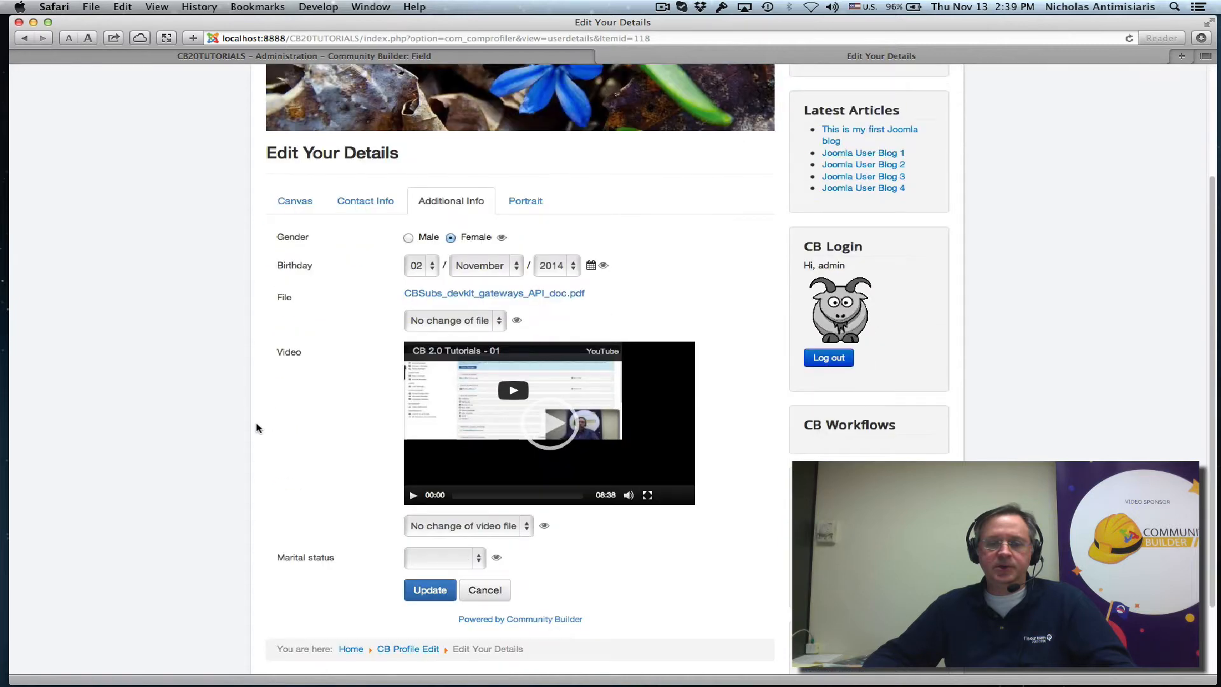
pyautogui.scroll(-3)
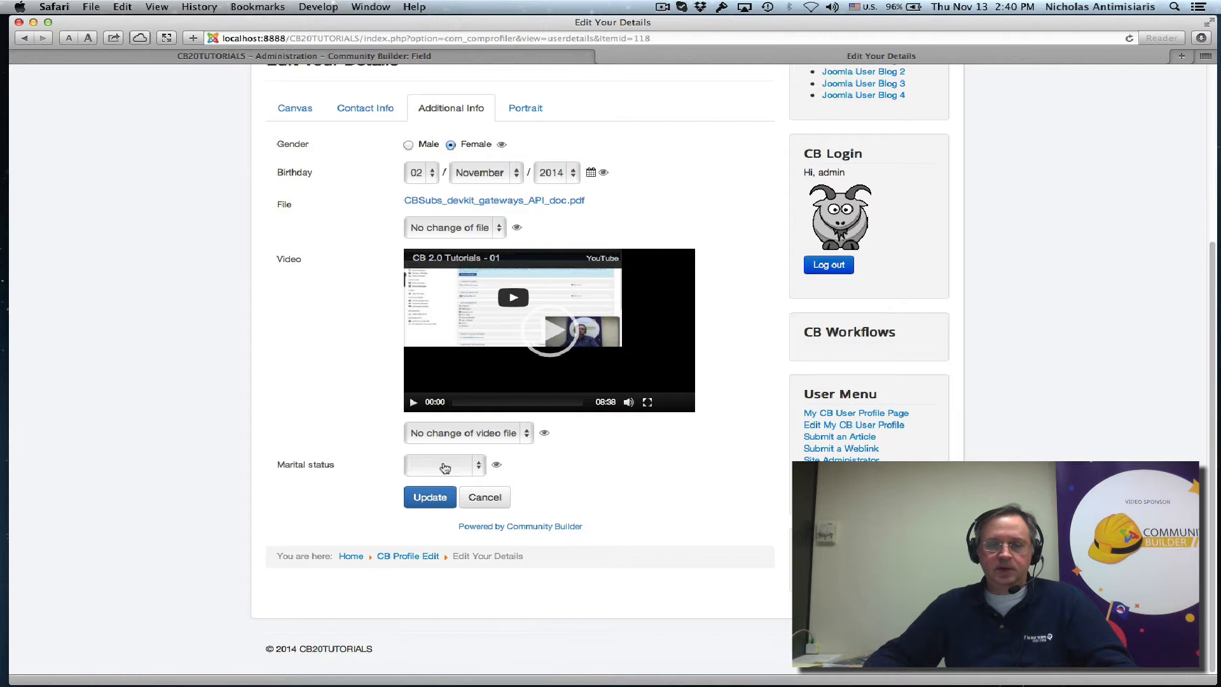
pyautogui.click(444, 465)
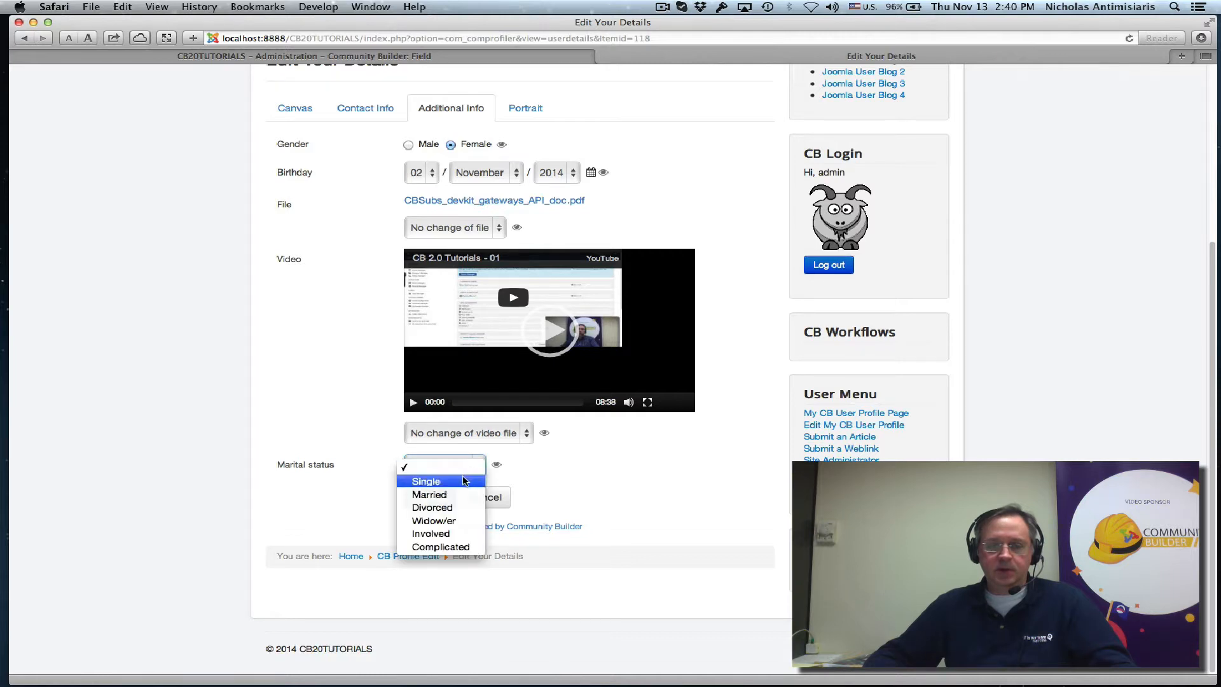
pyautogui.moveTo(429, 495)
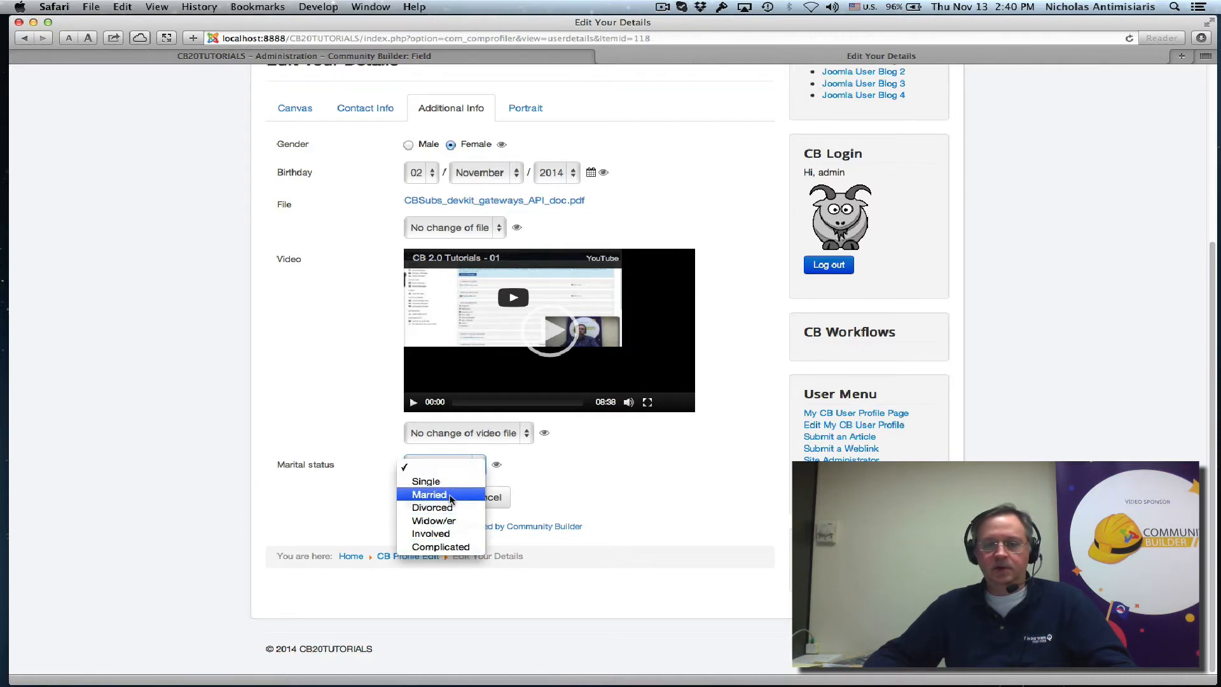
pyautogui.moveTo(440, 507)
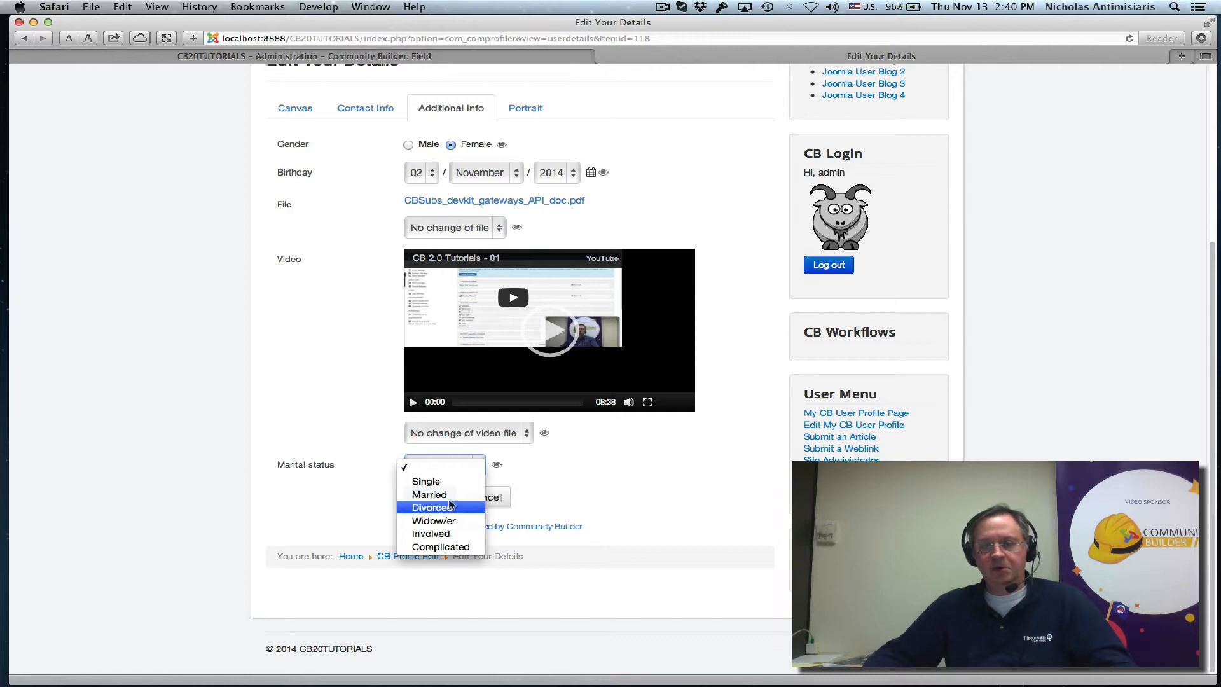
pyautogui.click(429, 495)
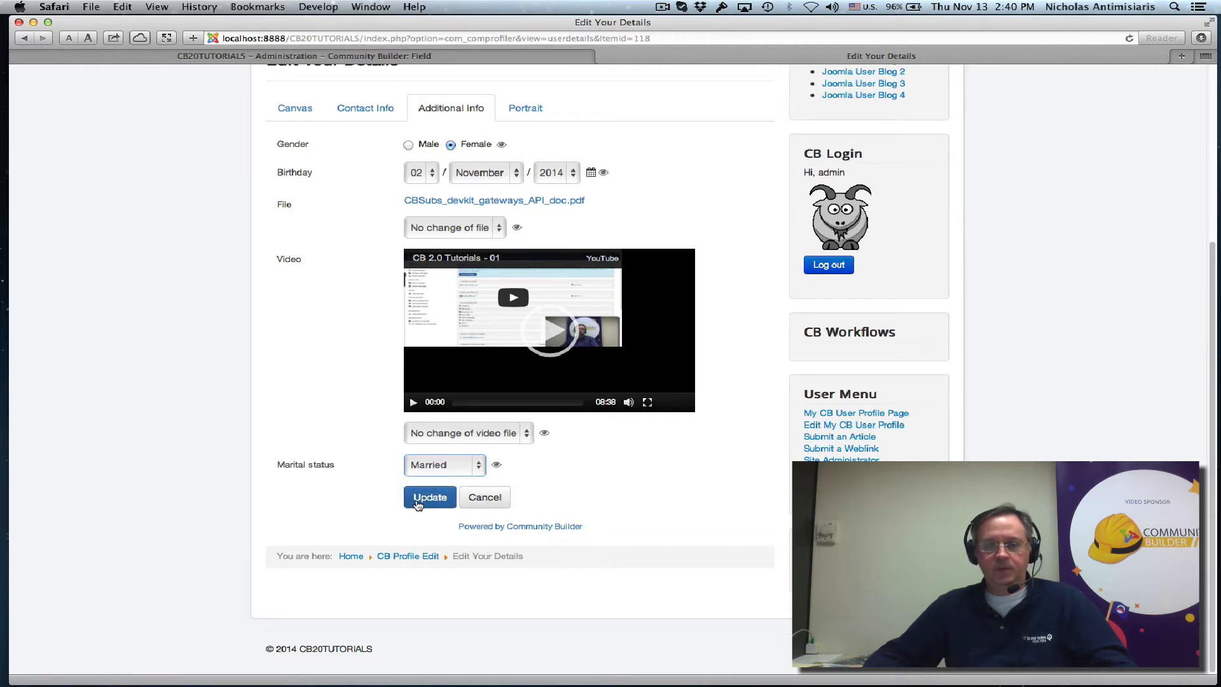
pyautogui.click(429, 496)
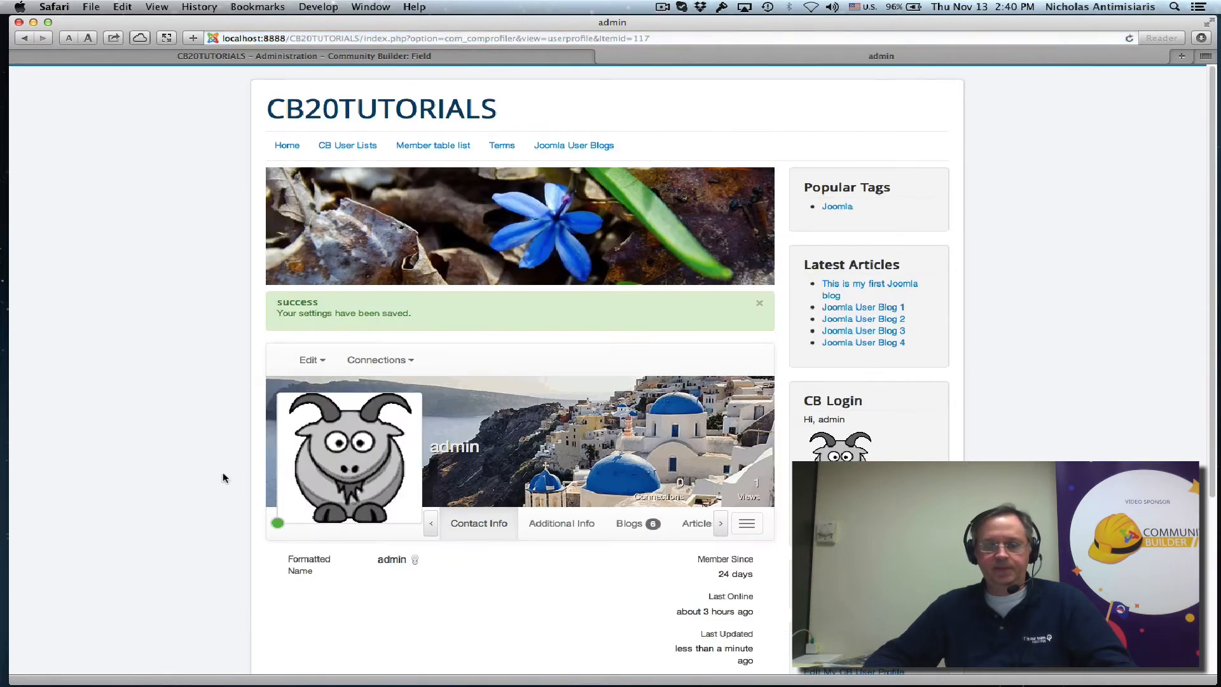
pyautogui.click(561, 345)
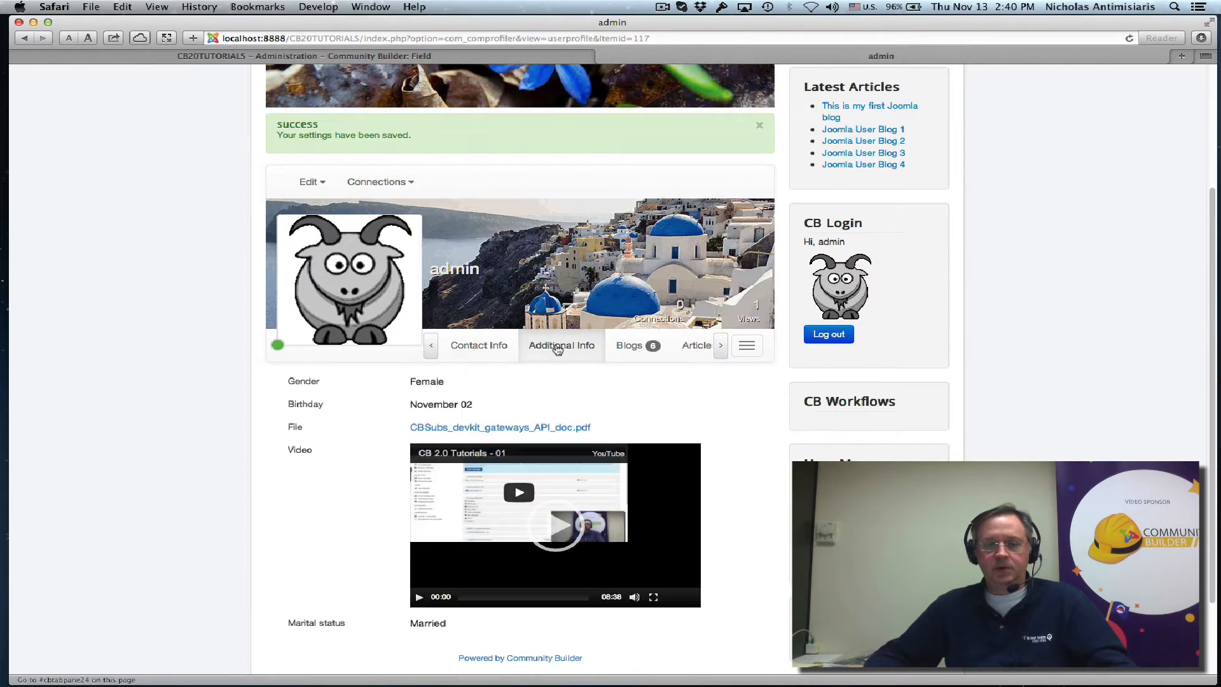
pyautogui.scroll(-3)
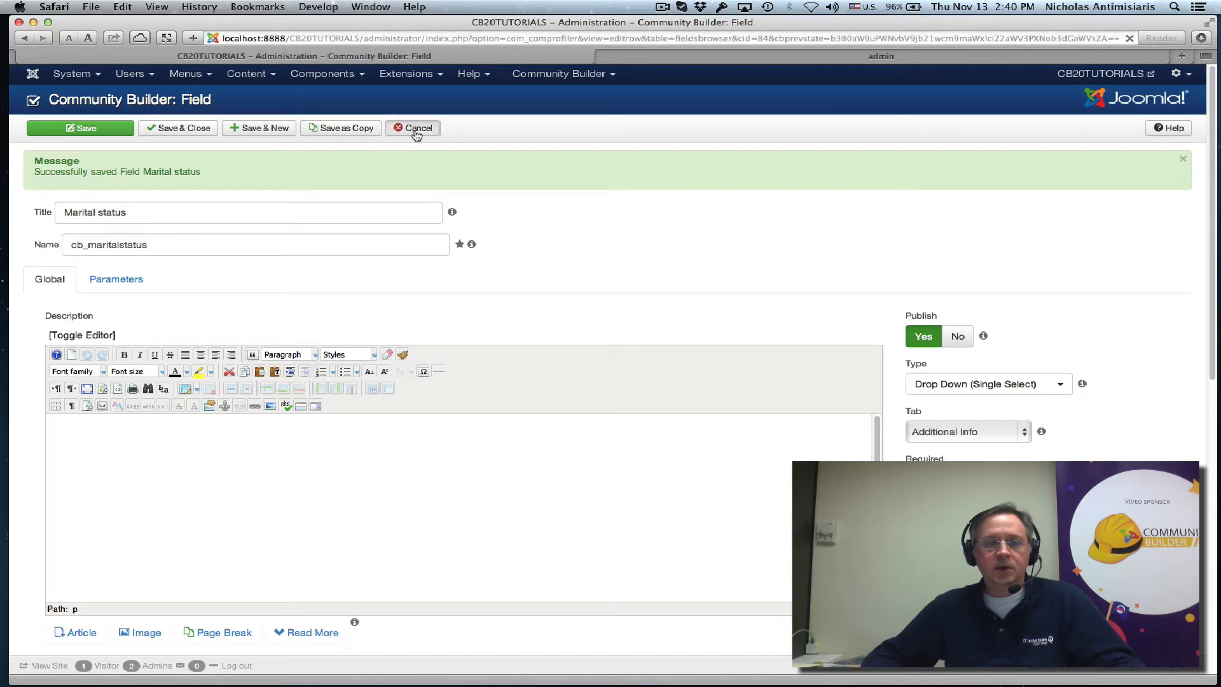
# - Create field 'CB Expertise' (cbexpertise) as a check box field on Additional Info
pyautogui.click(413, 128)
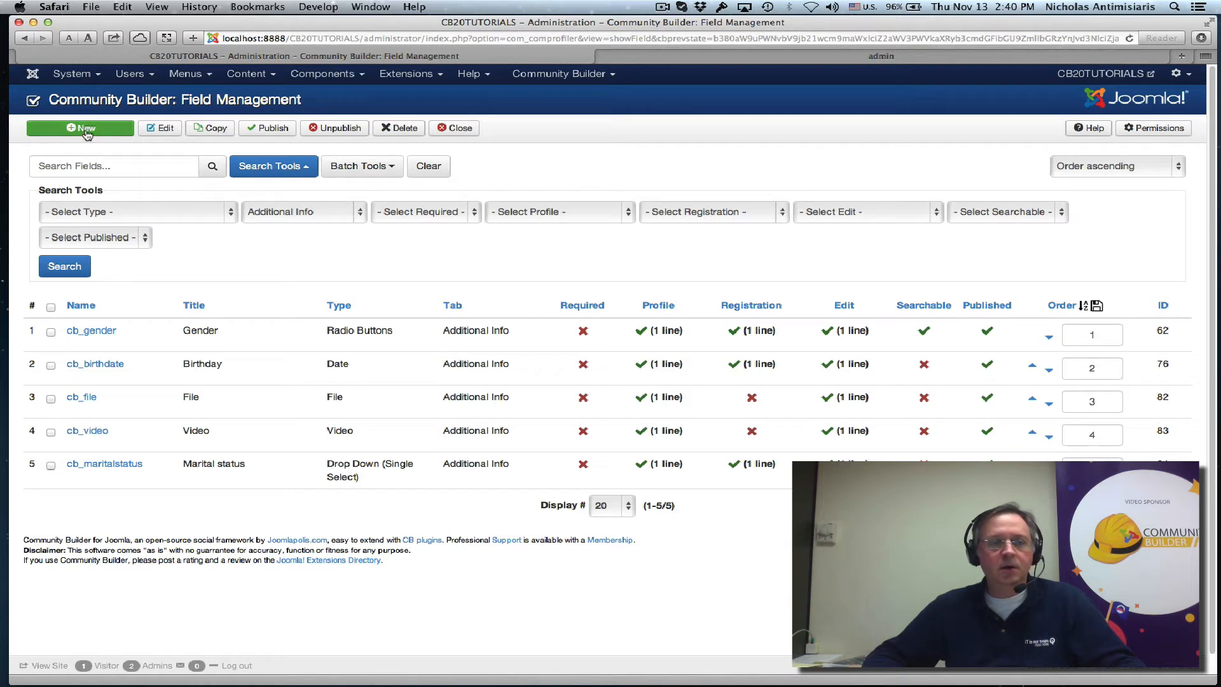
pyautogui.click(80, 128)
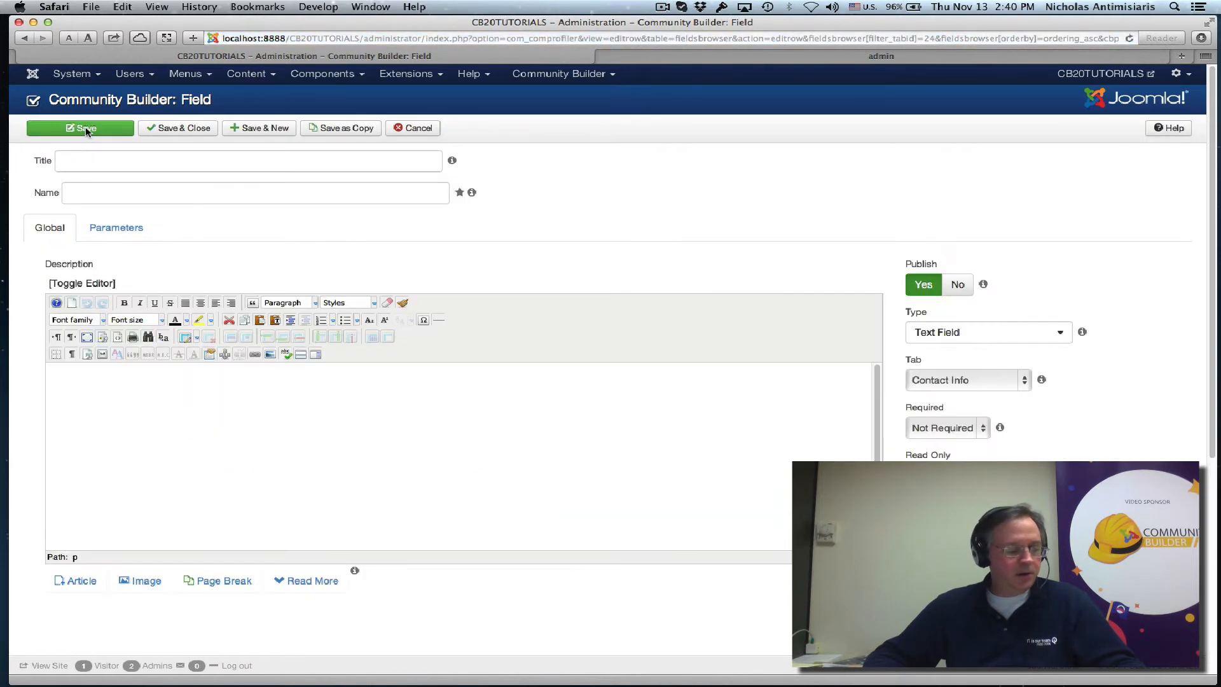
pyautogui.click(248, 160)
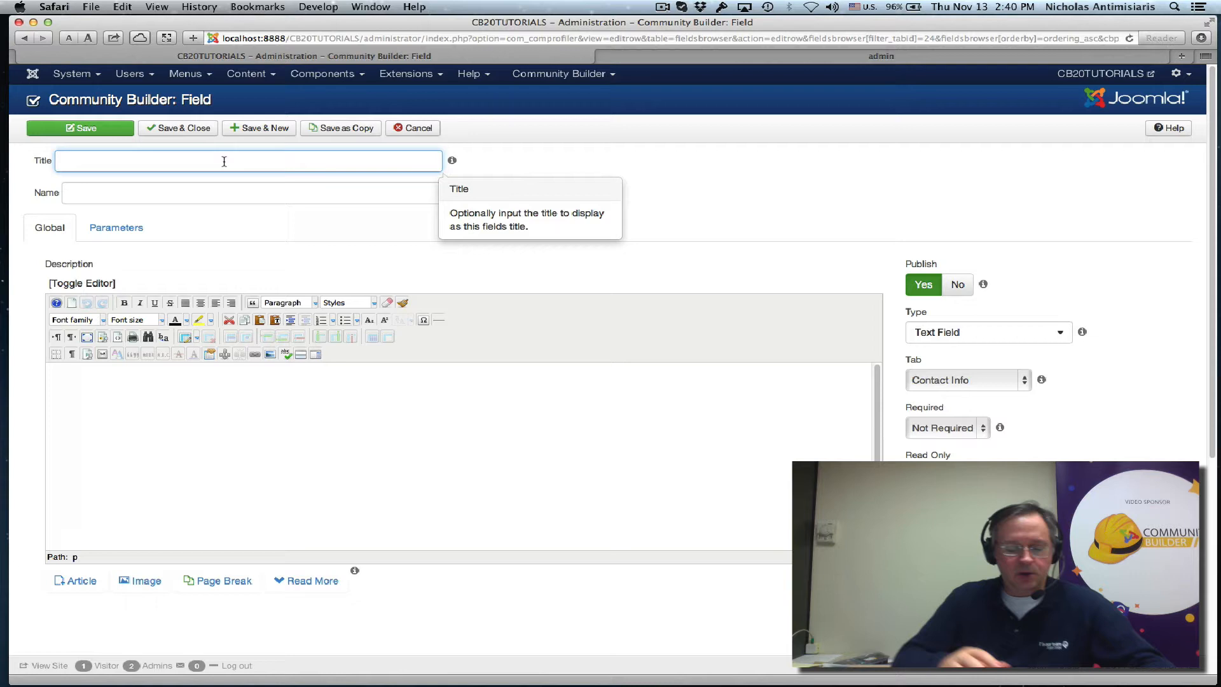
pyautogui.write('CB Expe')
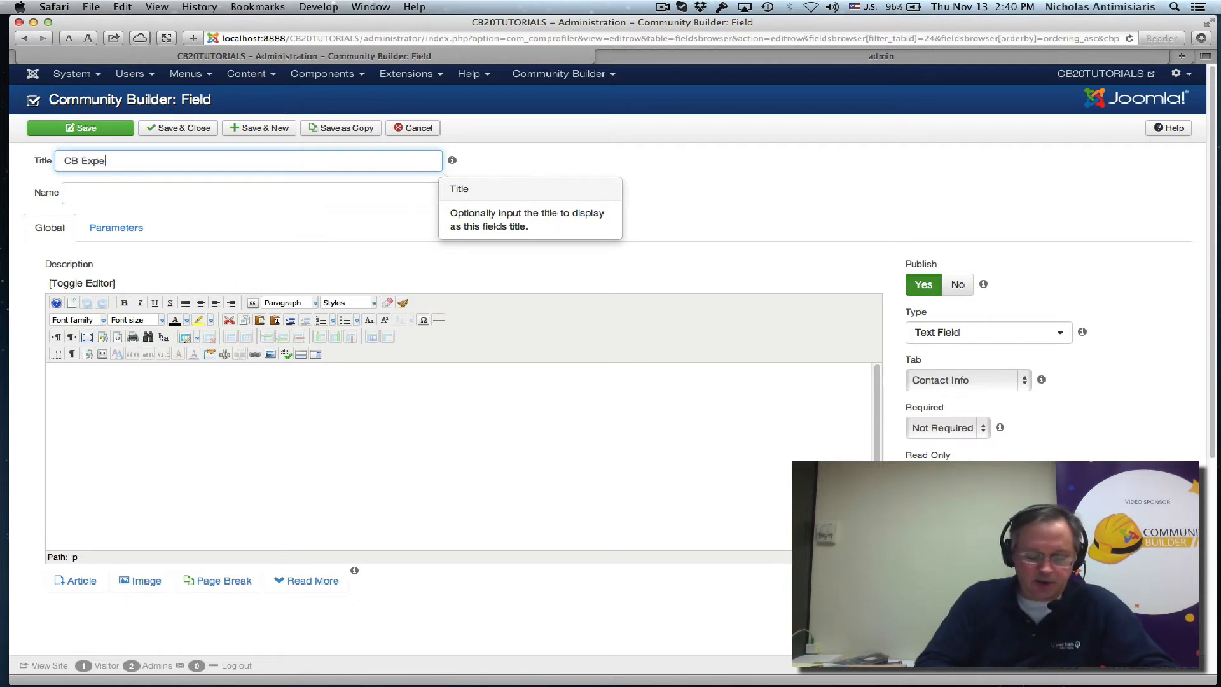
pyautogui.write('rtise')
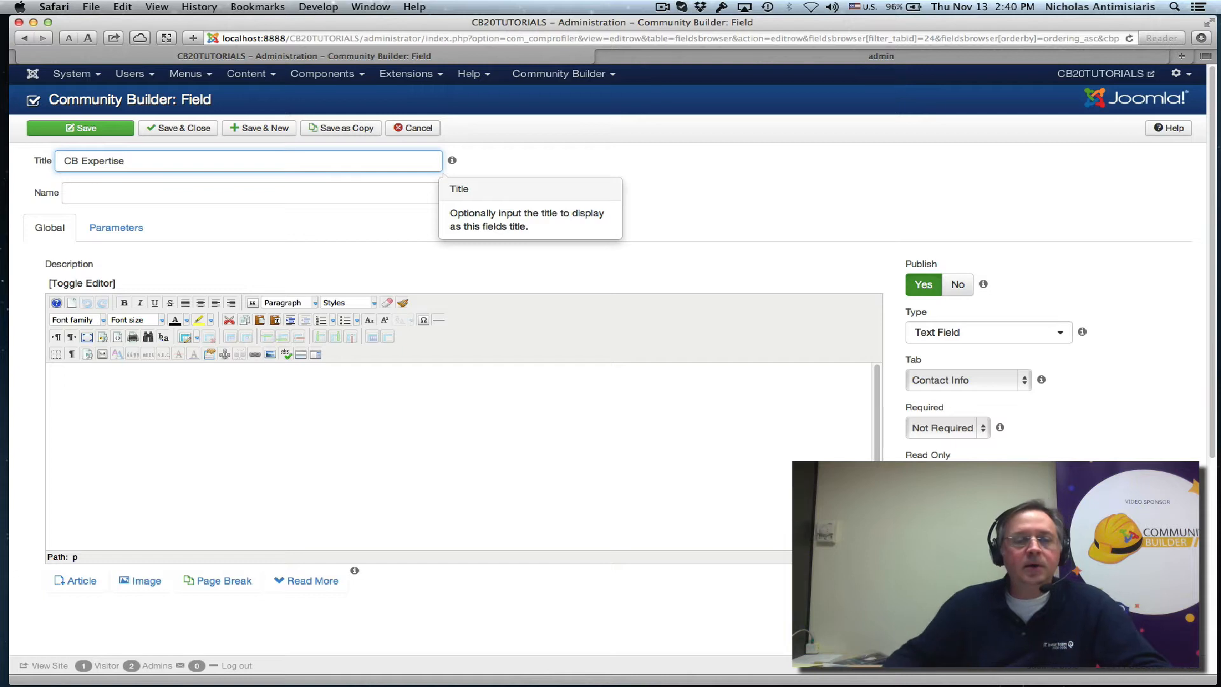
pyautogui.write('cbexpertise')
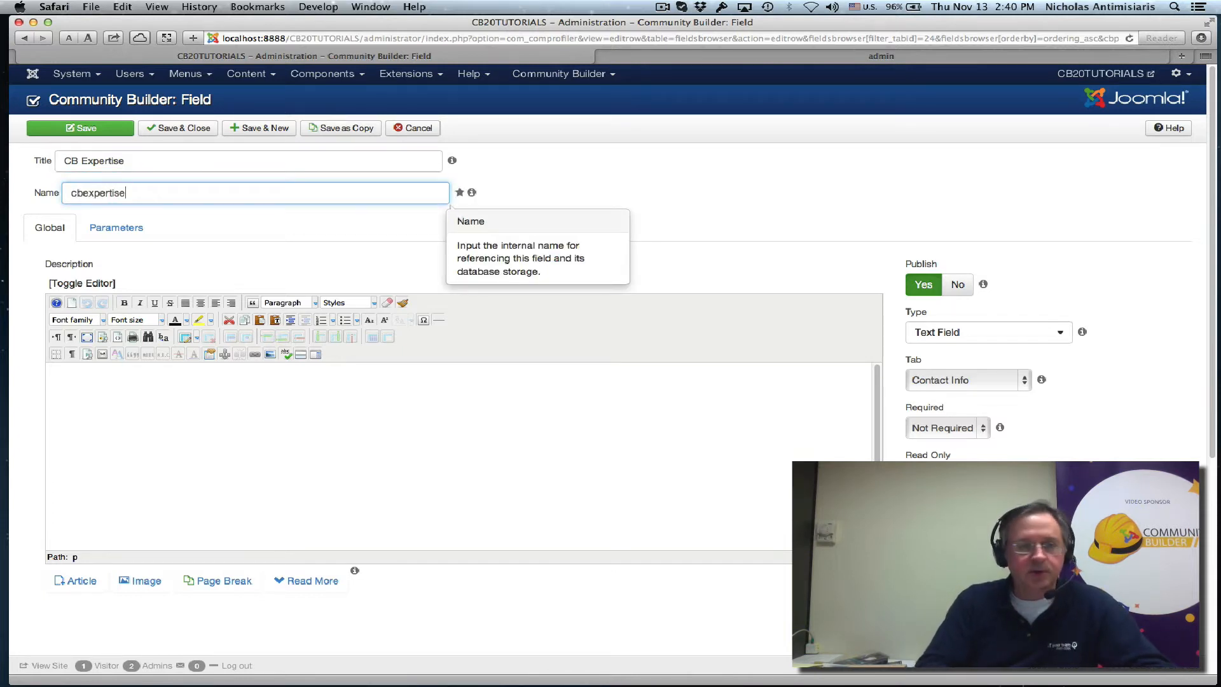
pyautogui.moveTo(1057, 305)
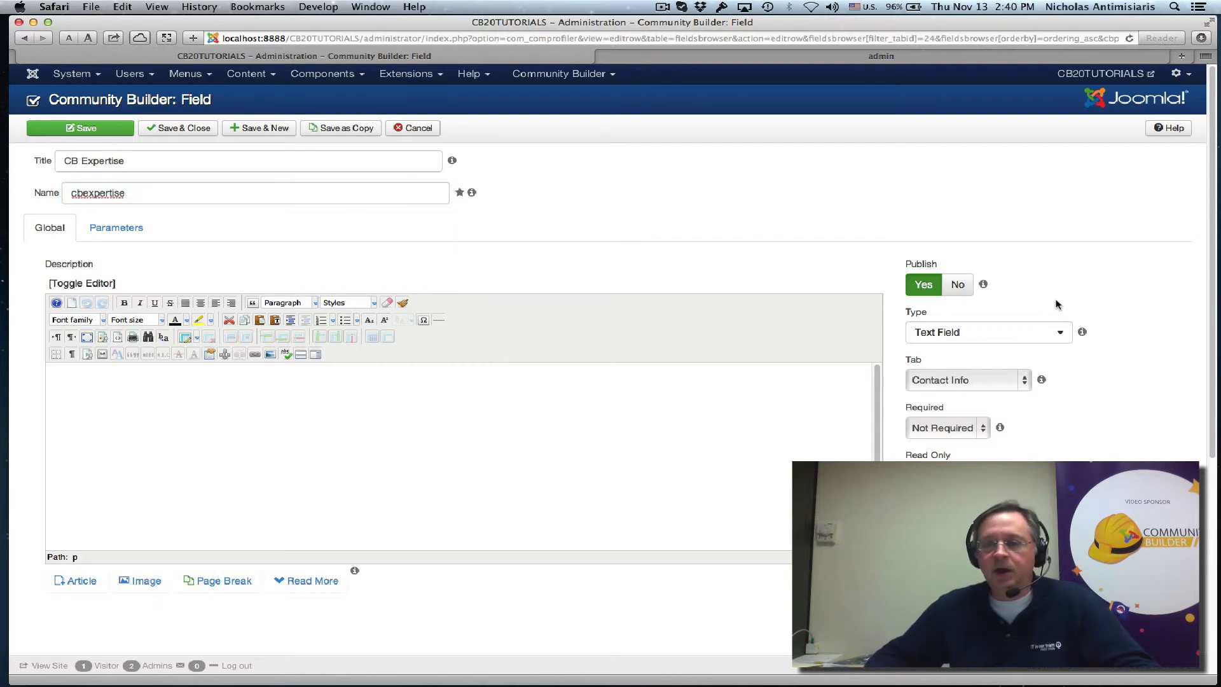
pyautogui.click(988, 332)
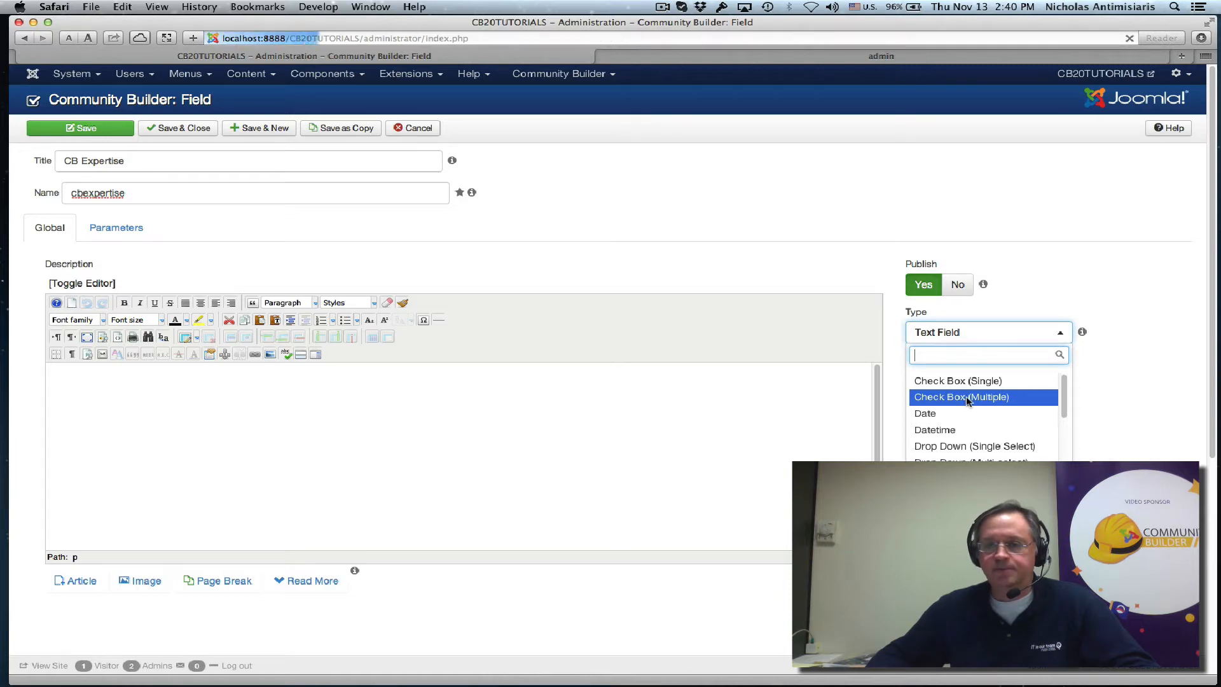
pyautogui.click(961, 397)
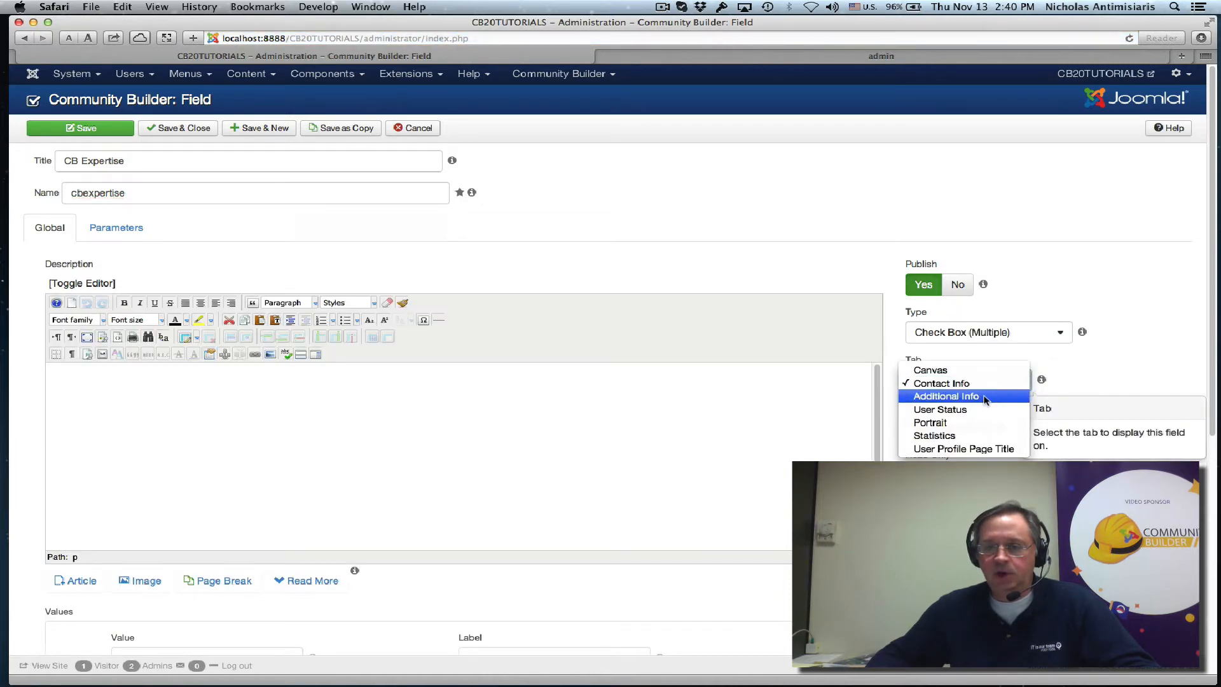
pyautogui.click(944, 396)
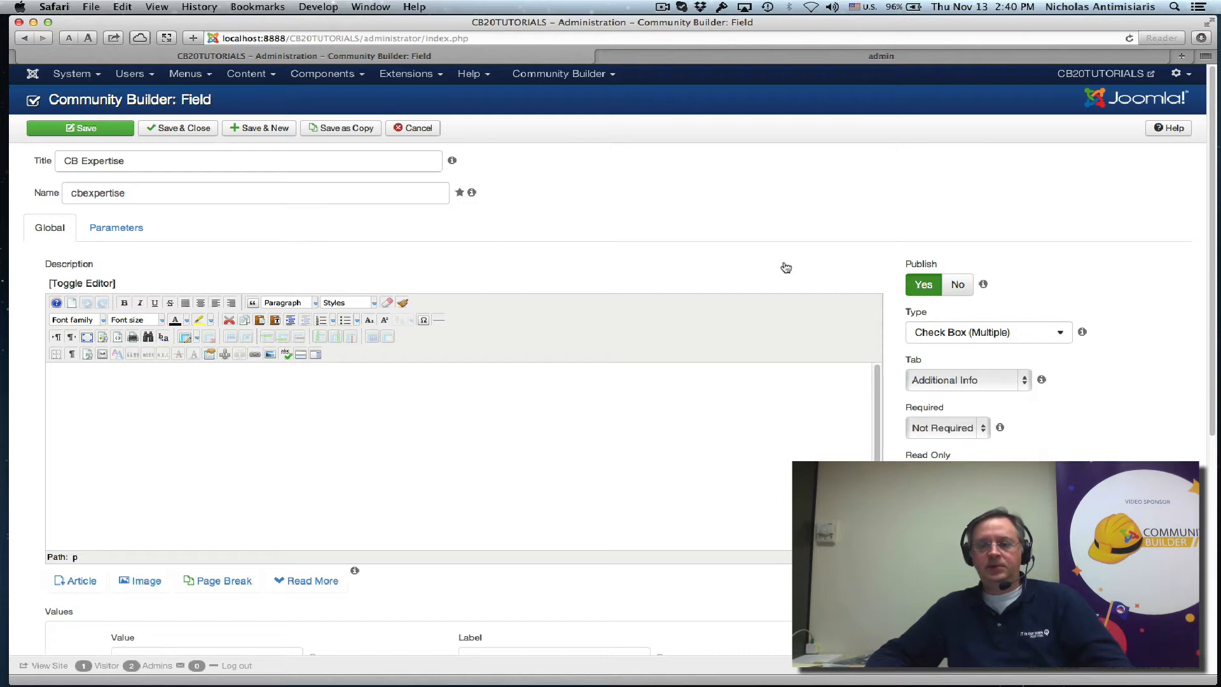
pyautogui.scroll(-3)
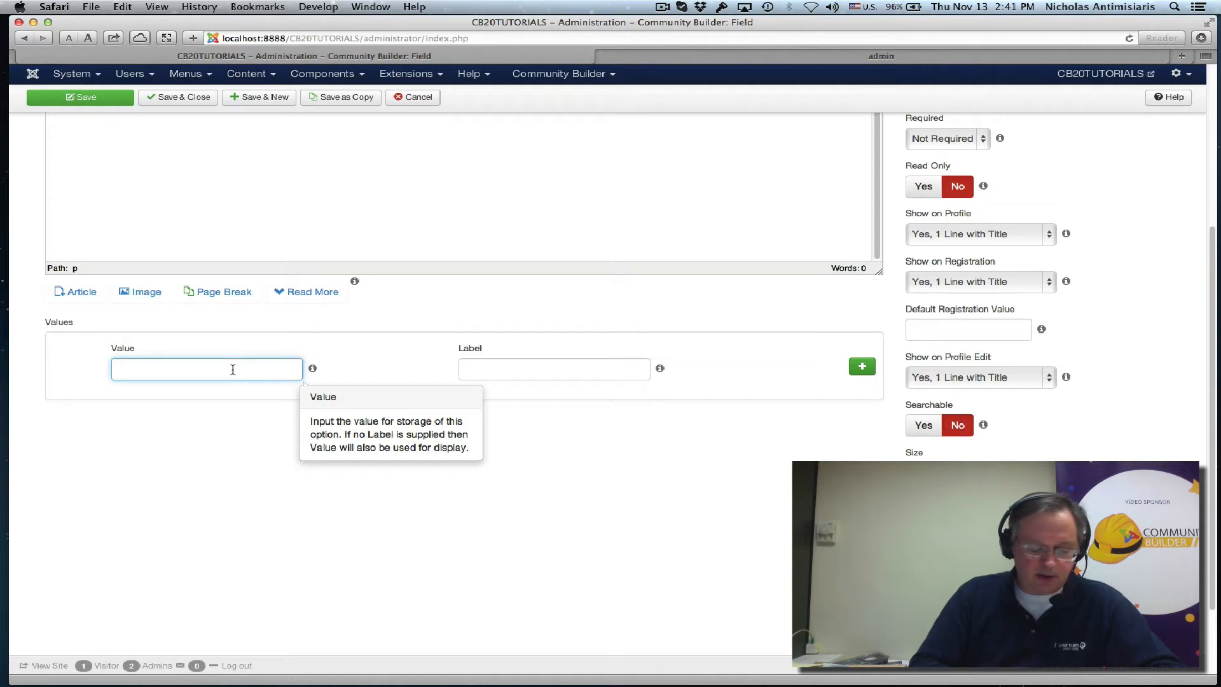
# - Enter CB Expertise options Community Builder and GroupJive with matching labels
pyautogui.write('C')
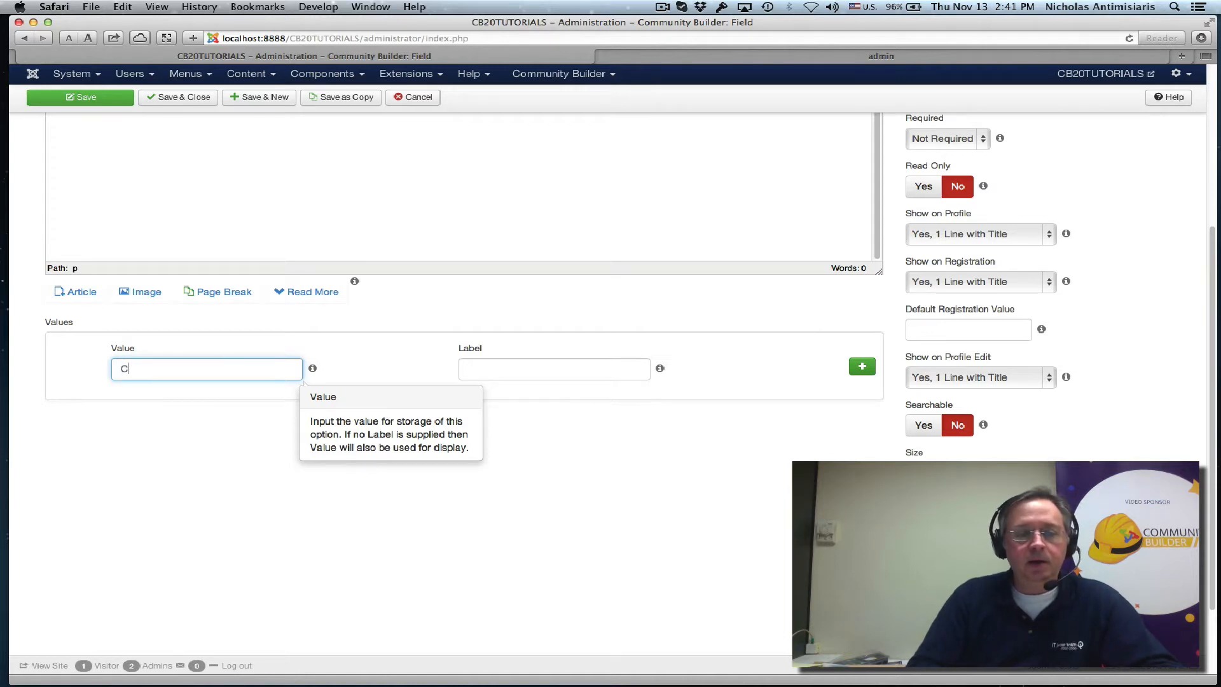
pyautogui.write('ommunity Builder')
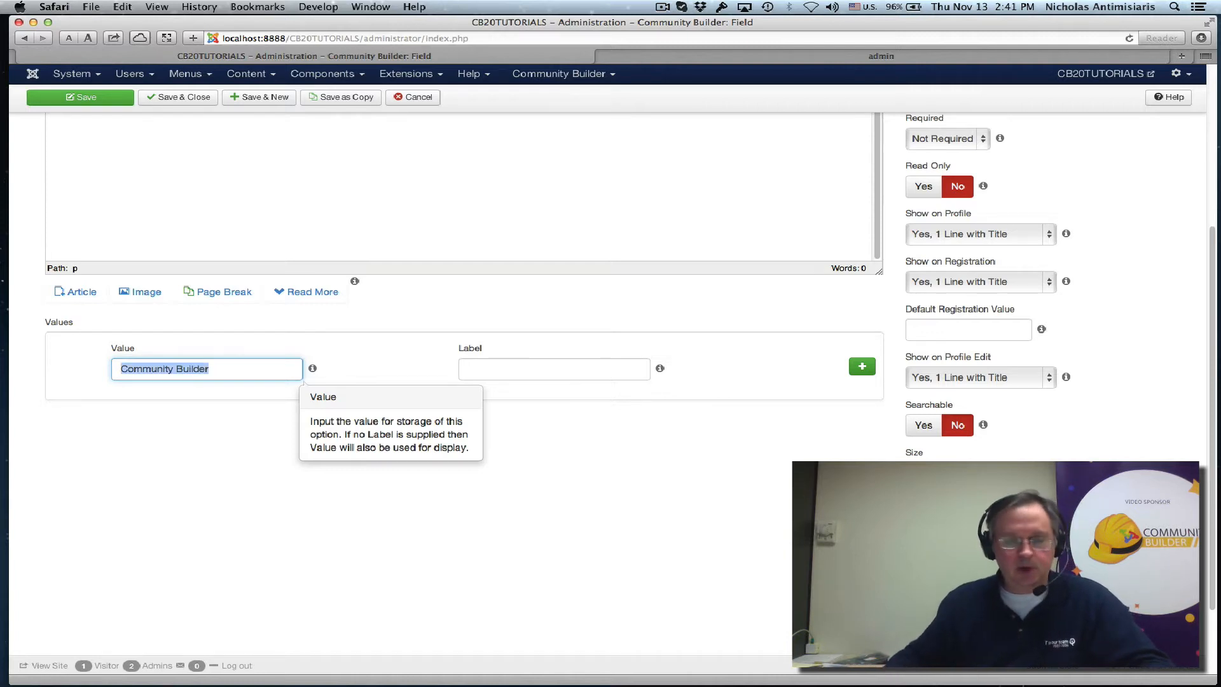
pyautogui.write('Community Builder')
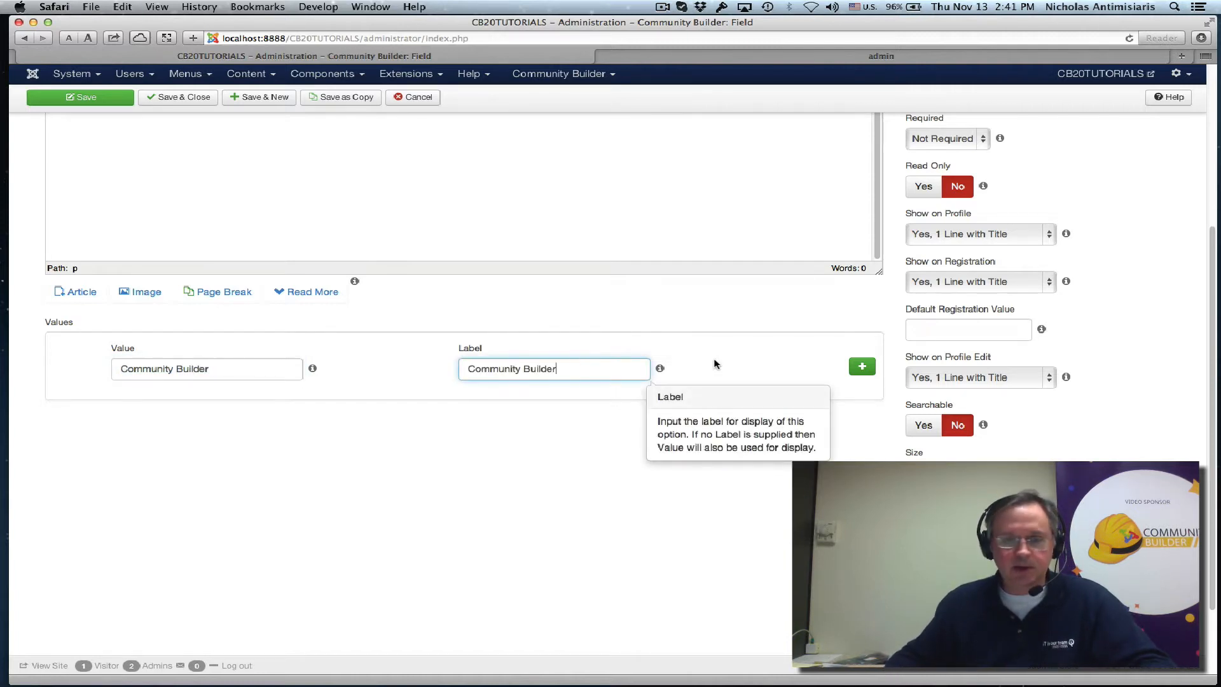
pyautogui.click(861, 366)
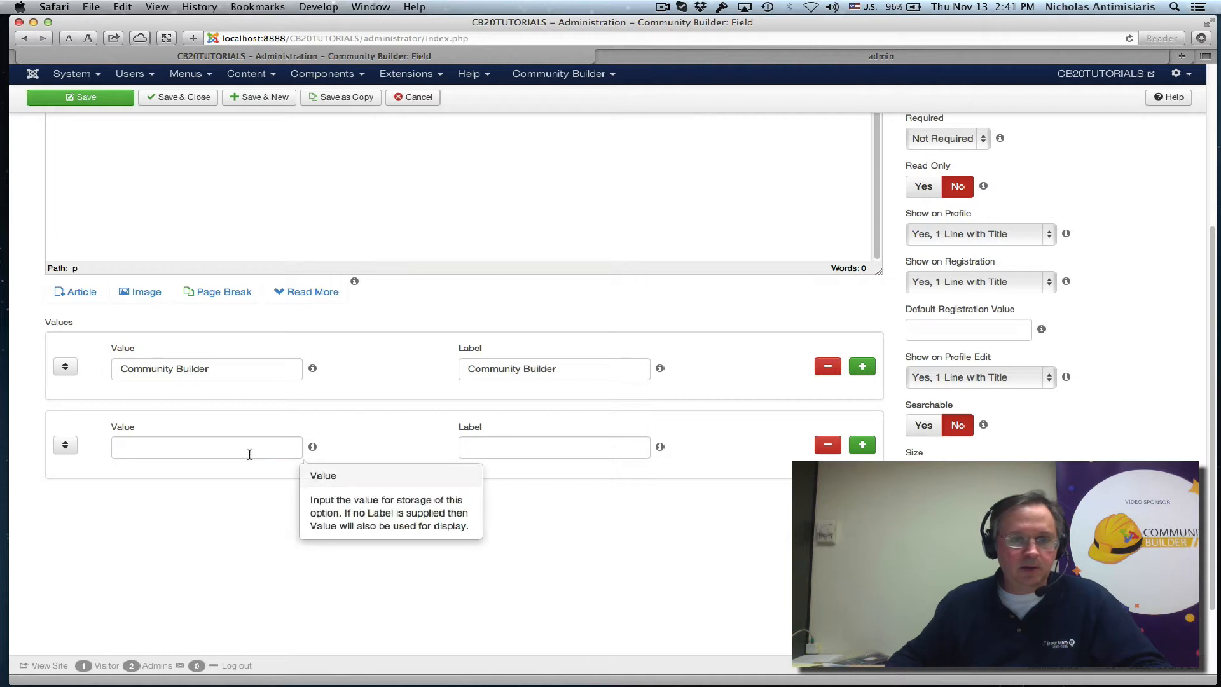
pyautogui.write('GroupJive')
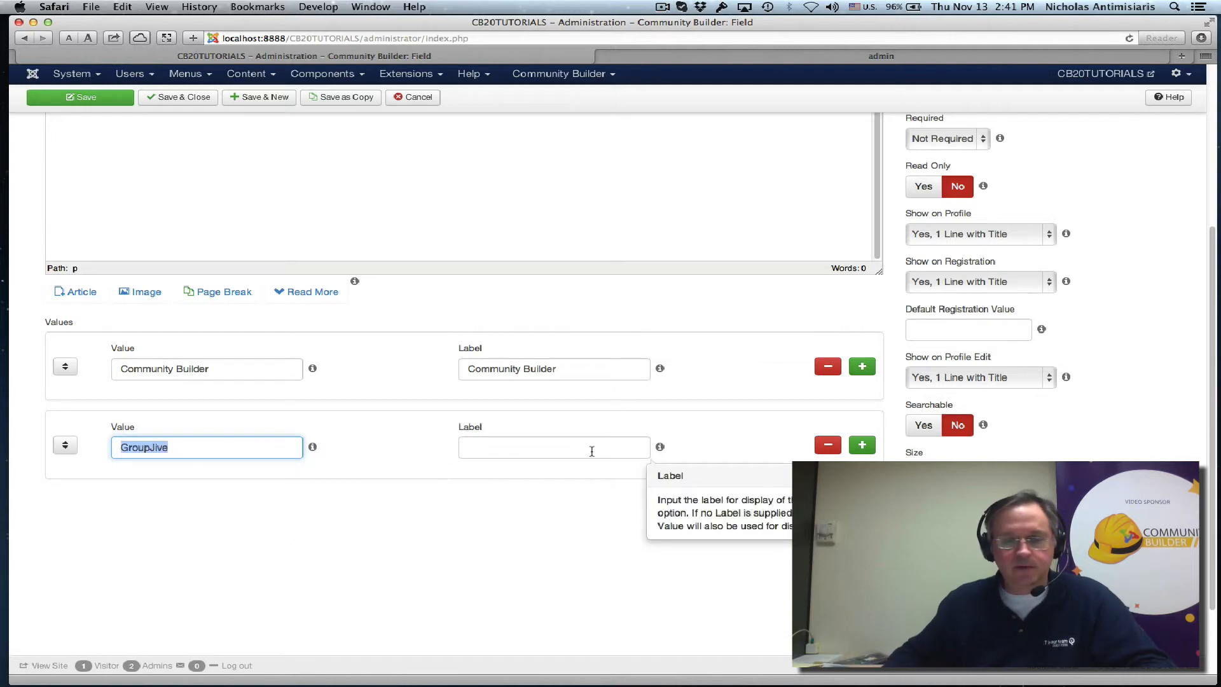
pyautogui.write('GroupJive')
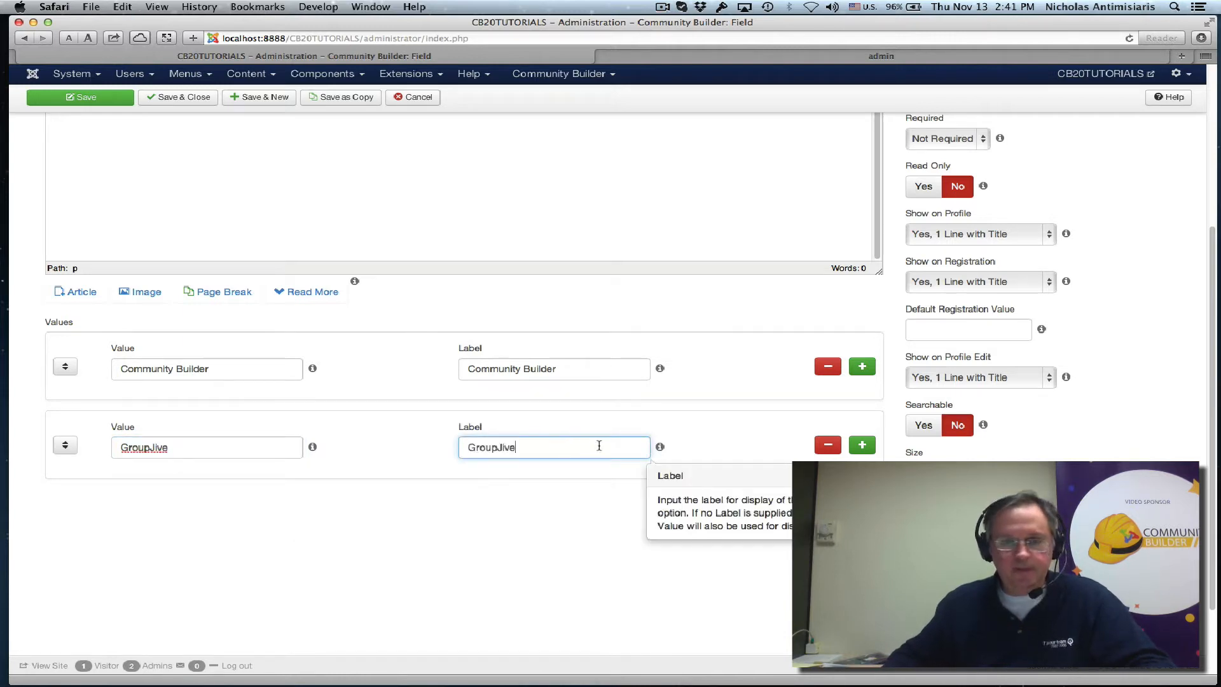
# - Add the CBSubs option with matching label and begin the Query field option
pyautogui.click(863, 444)
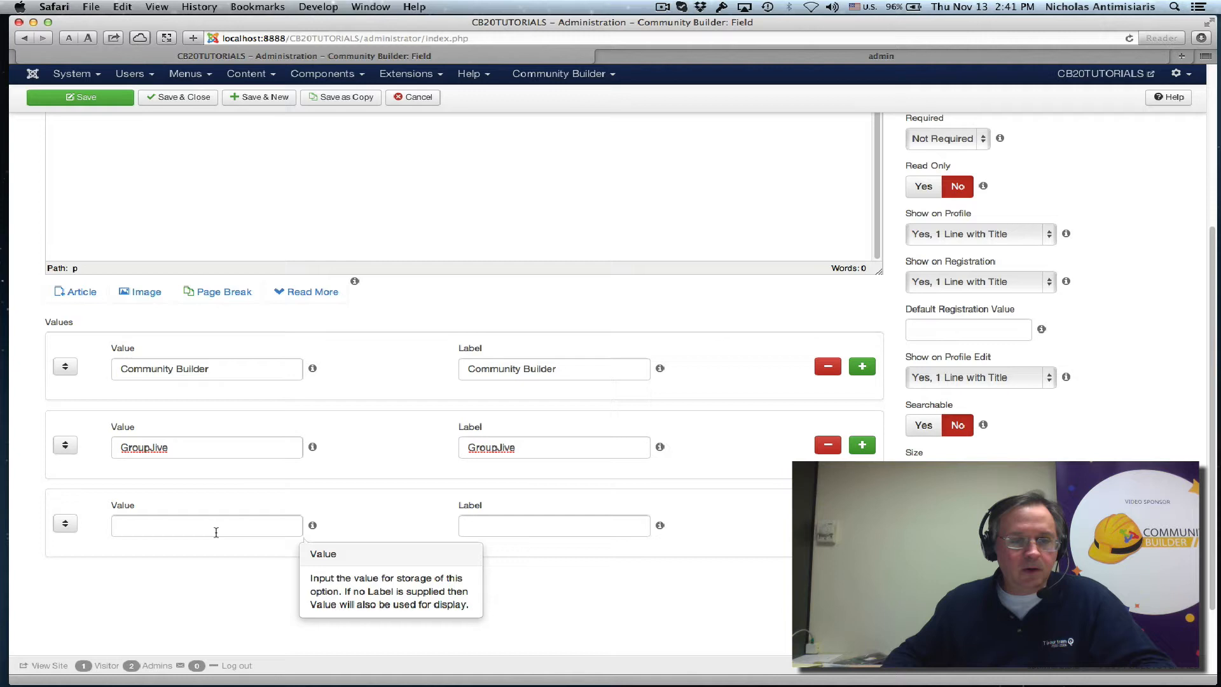
pyautogui.click(206, 524)
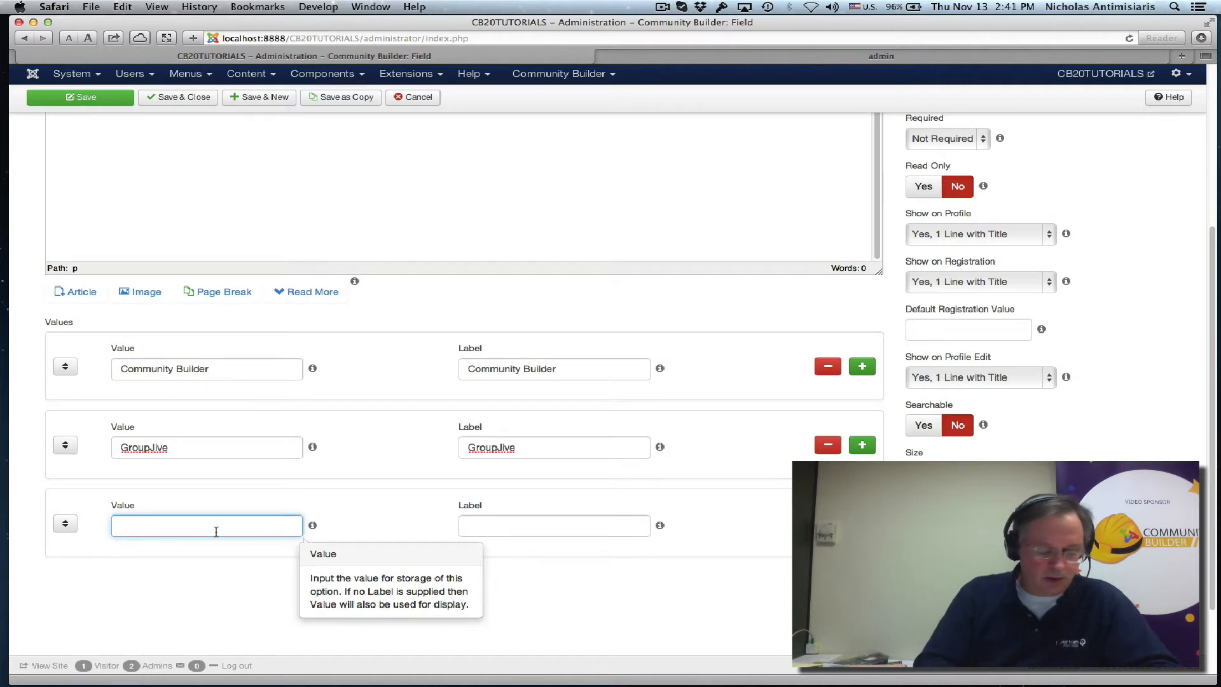
pyautogui.write('CBSubs')
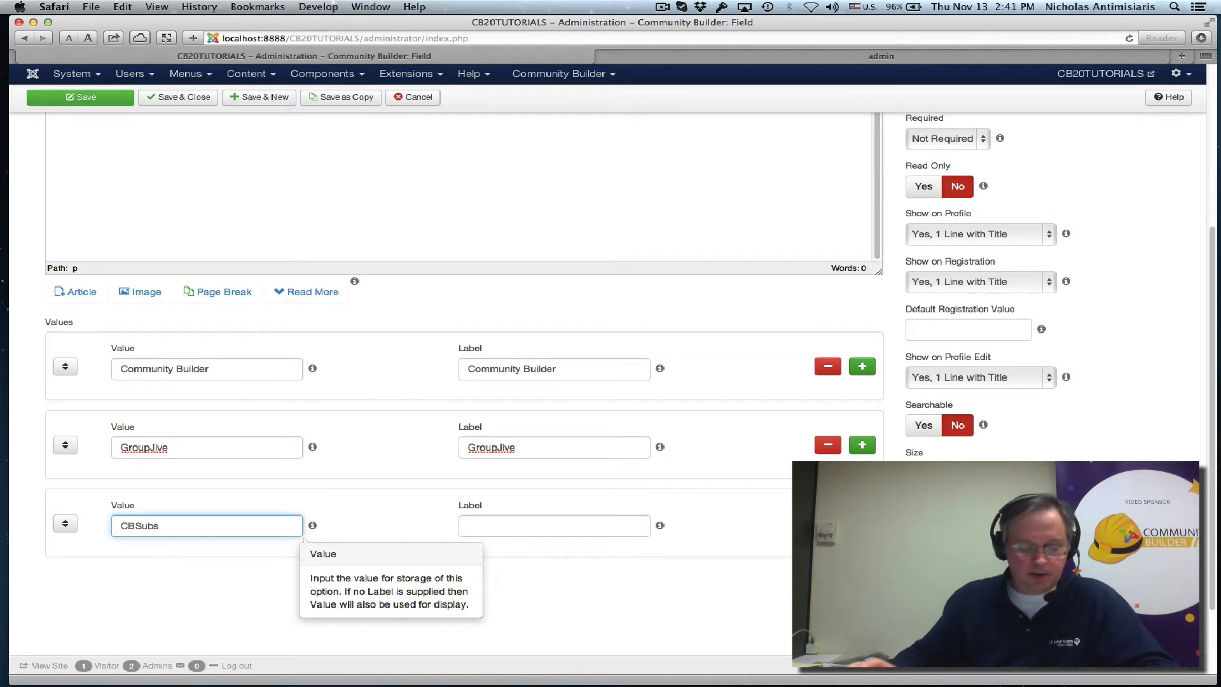
pyautogui.click(552, 525)
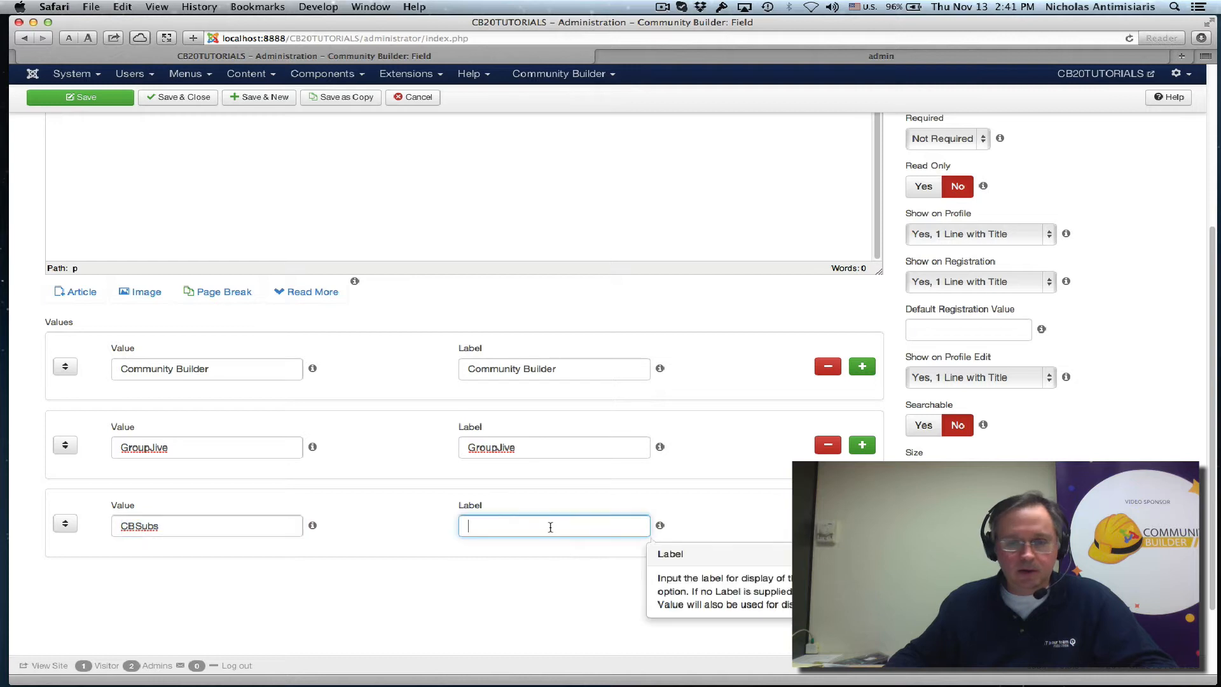
pyautogui.write('CBSubs')
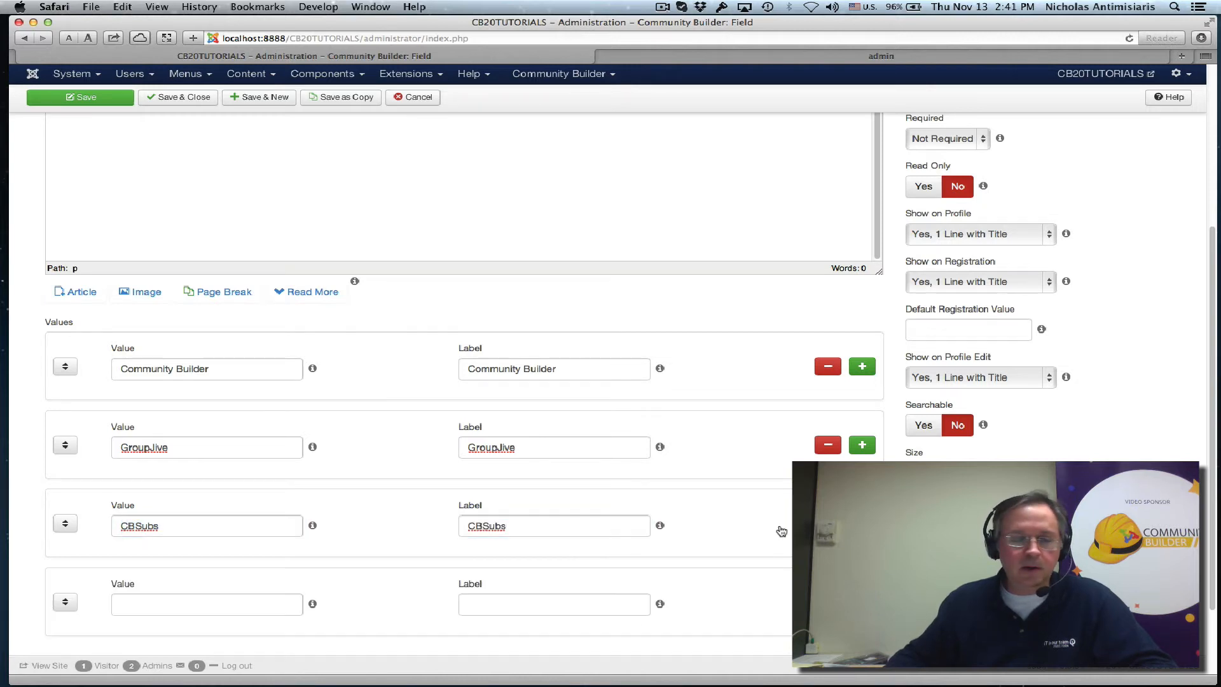
pyautogui.click(206, 604)
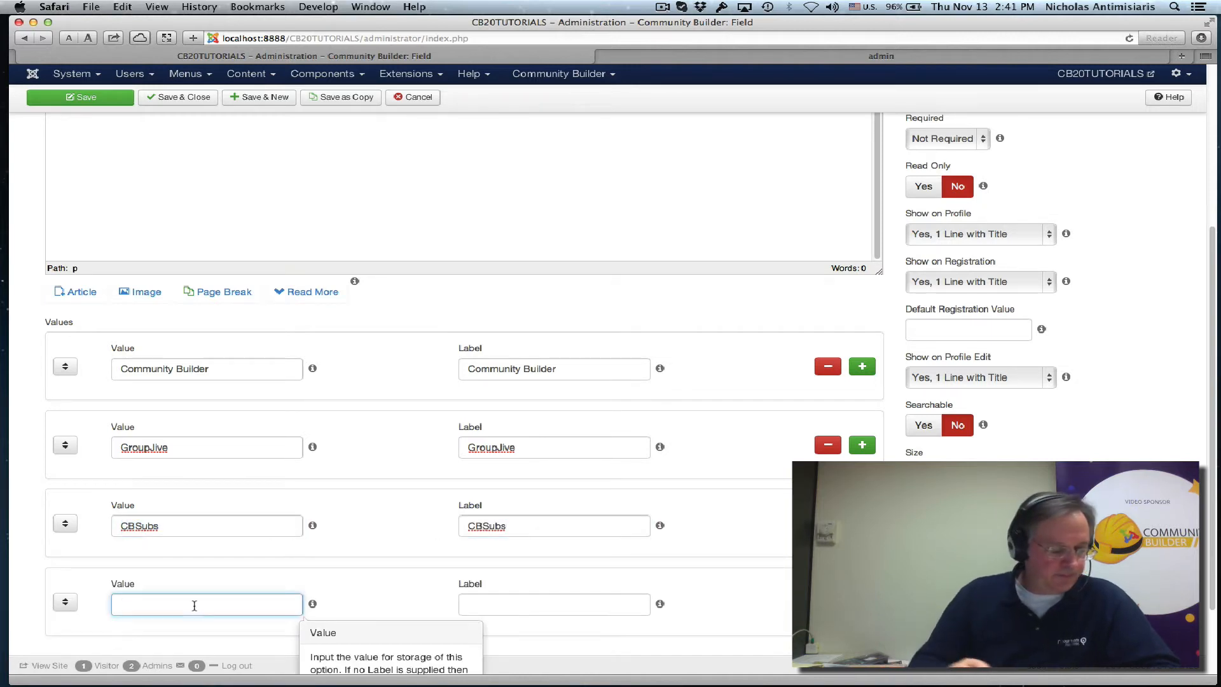
pyautogui.write('Query field')
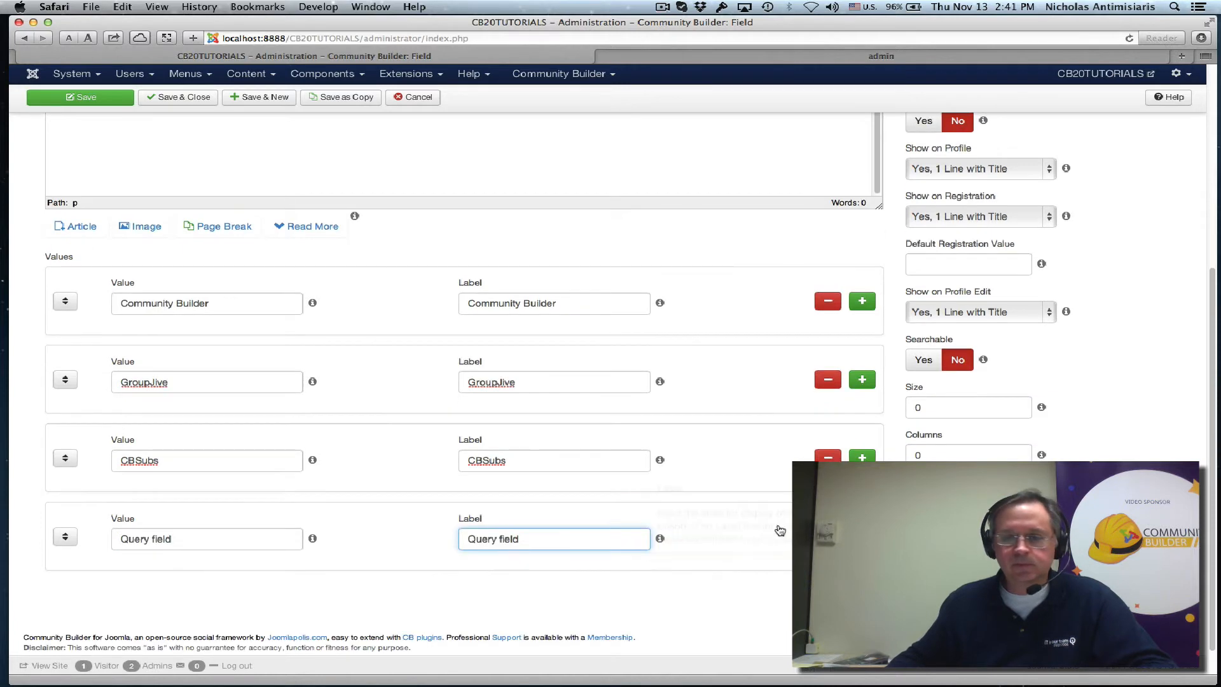
# - Add Auto Actions and CB Connect options with matching labels, then the CB Invites value
pyautogui.click(863, 458)
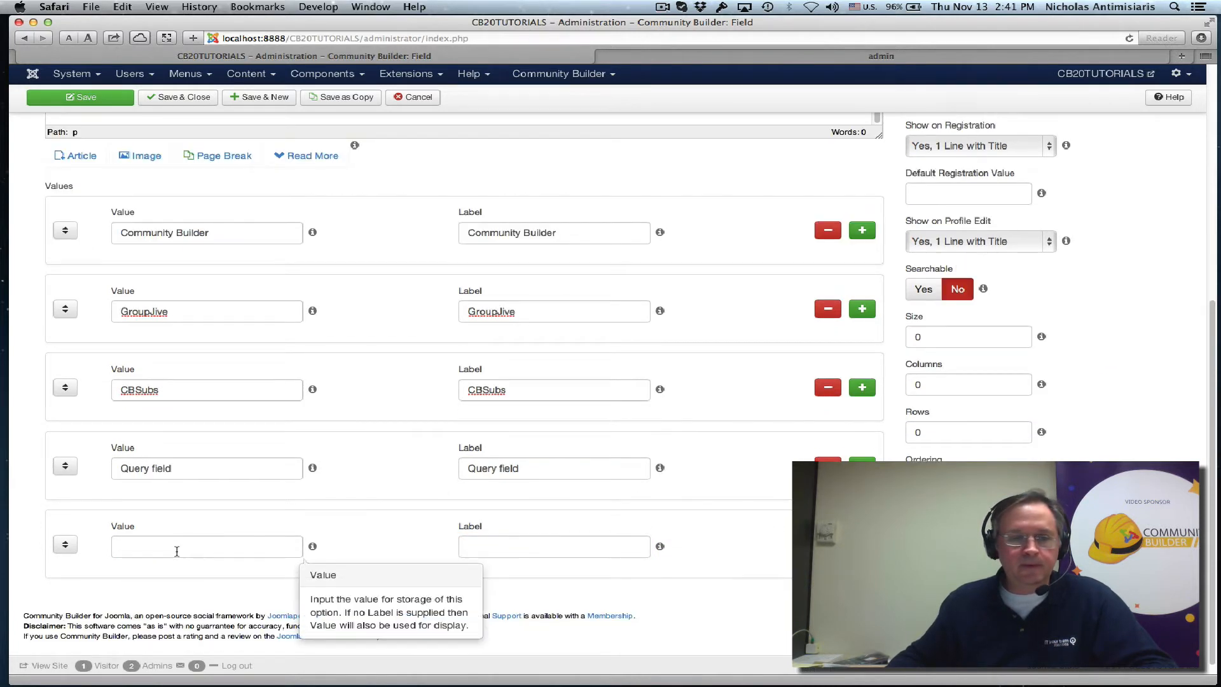
pyautogui.click(206, 546)
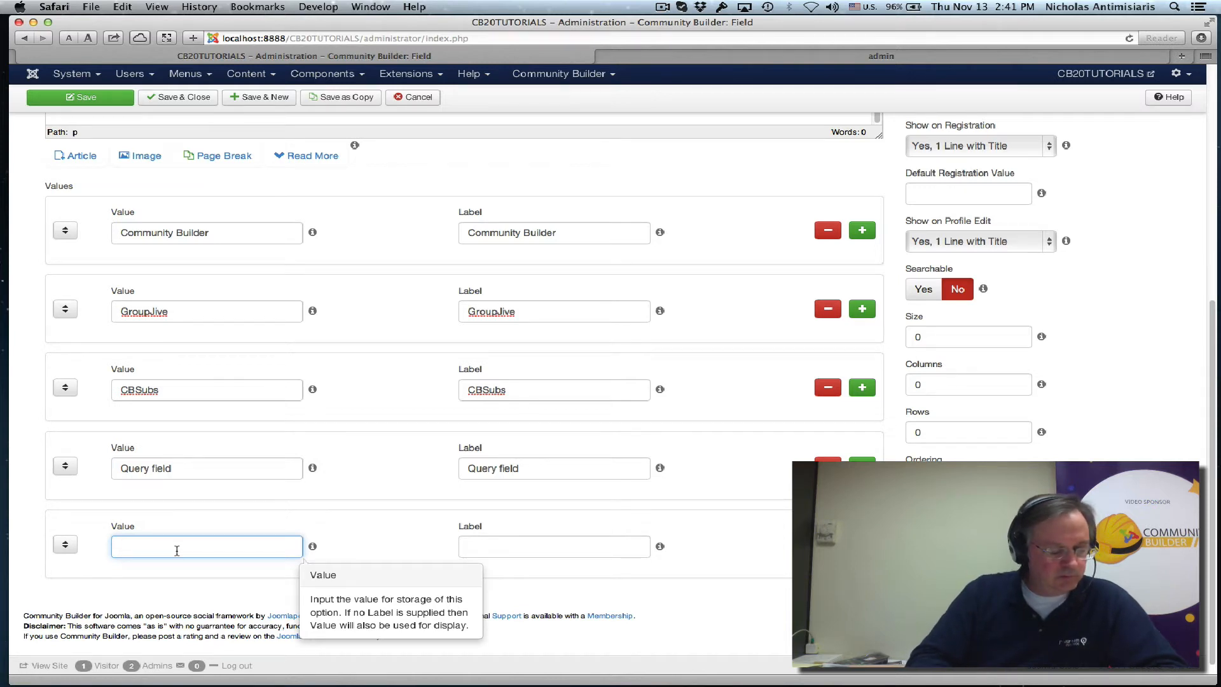
pyautogui.write('A')
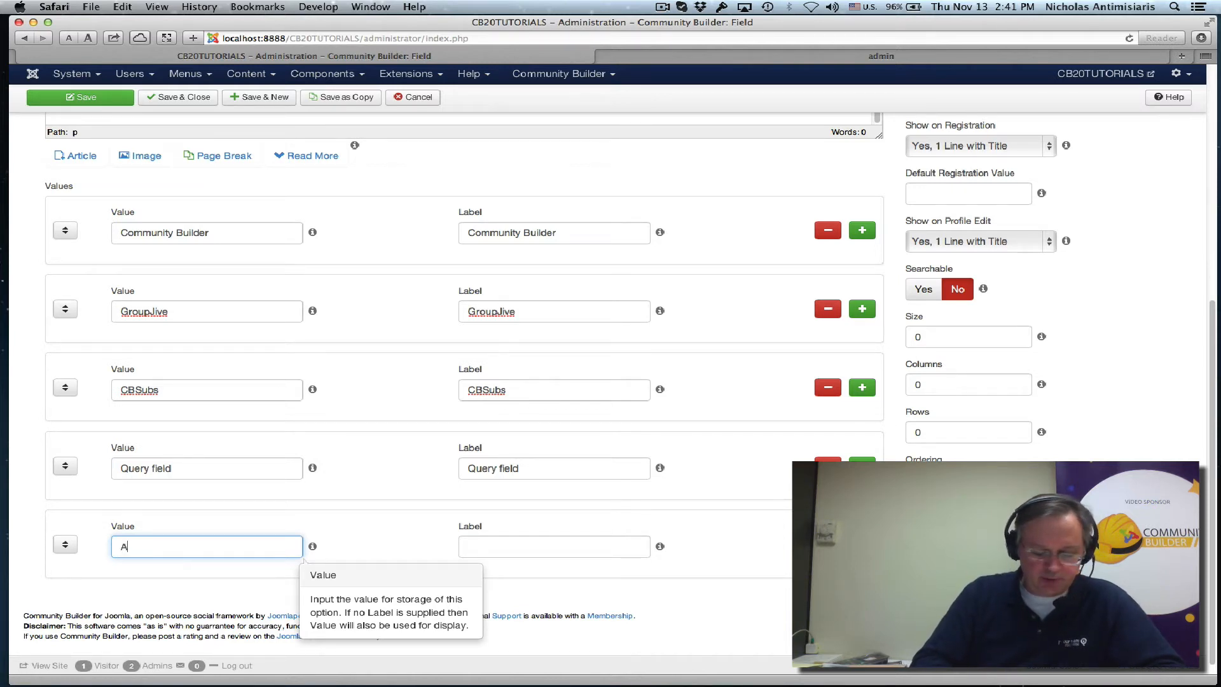
pyautogui.write('uto Actions')
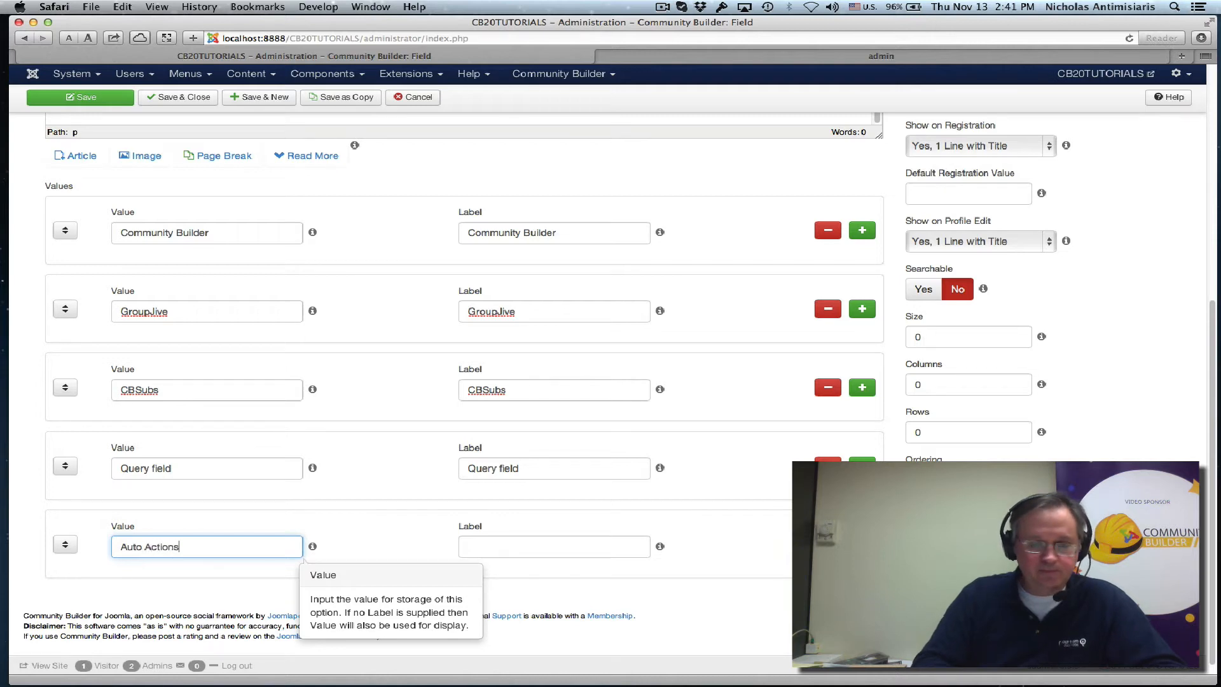
pyautogui.click(554, 546)
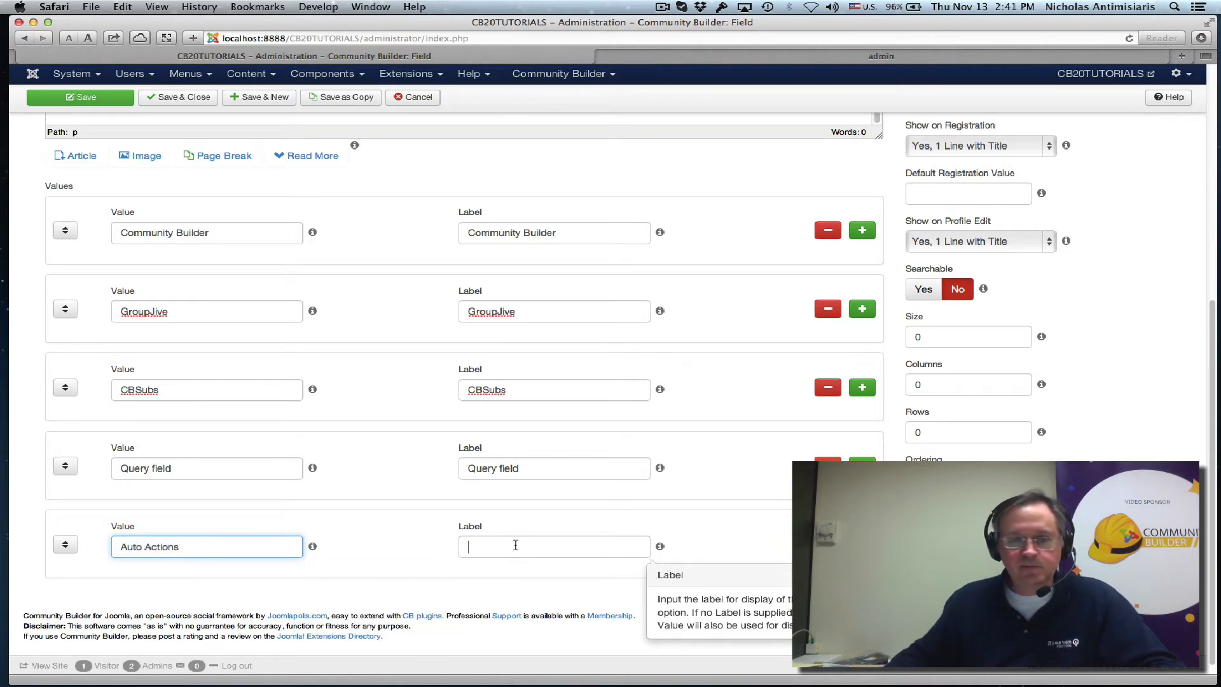
pyautogui.write('Auto Actions')
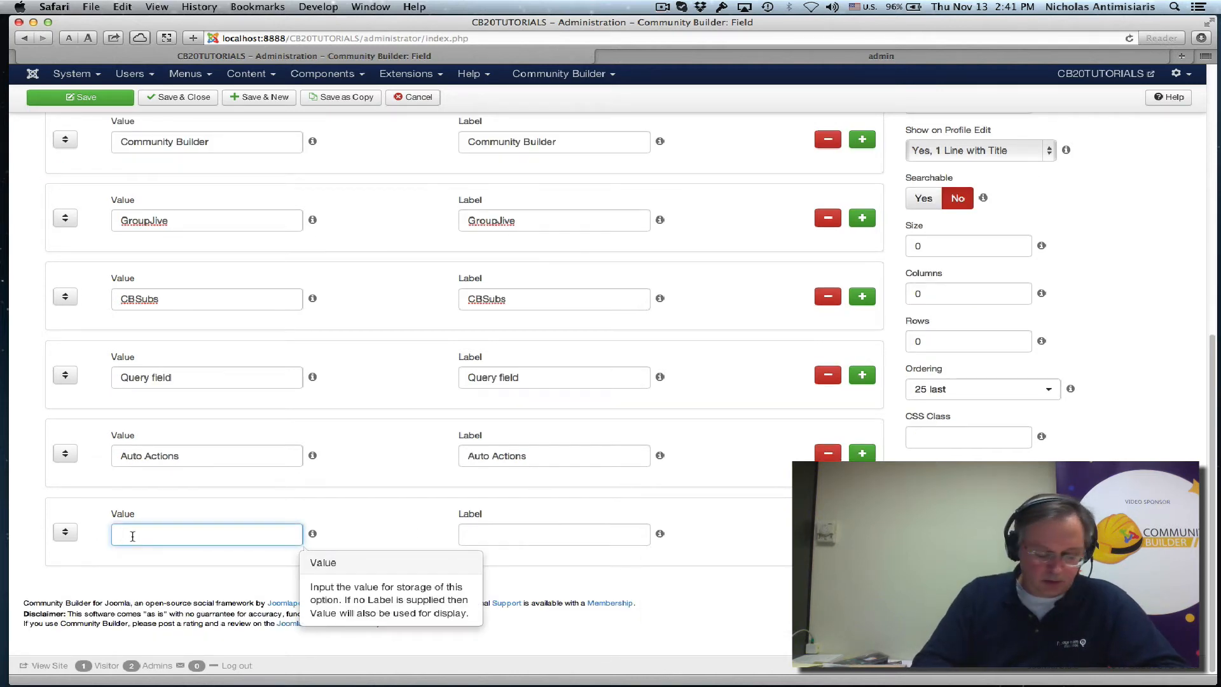
pyautogui.write('CB Connect')
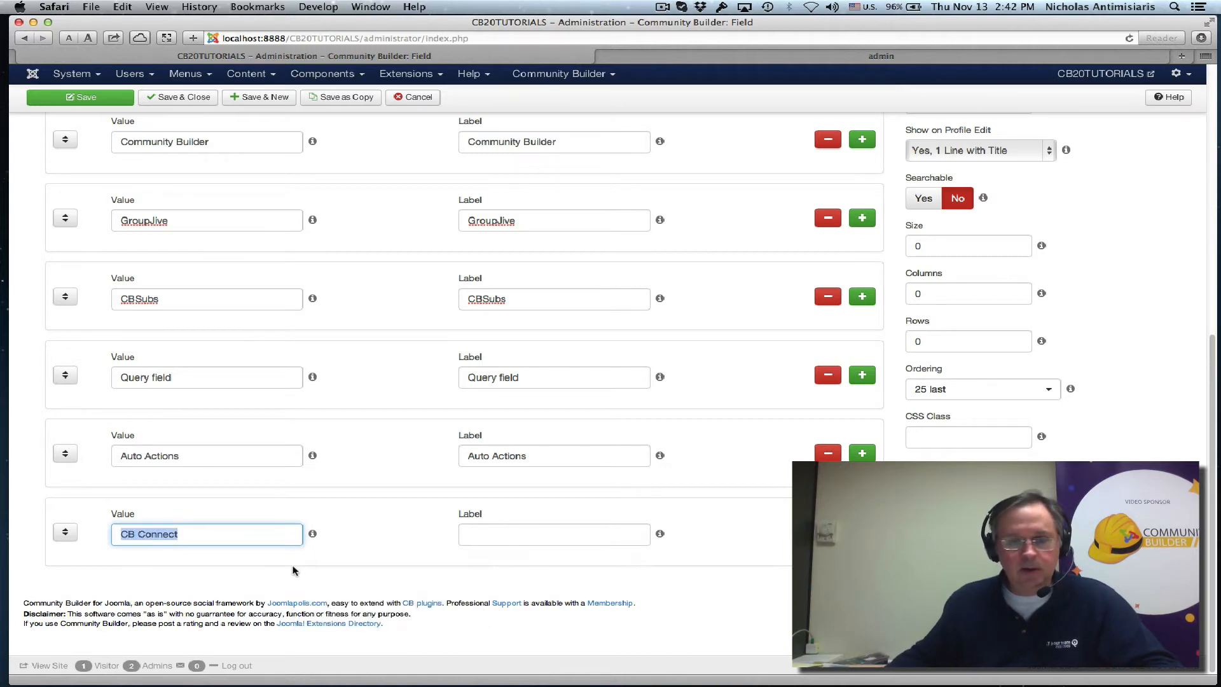
pyautogui.write('CB Connect')
pyautogui.write('CB Invites')
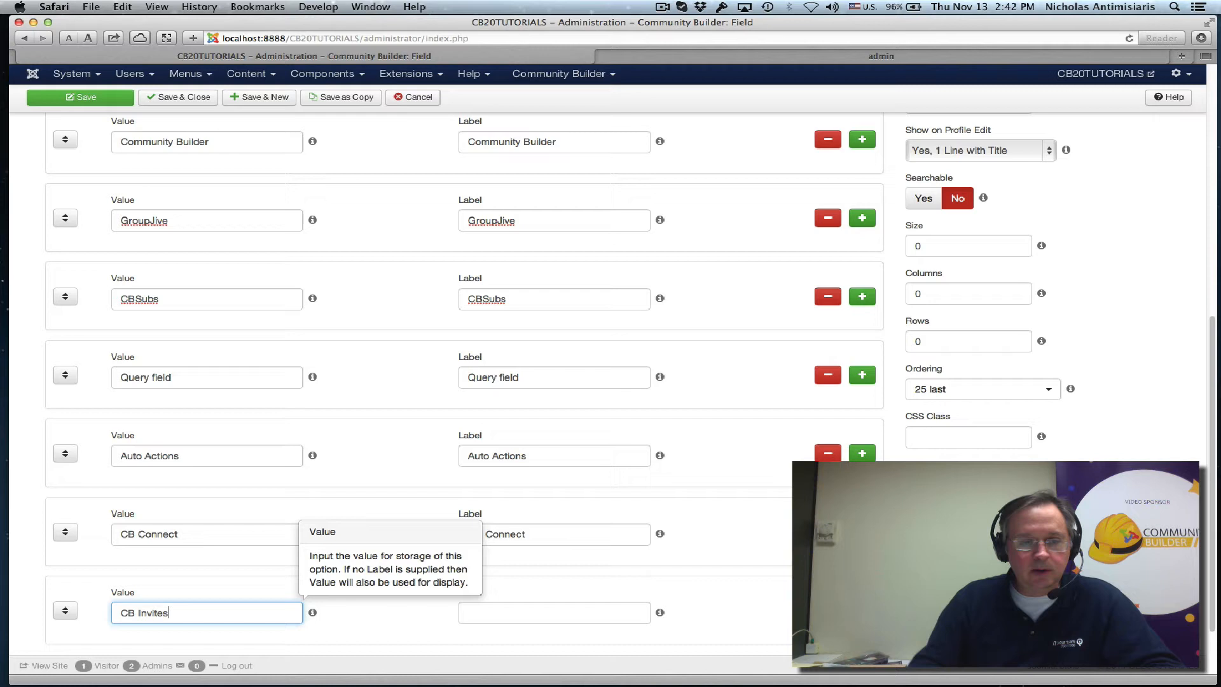
pyautogui.click(554, 612)
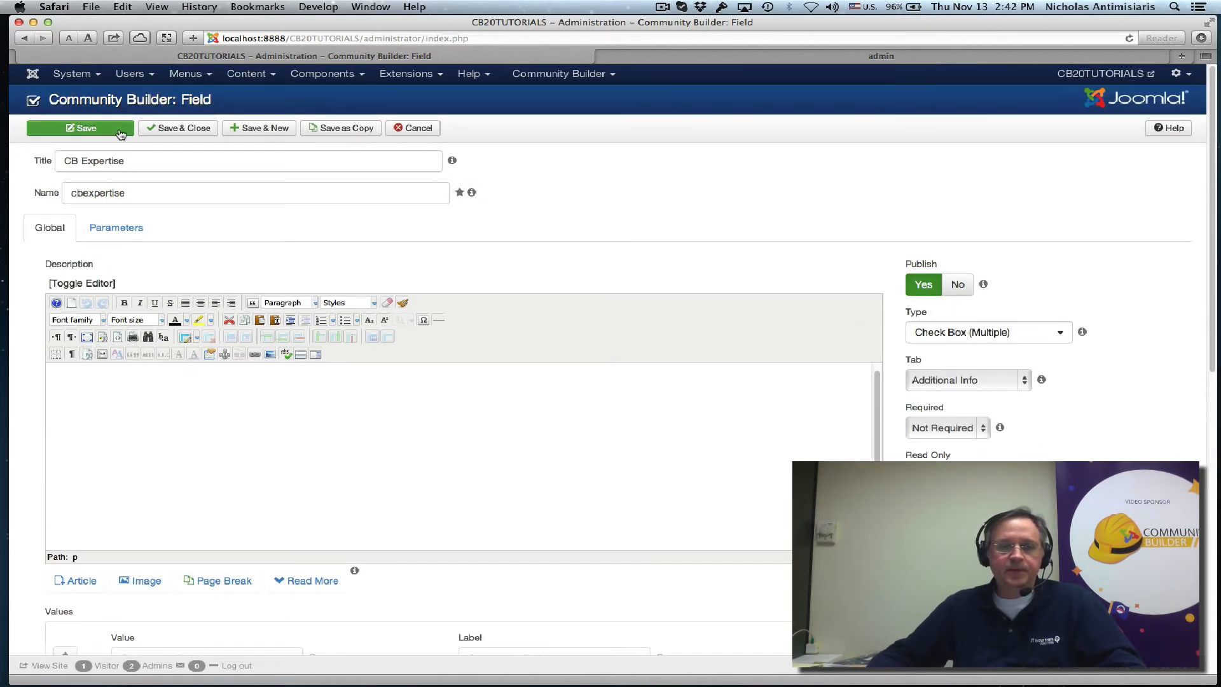
# - Save the CB Expertise field and open Update Your Profile on the front end
pyautogui.click(80, 128)
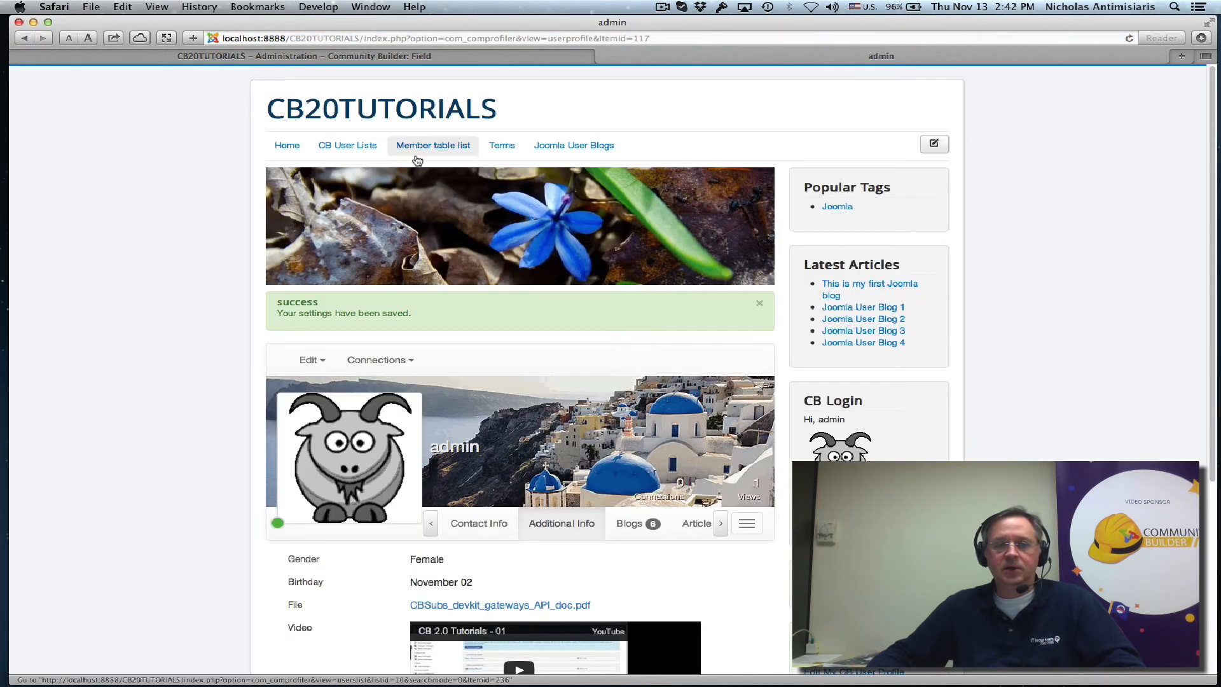
pyautogui.click(379, 359)
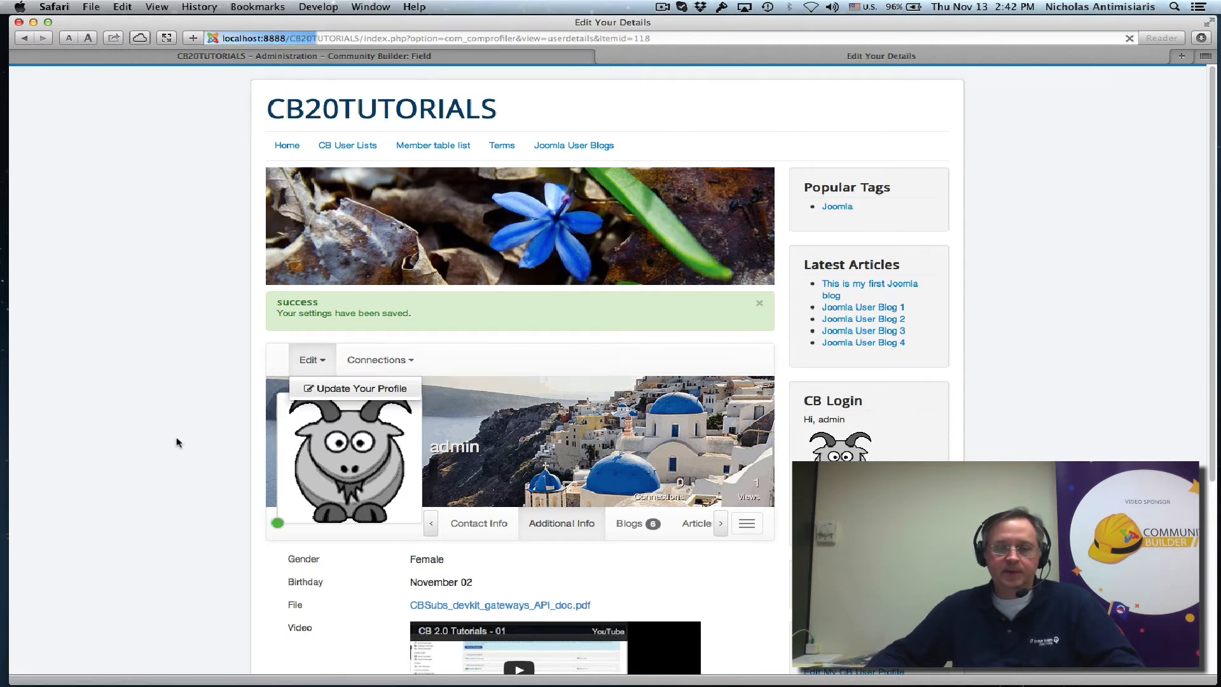
pyautogui.click(355, 388)
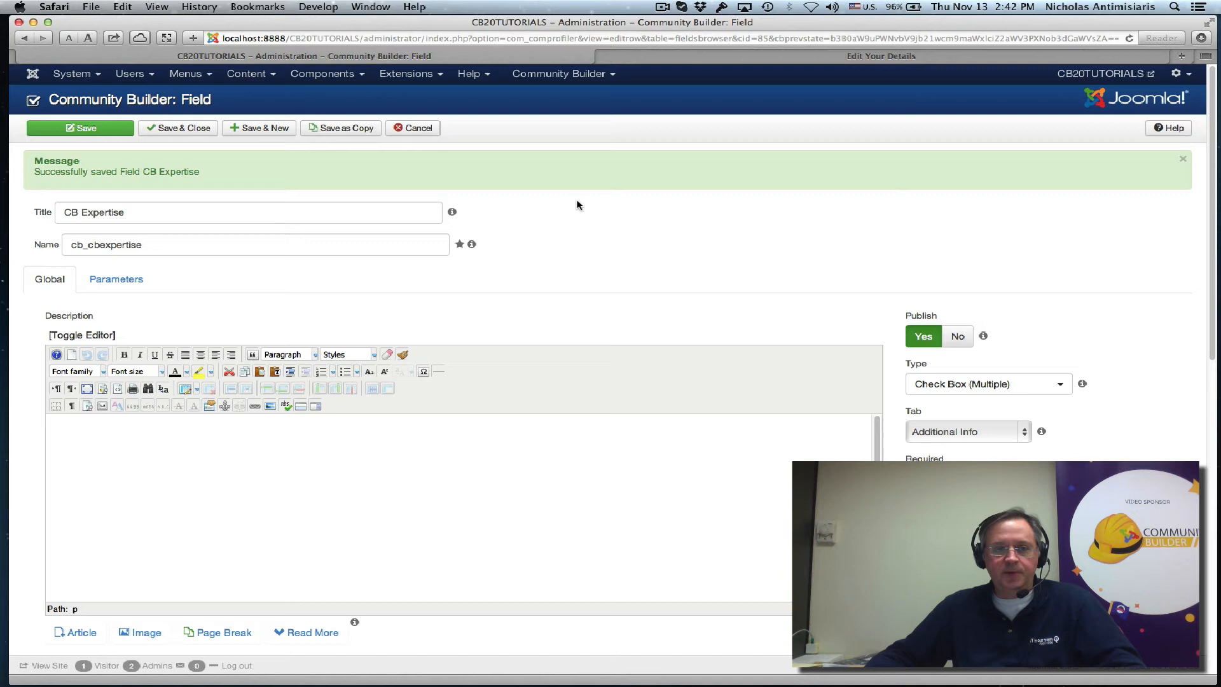
# - Scroll down the front-end Edit Your Details form's Additional Info tab
pyautogui.scroll(-3)
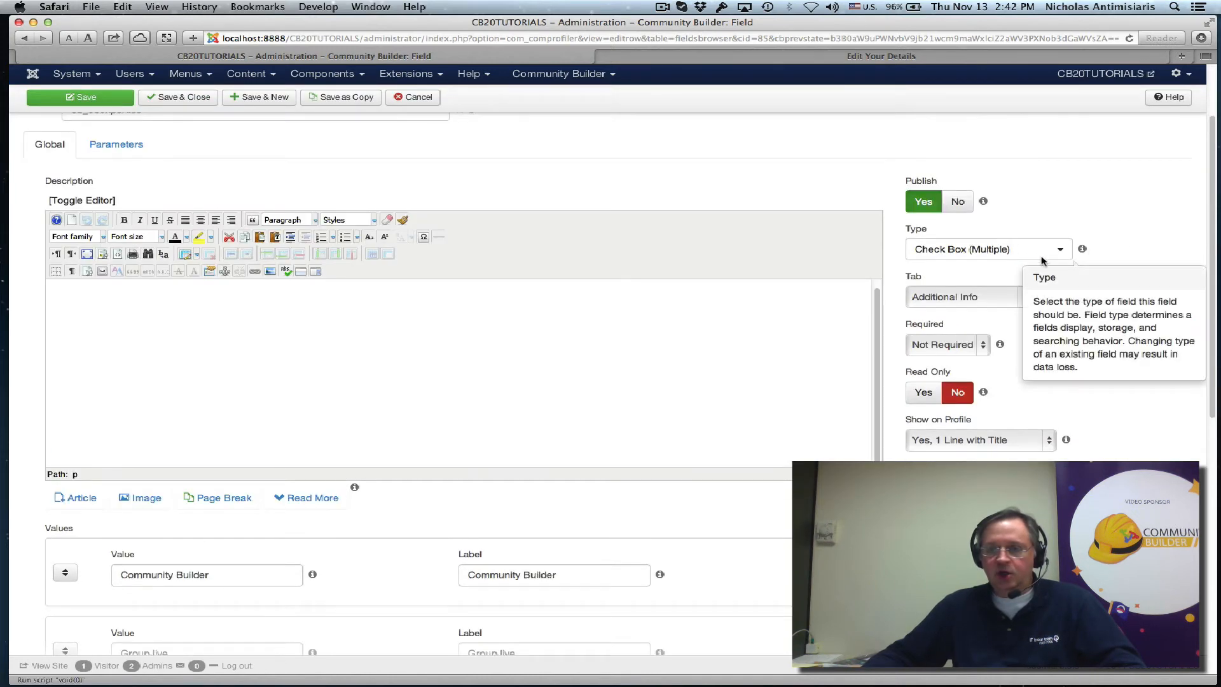
pyautogui.scroll(-3)
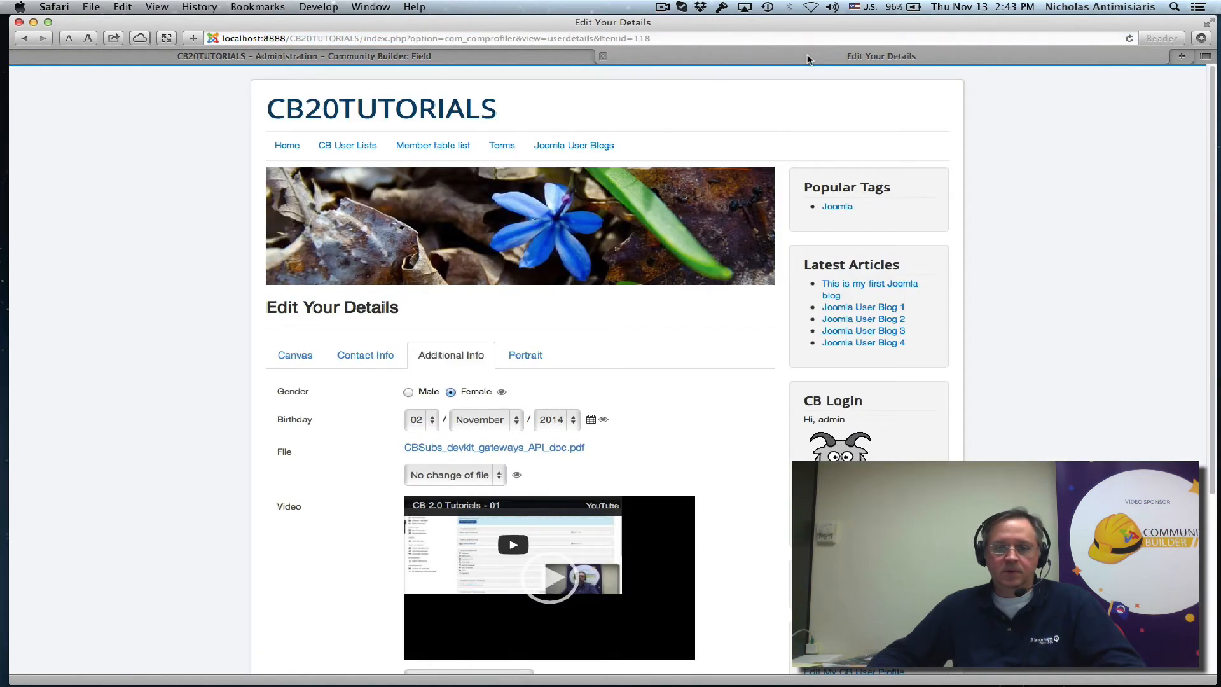
# - On Additional Info, tick Community Builder, CB Invites and Auto Actions expertise and update the profile
pyautogui.scroll(-3)
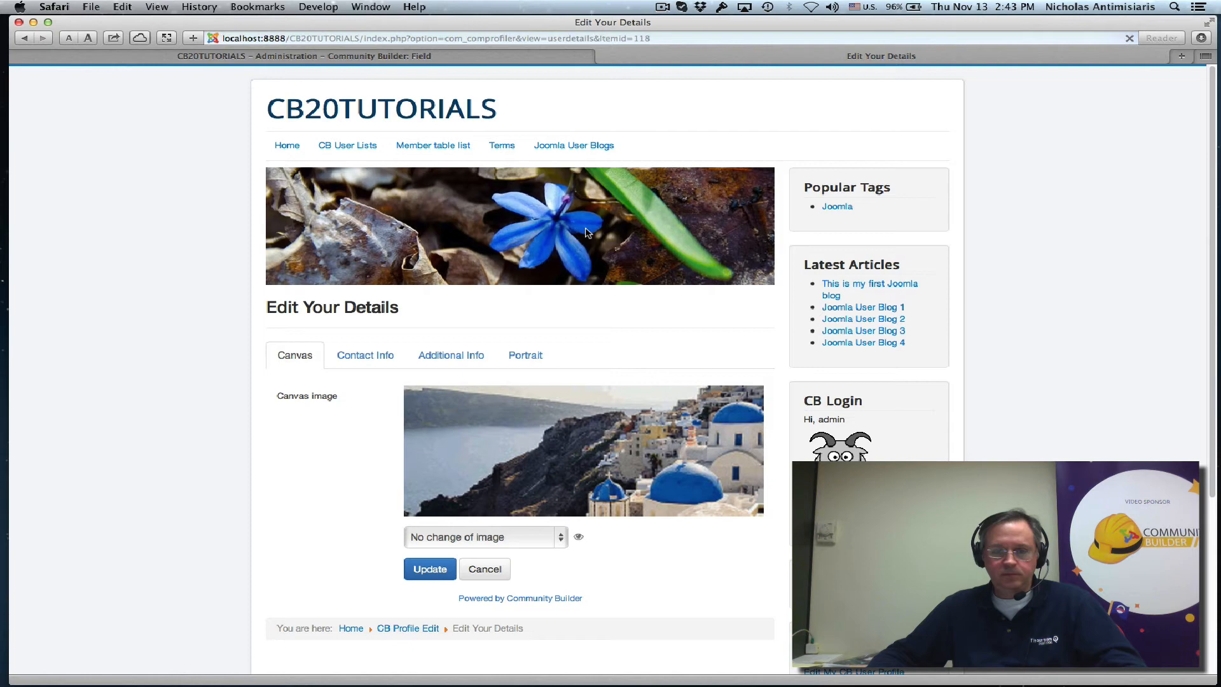
pyautogui.click(451, 355)
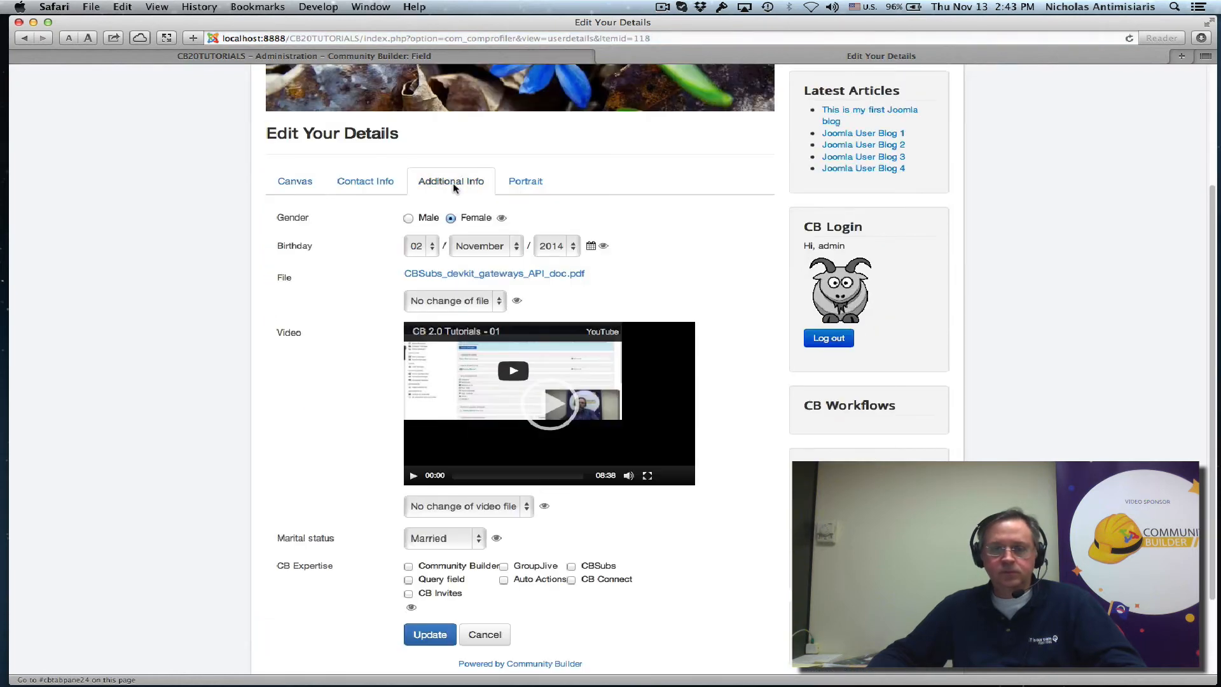
pyautogui.scroll(-3)
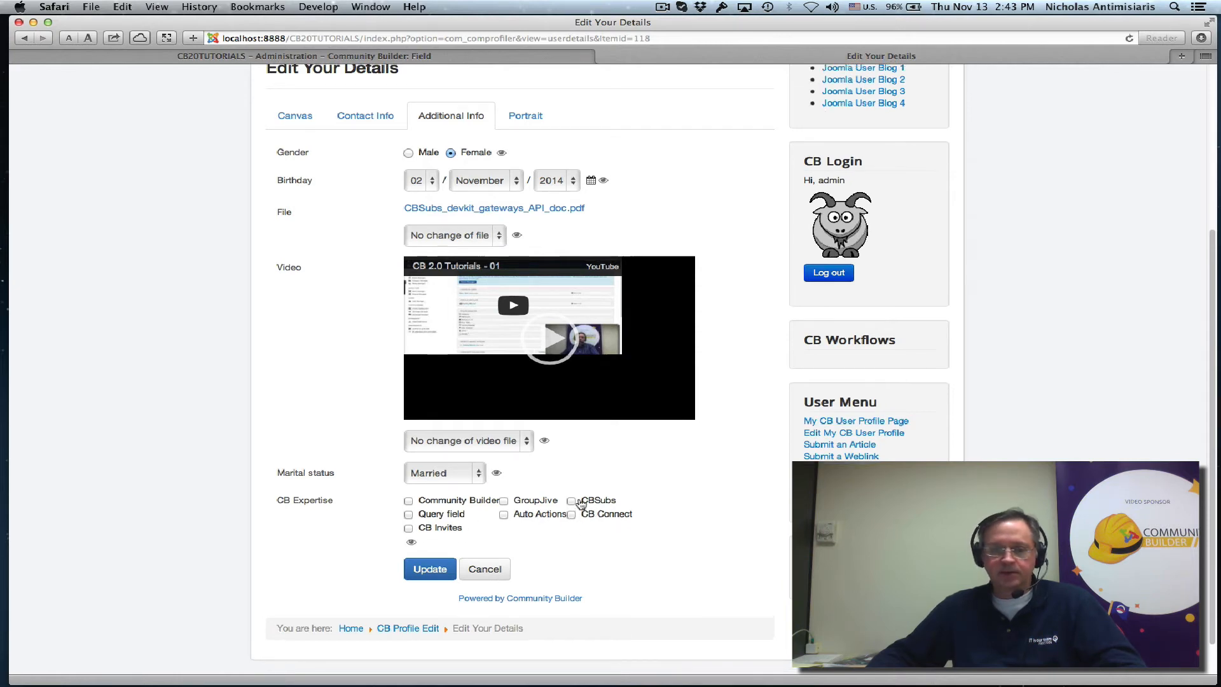
pyautogui.scroll(-3)
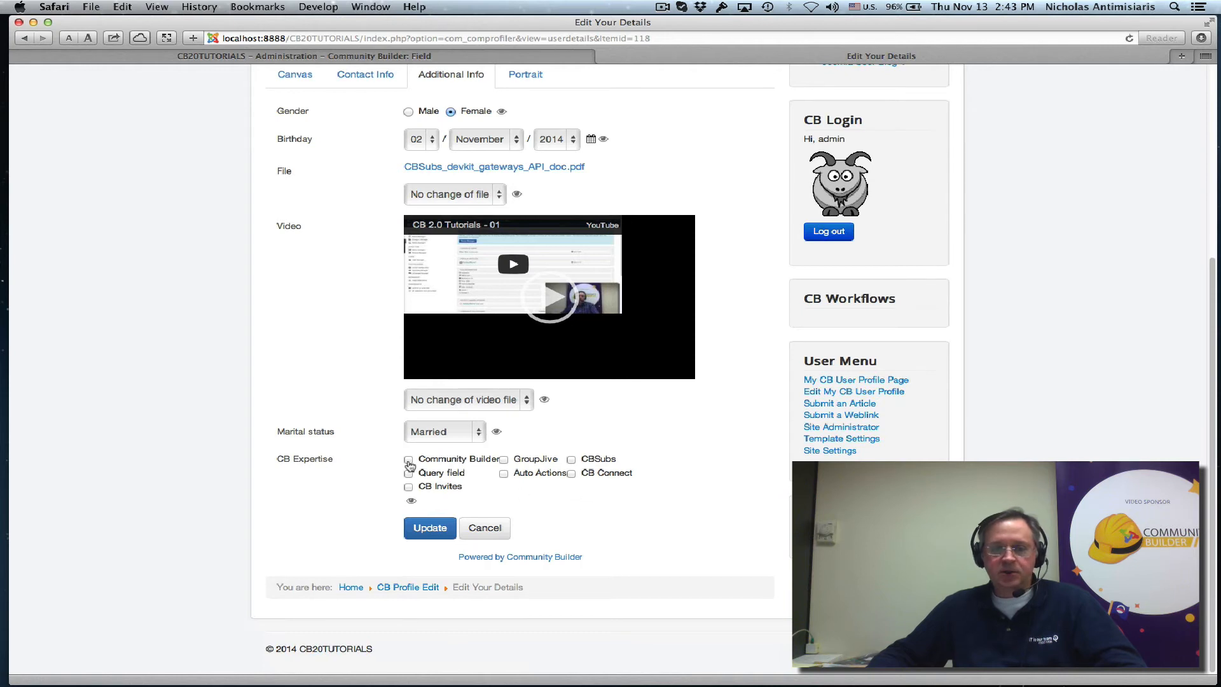
pyautogui.click(409, 459)
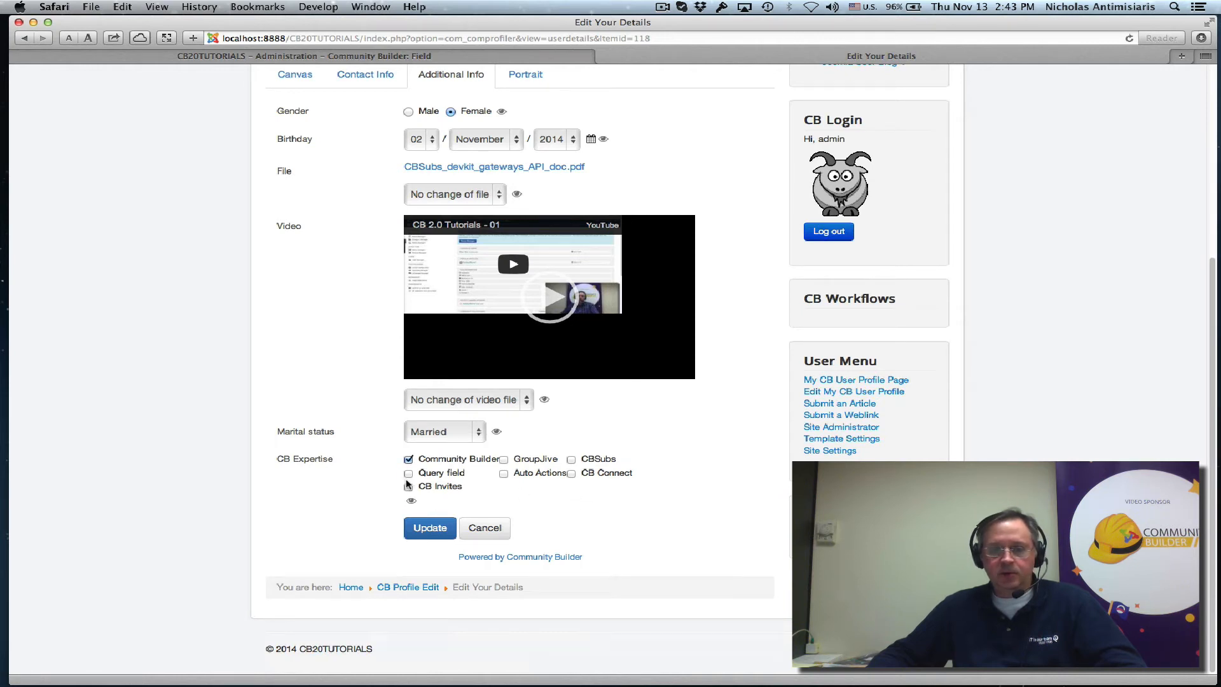
pyautogui.click(408, 486)
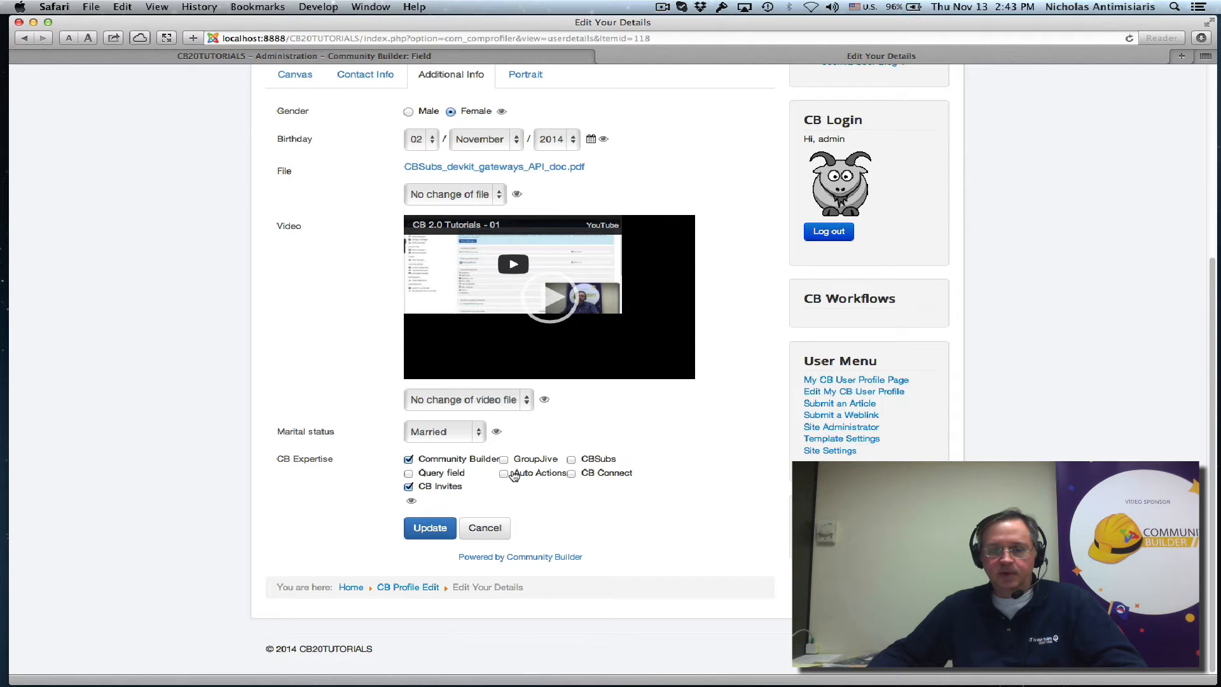
pyautogui.click(503, 473)
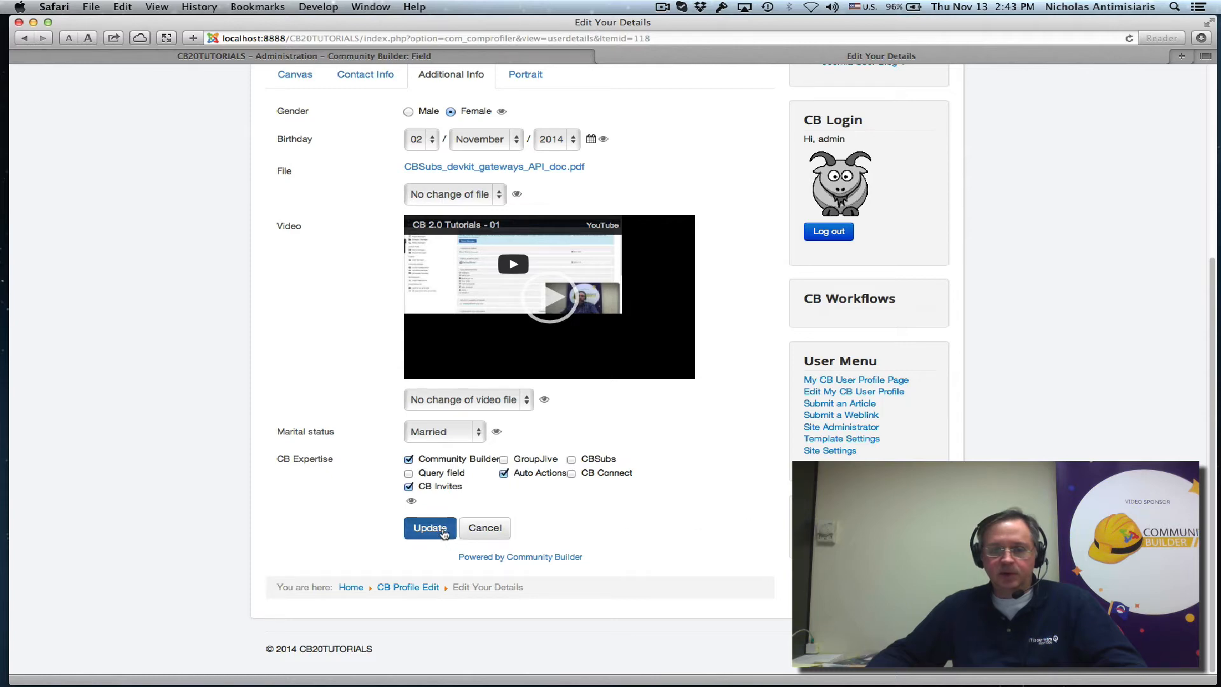
pyautogui.click(429, 528)
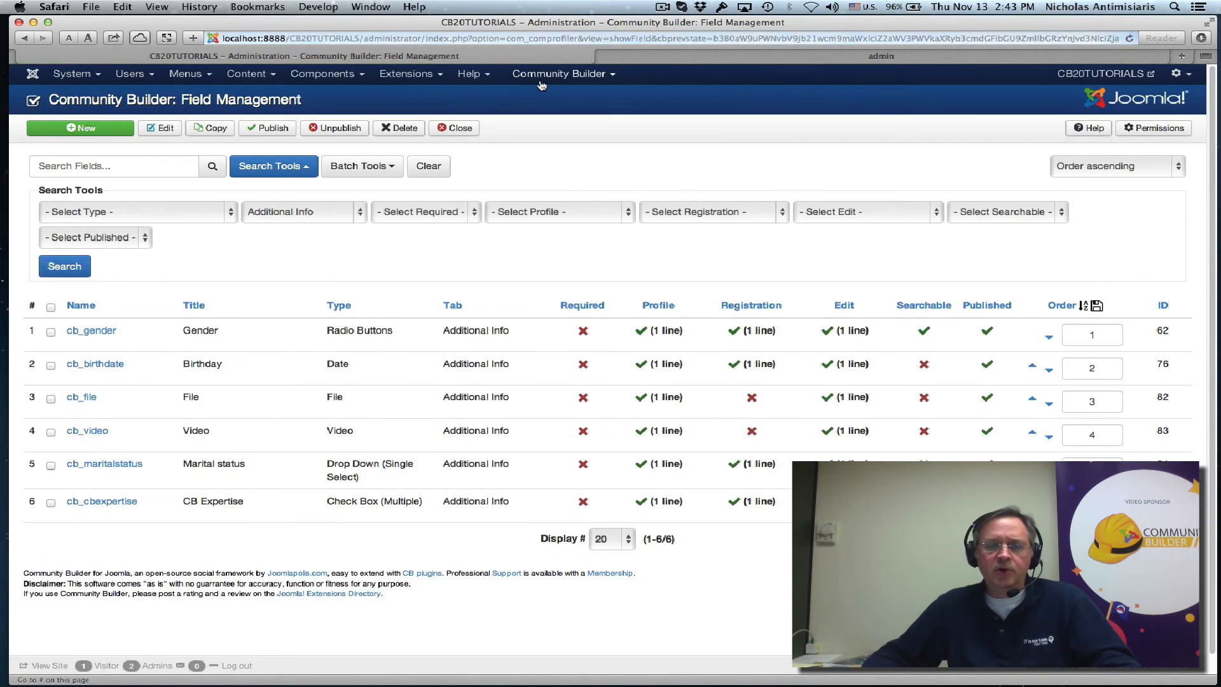
# - Open Members Table List from List Management and scroll its Columns settings to the new column row
pyautogui.click(562, 73)
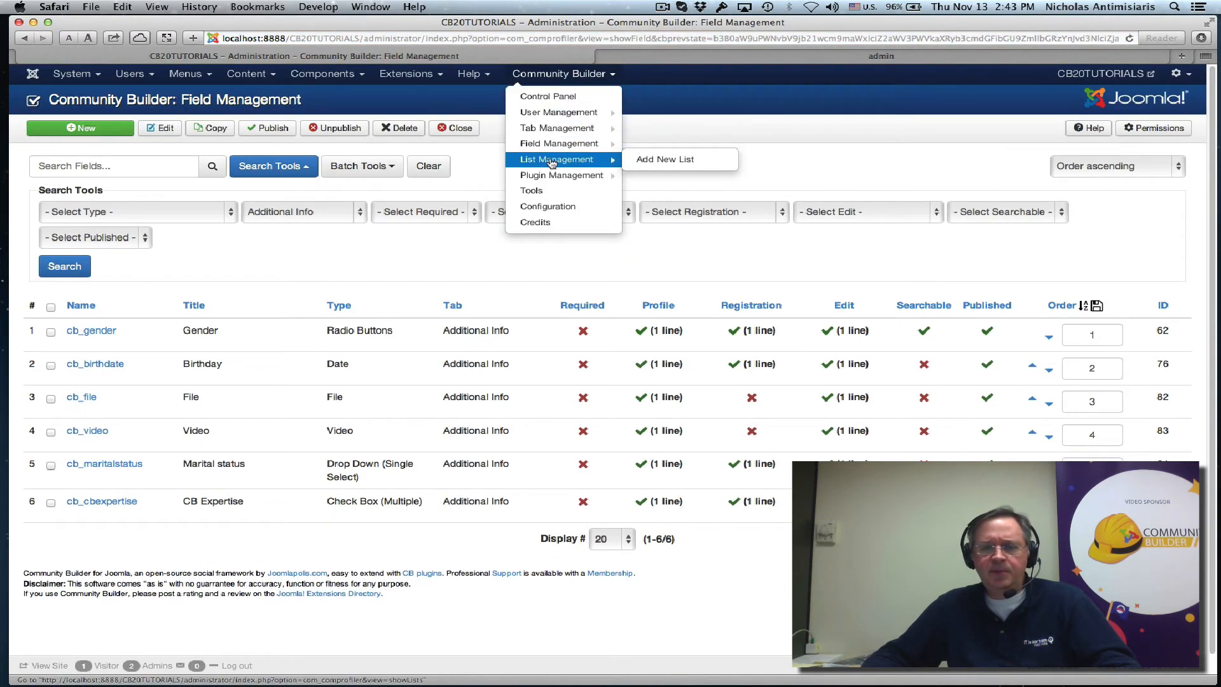
pyautogui.click(557, 159)
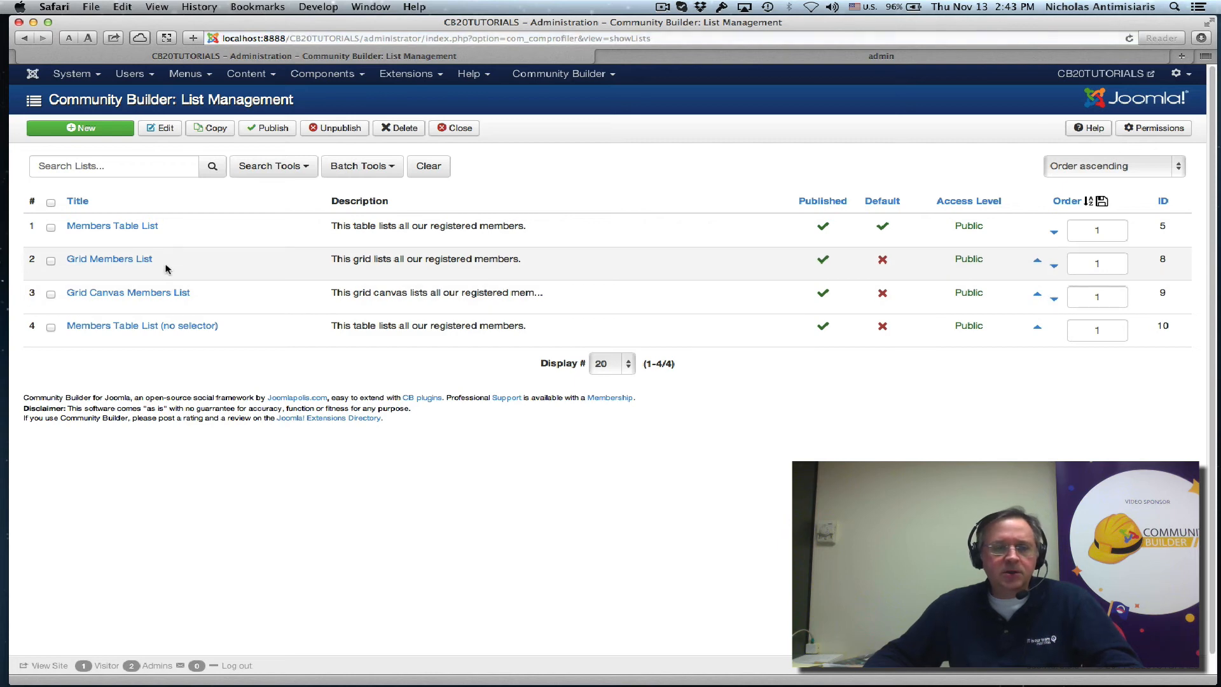
pyautogui.click(112, 225)
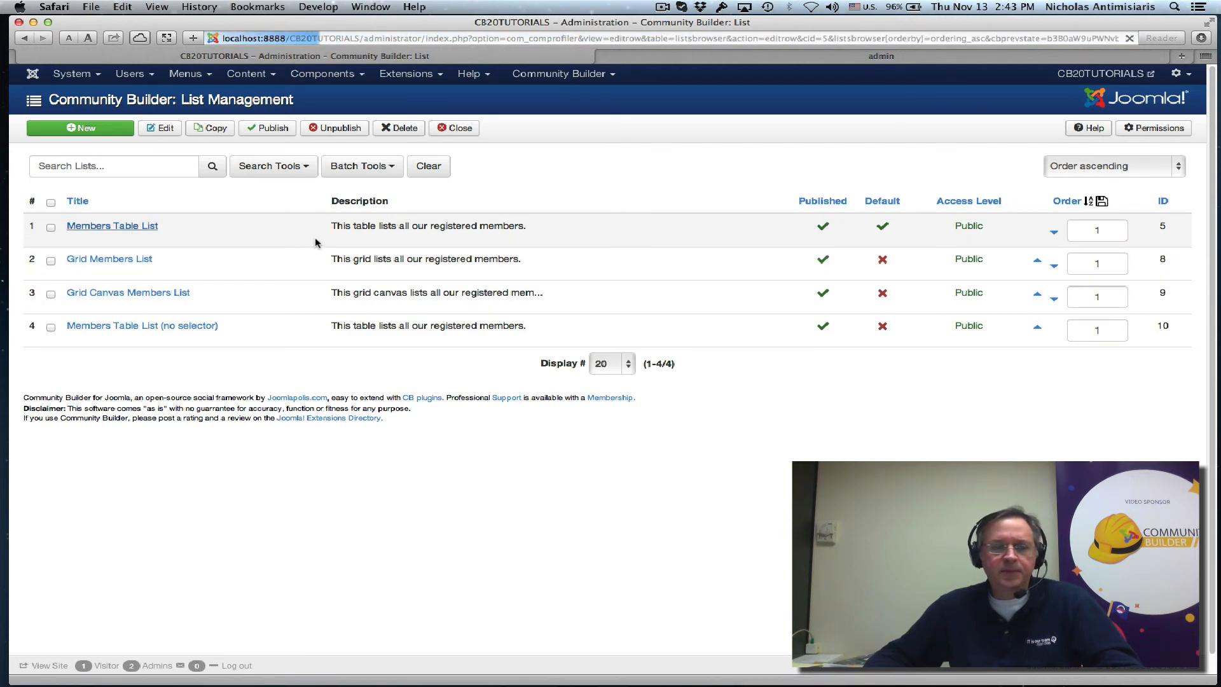
pyautogui.click(112, 225)
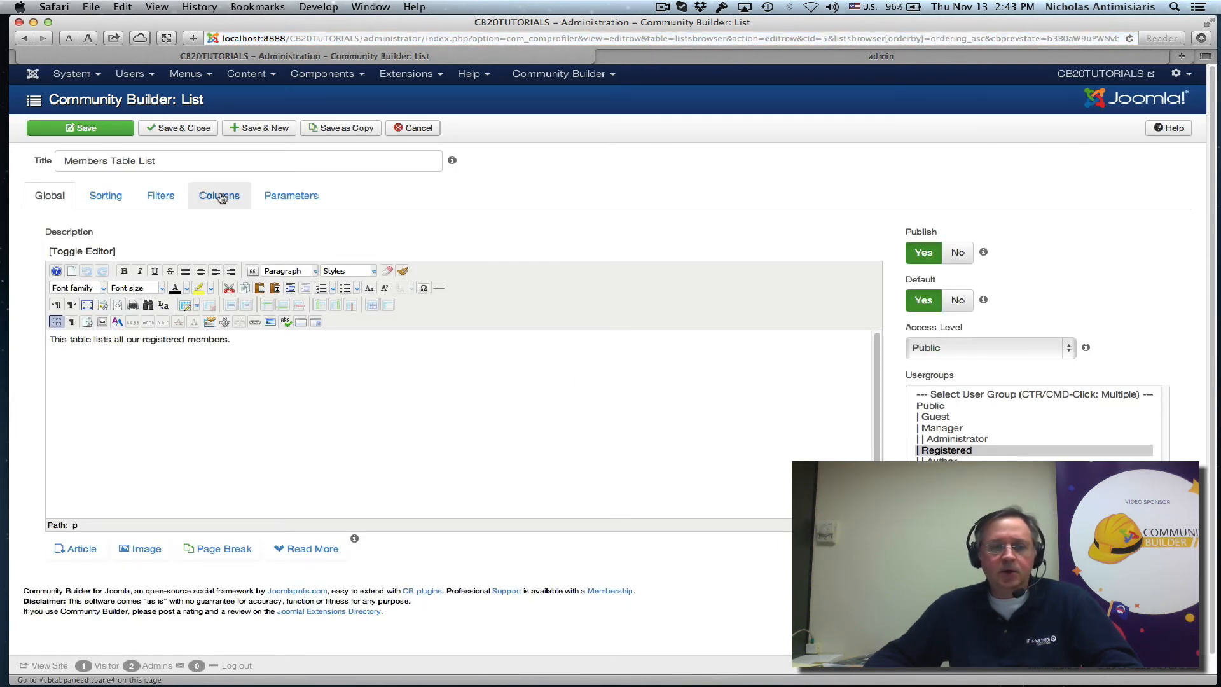
pyautogui.click(219, 195)
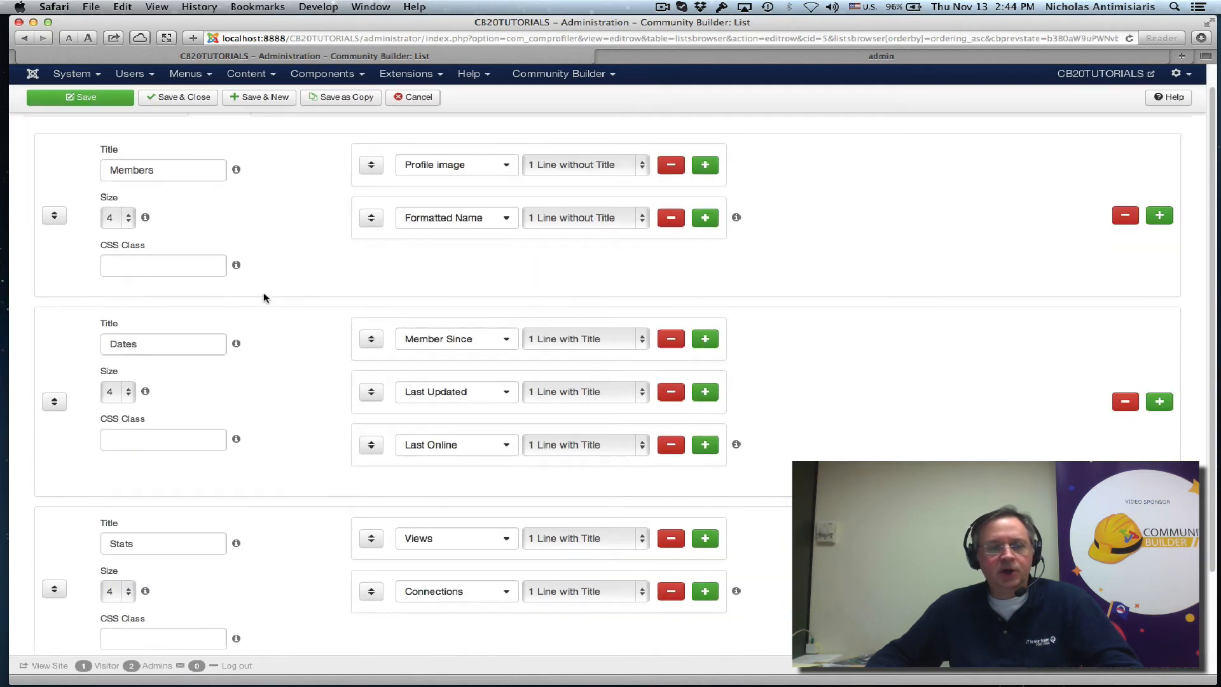
pyautogui.scroll(-3)
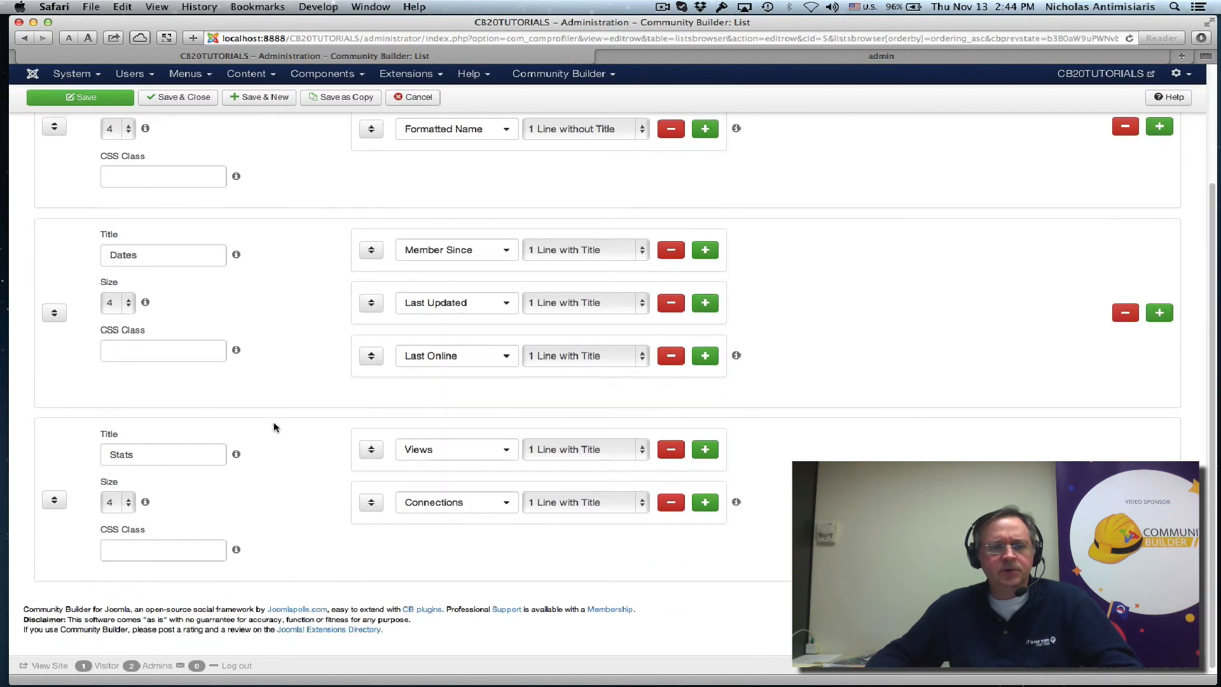
pyautogui.scroll(-3)
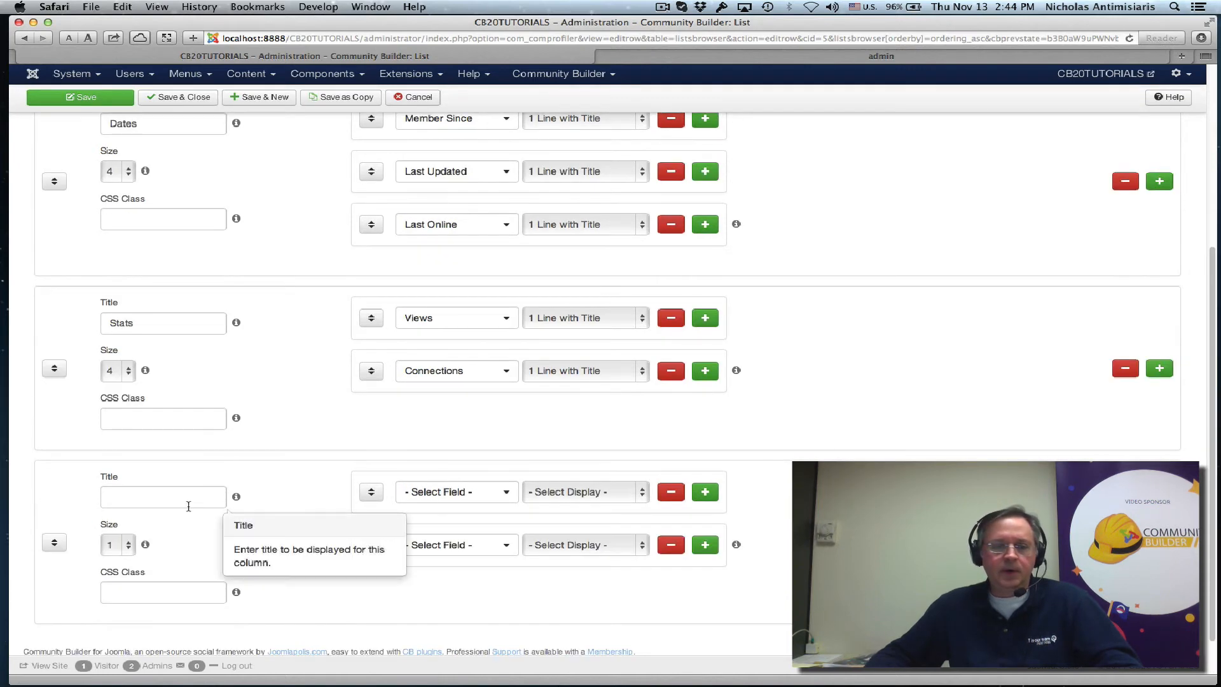
# - Title the new column 'Additional Info' and add Birthday shown as one line with title
pyautogui.write('A')
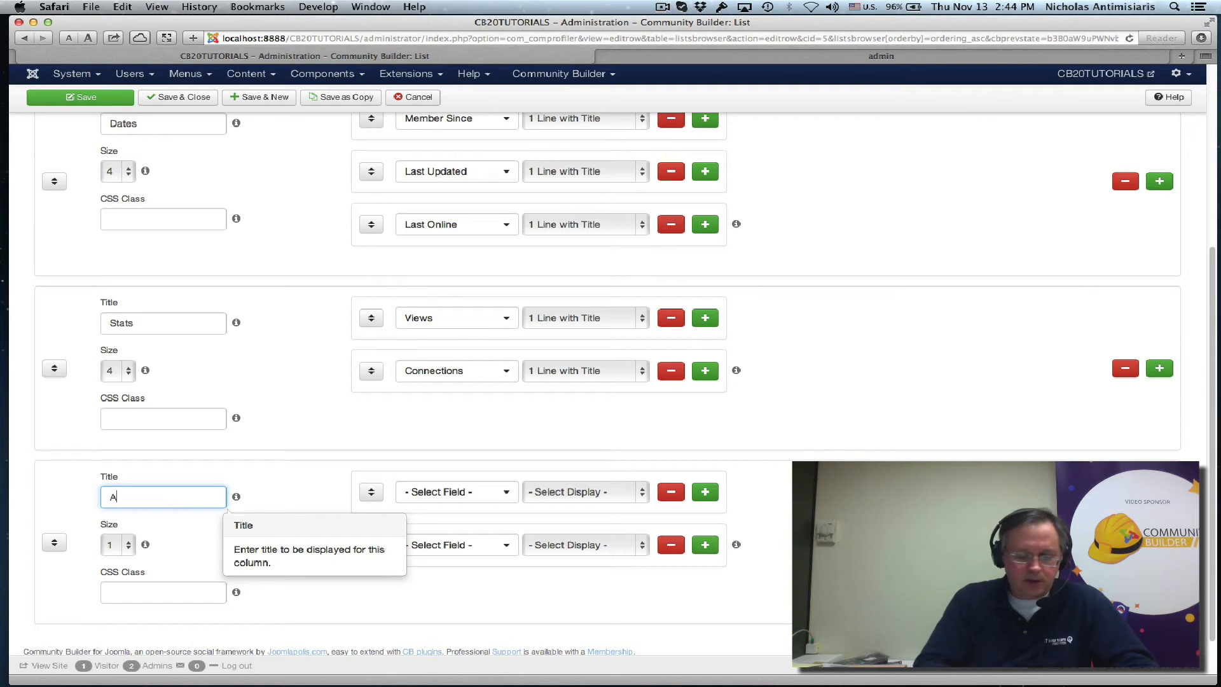
pyautogui.write('dditi')
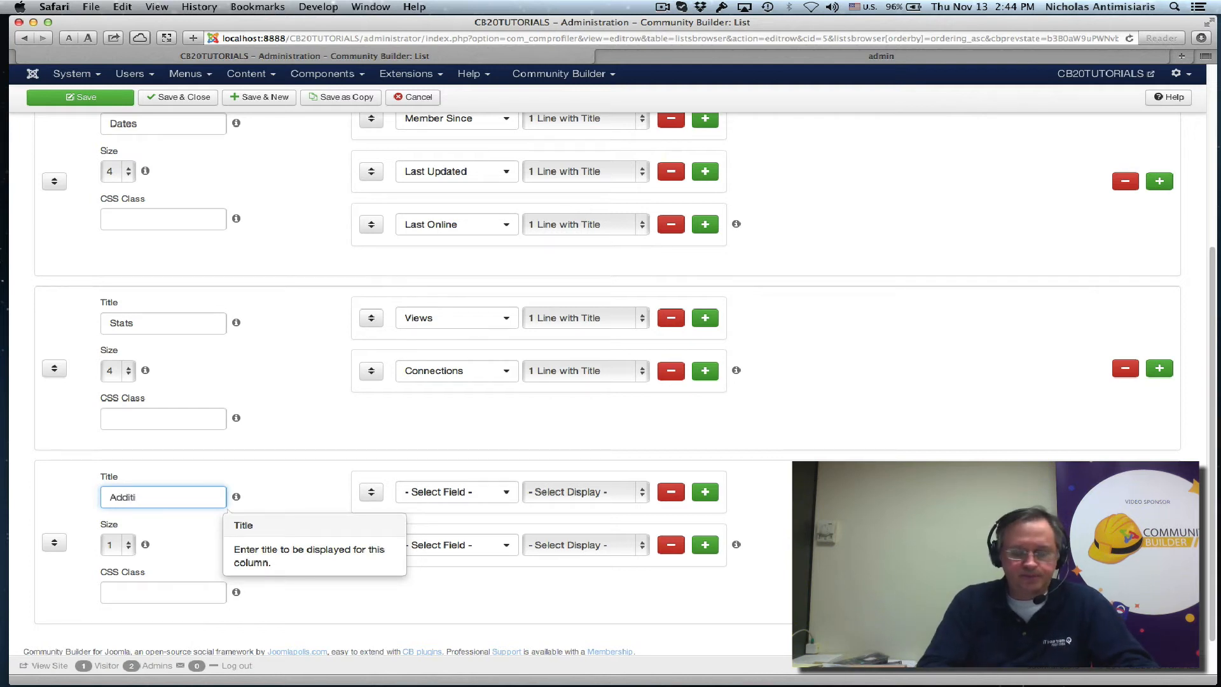
pyautogui.press('Backspace')
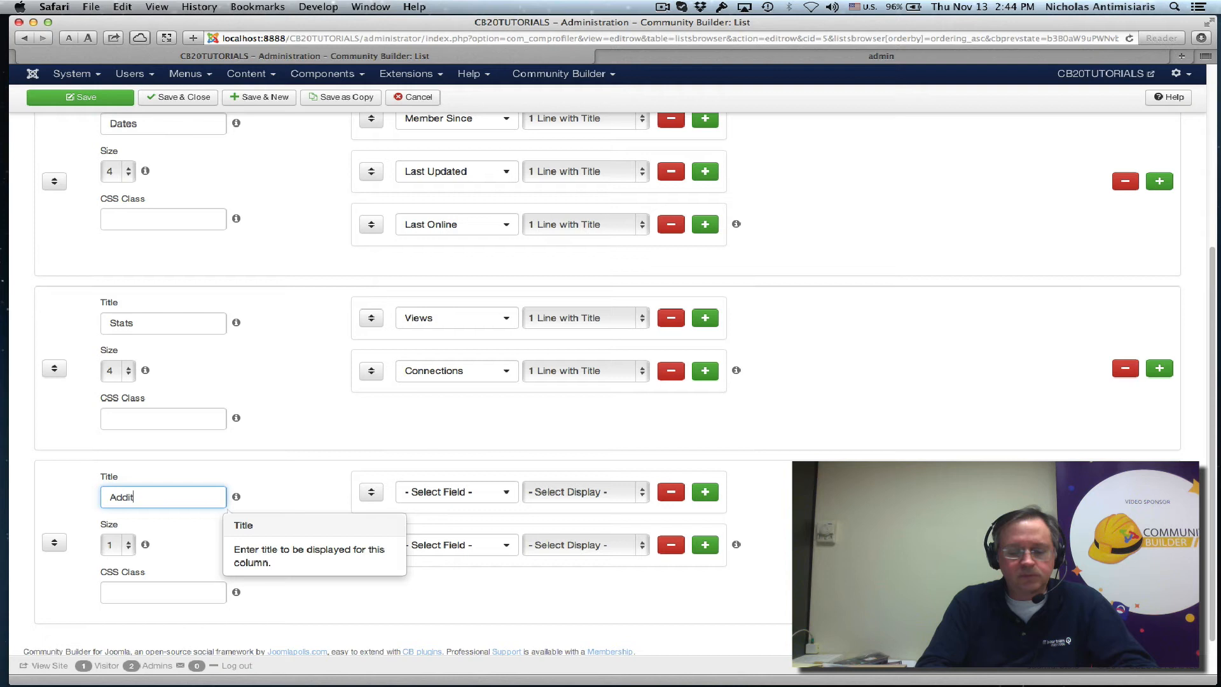
pyautogui.write('ional Info')
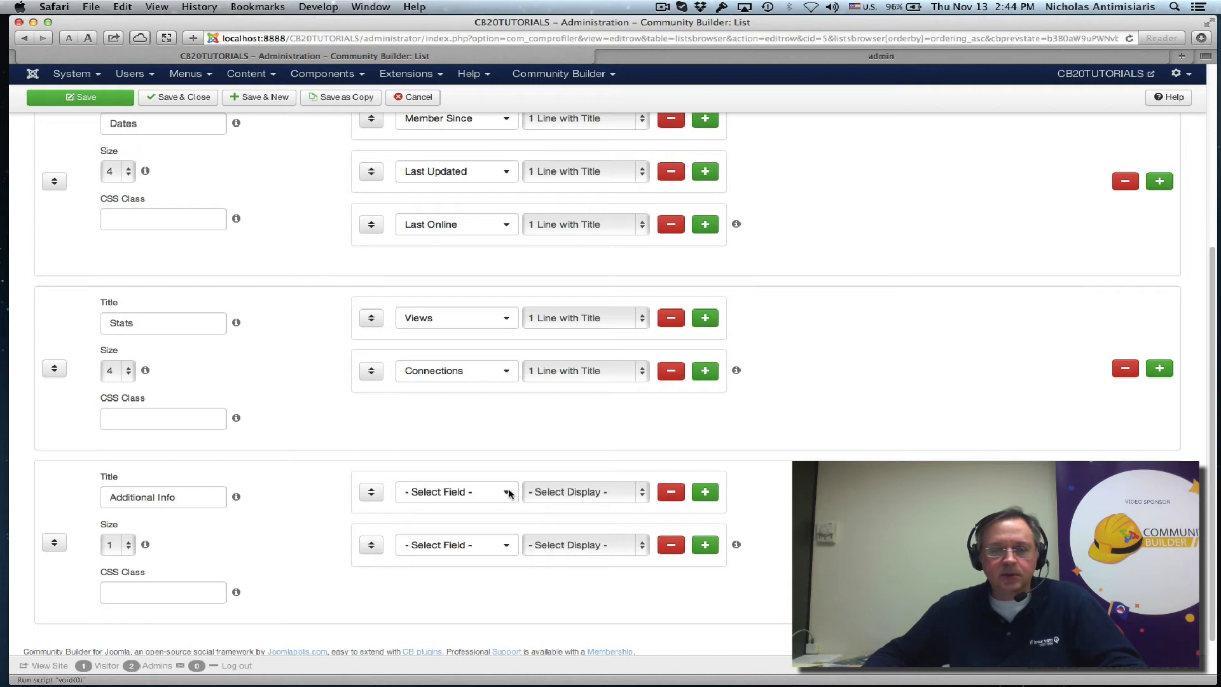
pyautogui.click(456, 491)
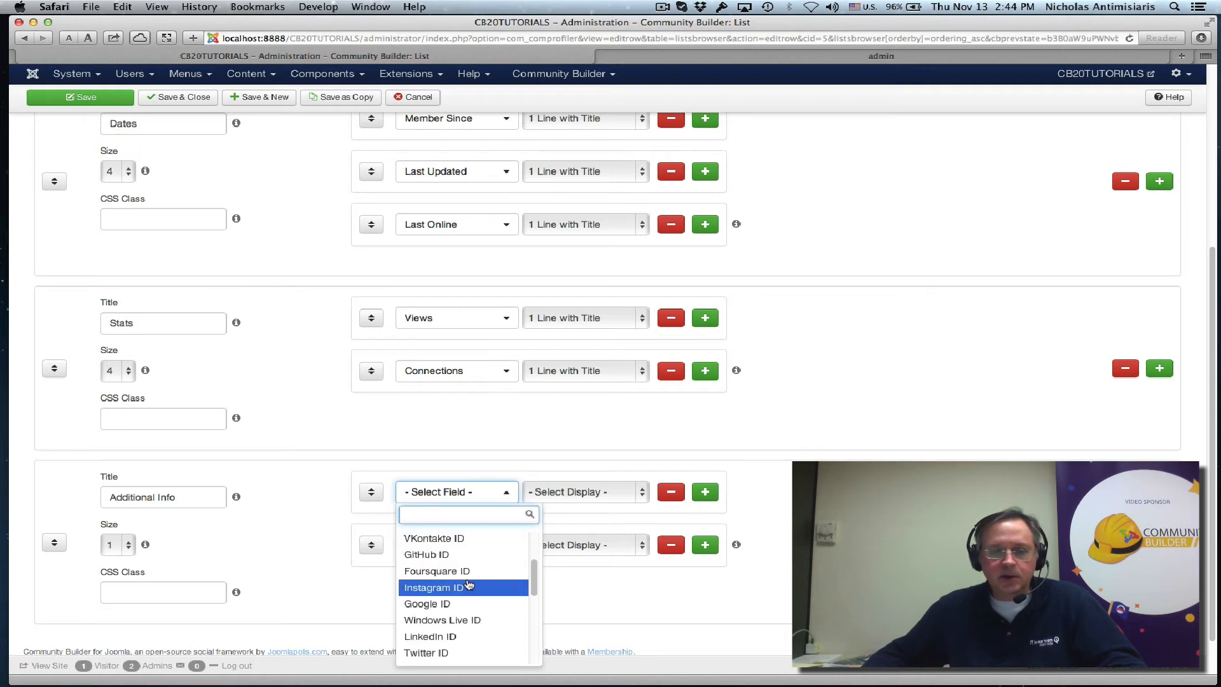
pyautogui.scroll(-3)
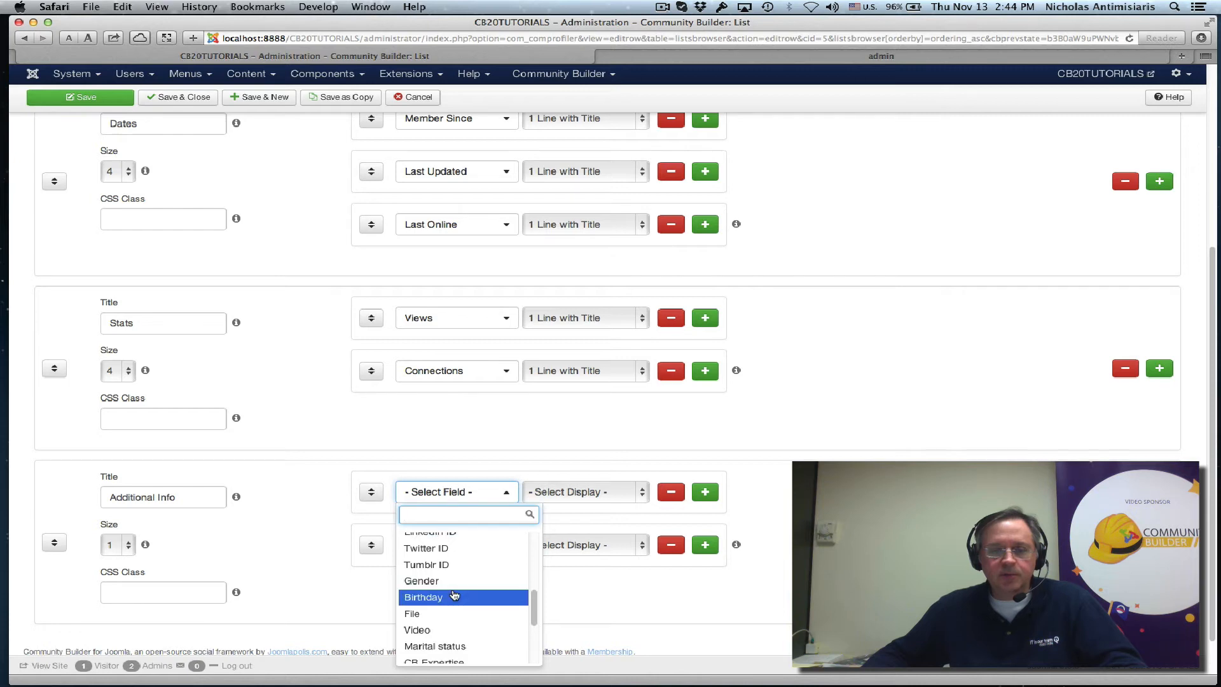
pyautogui.click(423, 597)
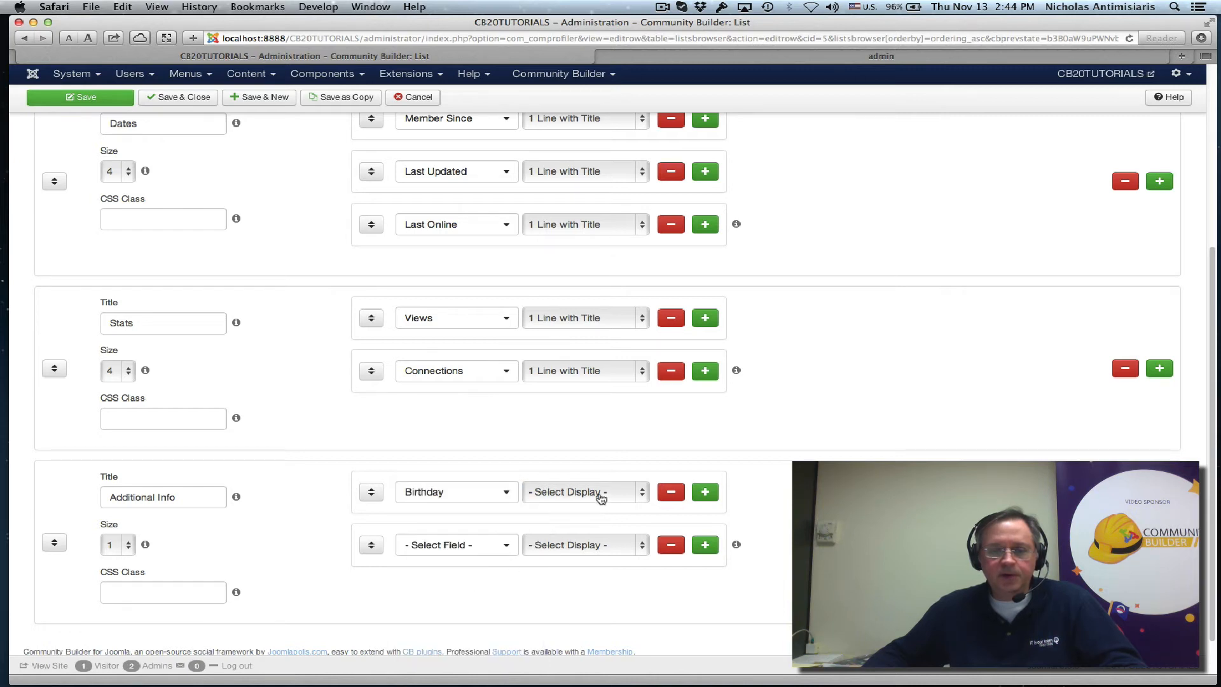
pyautogui.click(584, 491)
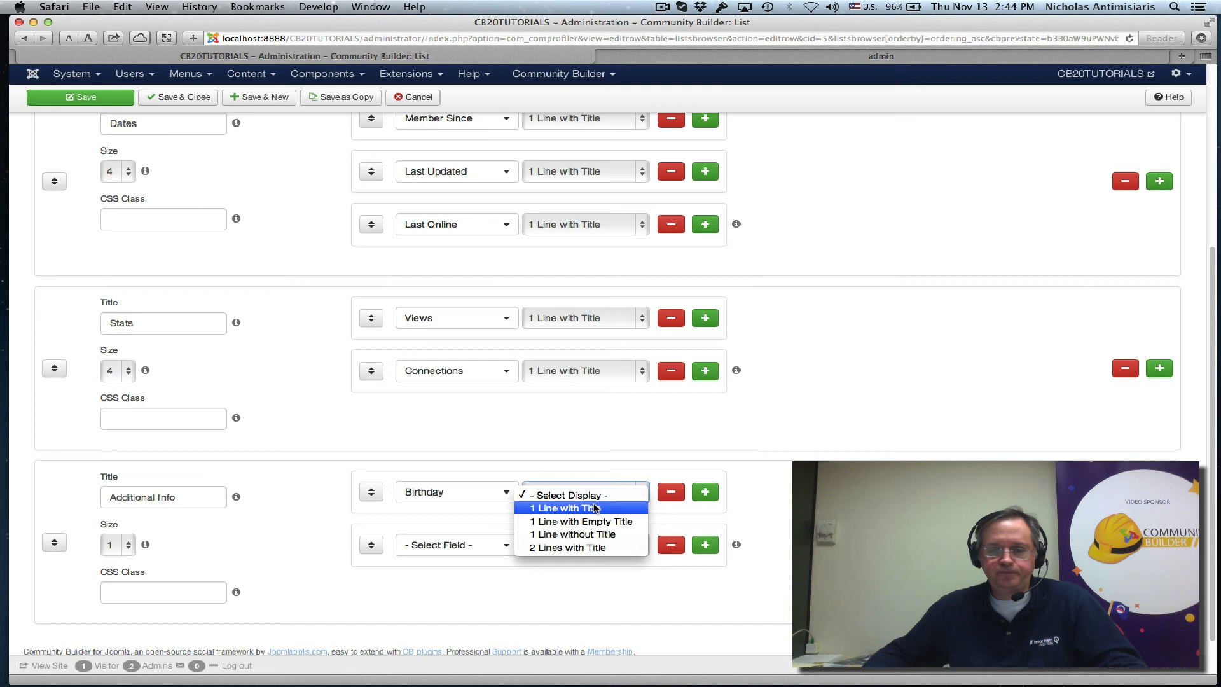
pyautogui.click(575, 508)
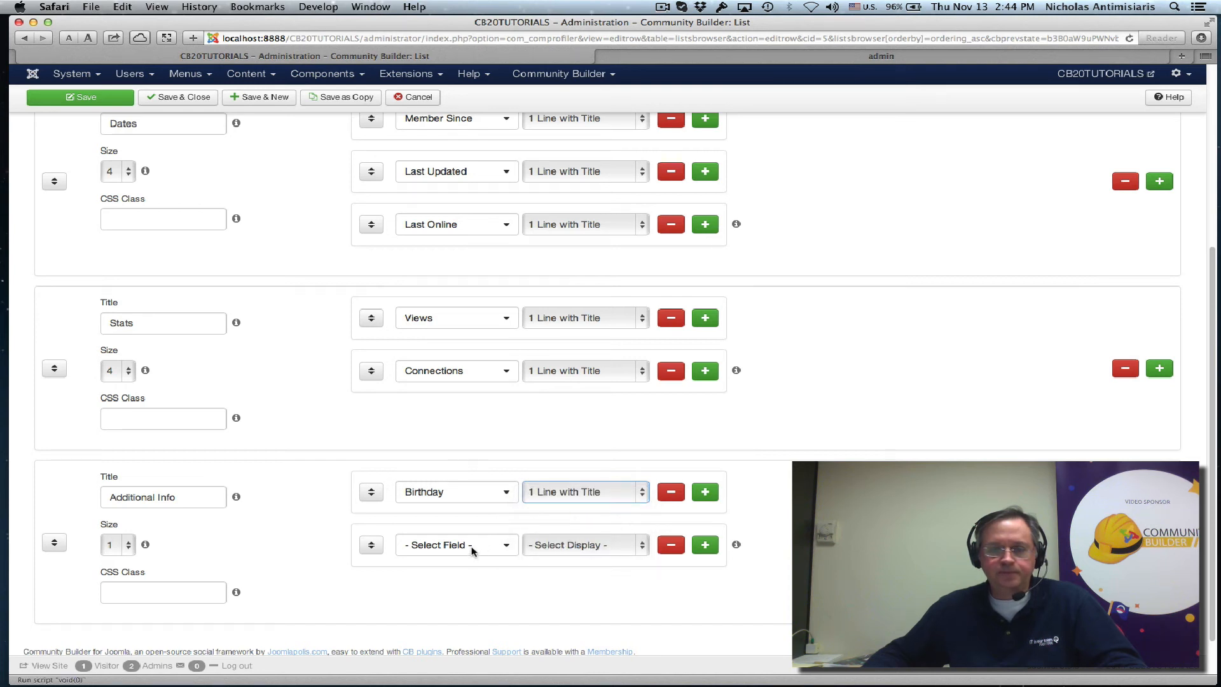
# - Add Marital status and CB Expertise to the column, each shown as one line with title
pyautogui.click(455, 545)
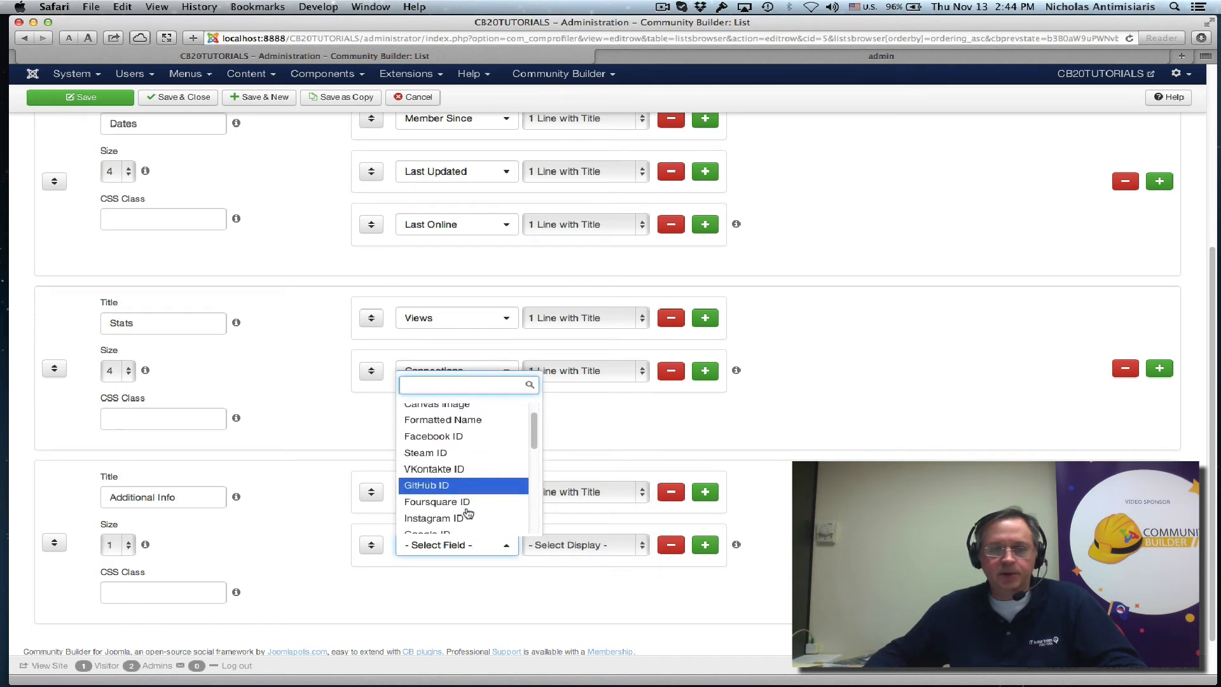
pyautogui.scroll(-3)
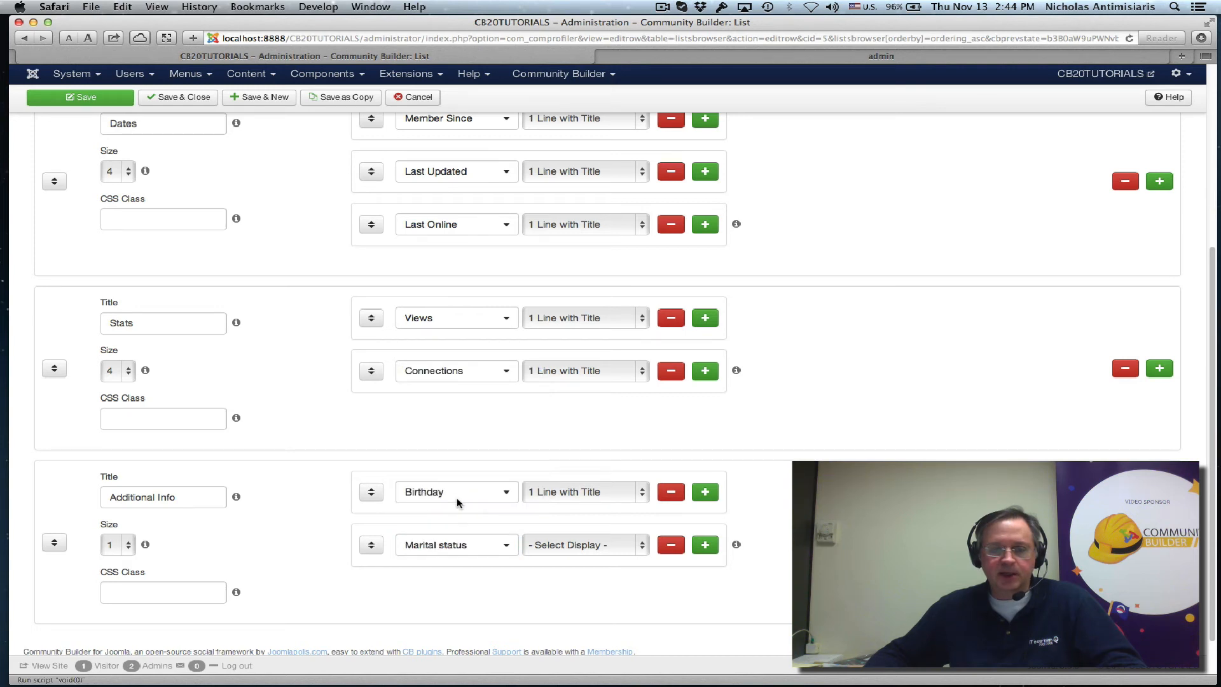
pyautogui.click(580, 544)
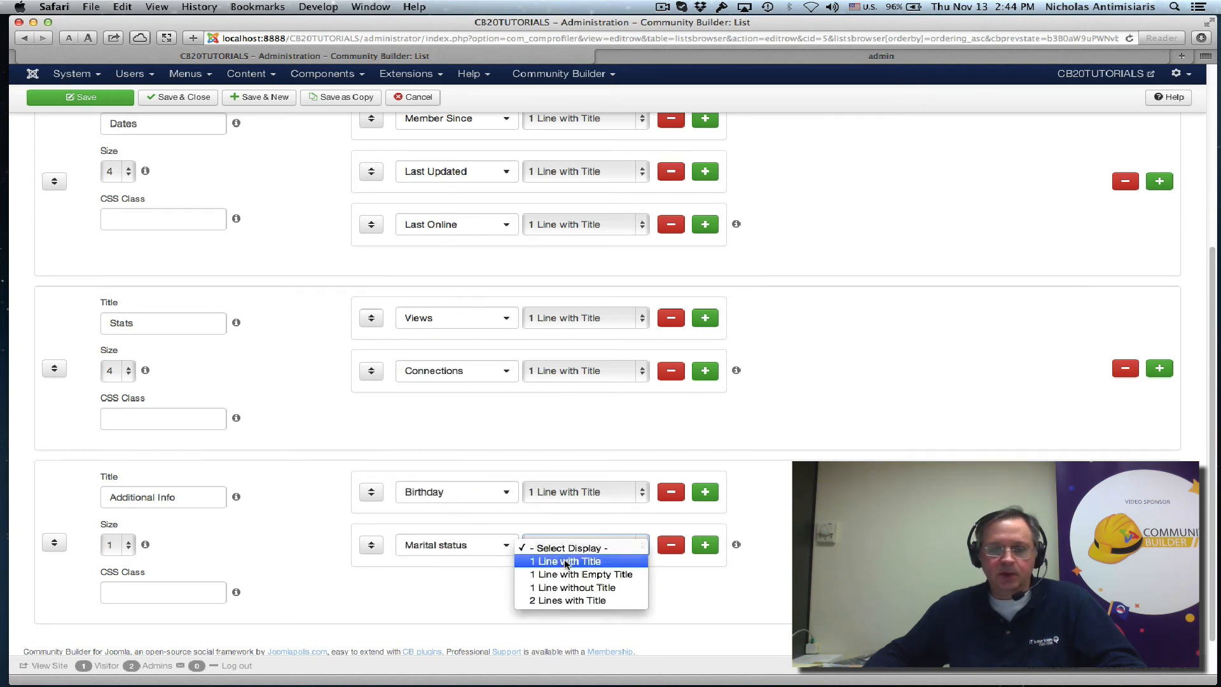
pyautogui.click(566, 561)
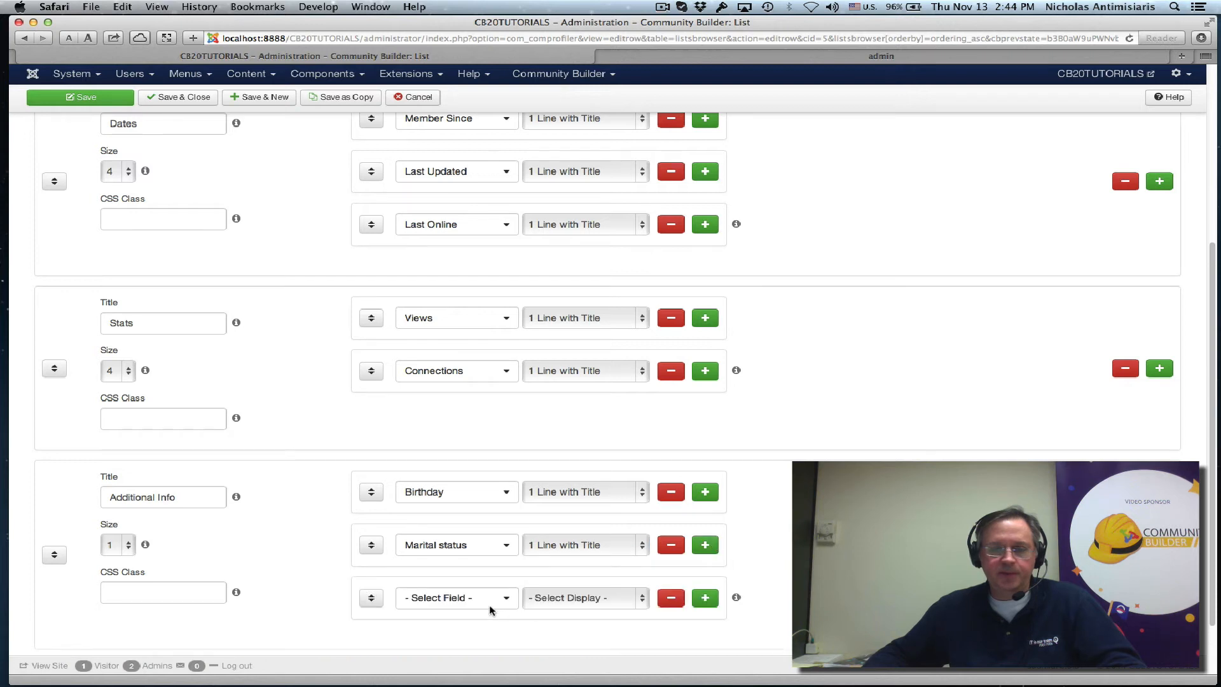
pyautogui.click(455, 598)
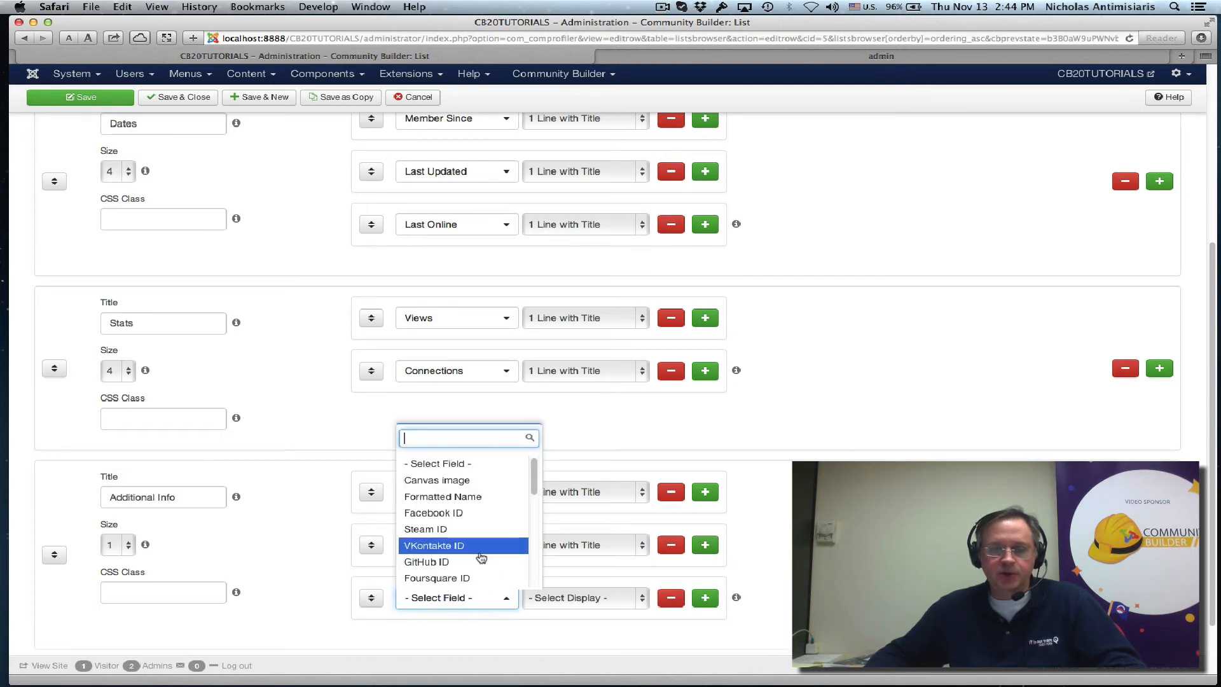
pyautogui.scroll(-3)
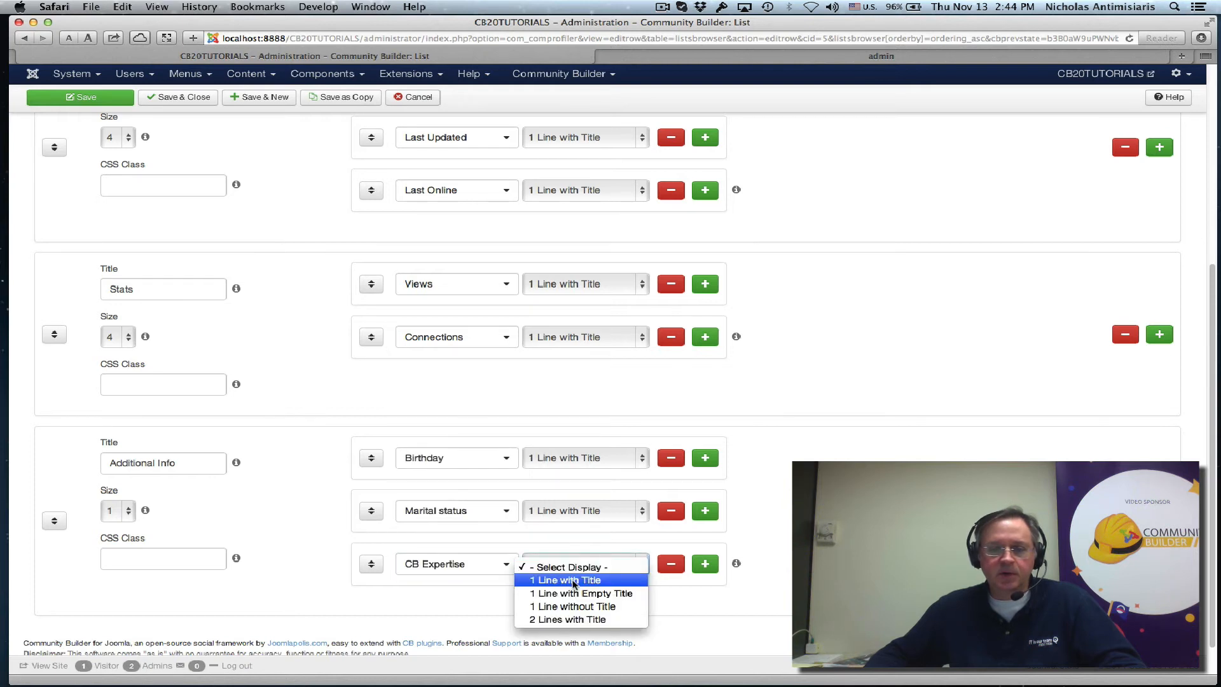
pyautogui.click(566, 580)
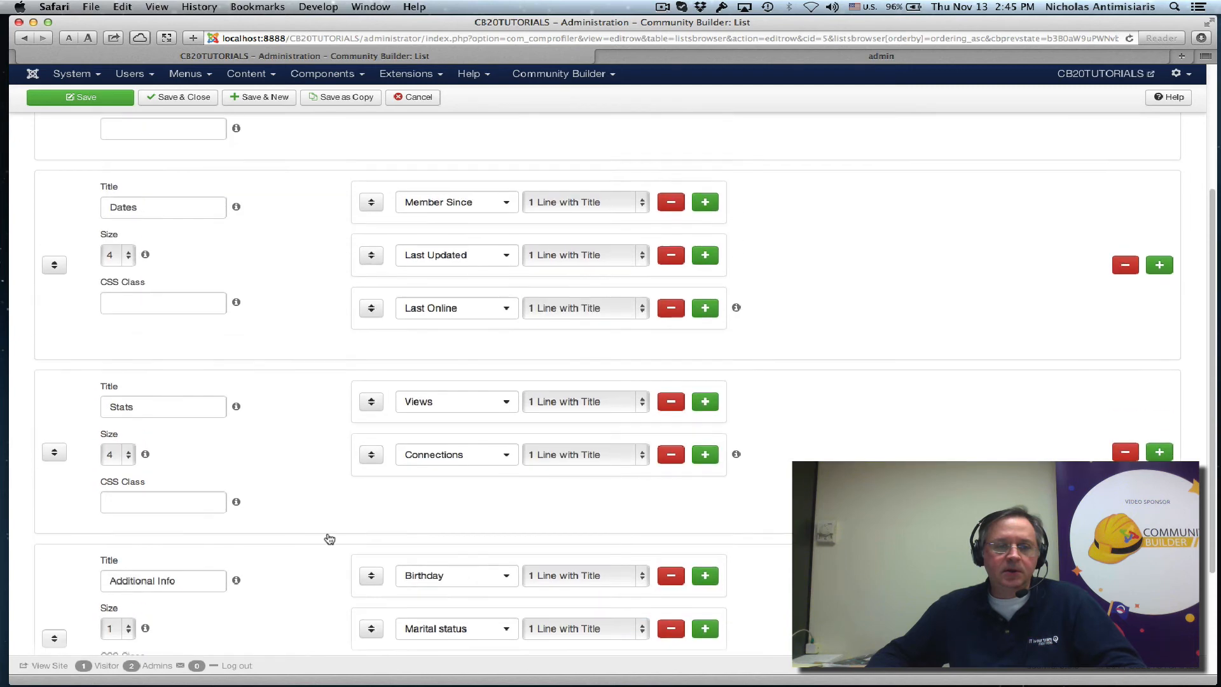
# - Set the Additional Info, Stats and Dates column sizes to 3 and save the list
pyautogui.scroll(-3)
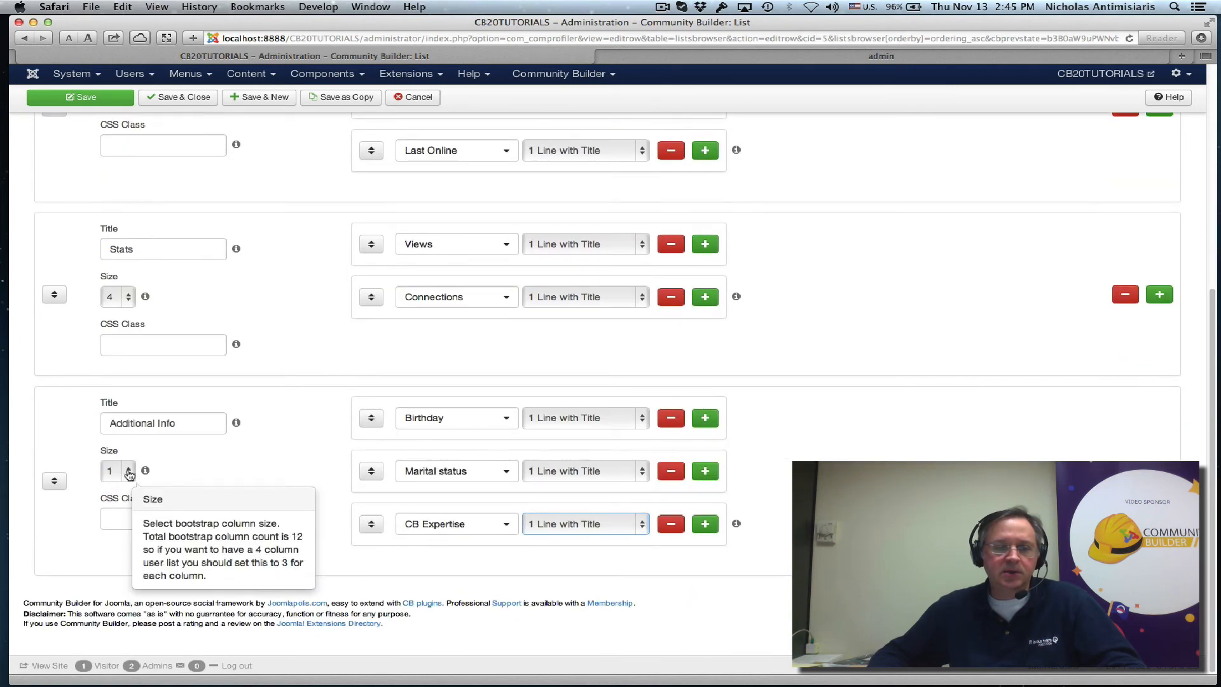
pyautogui.click(114, 470)
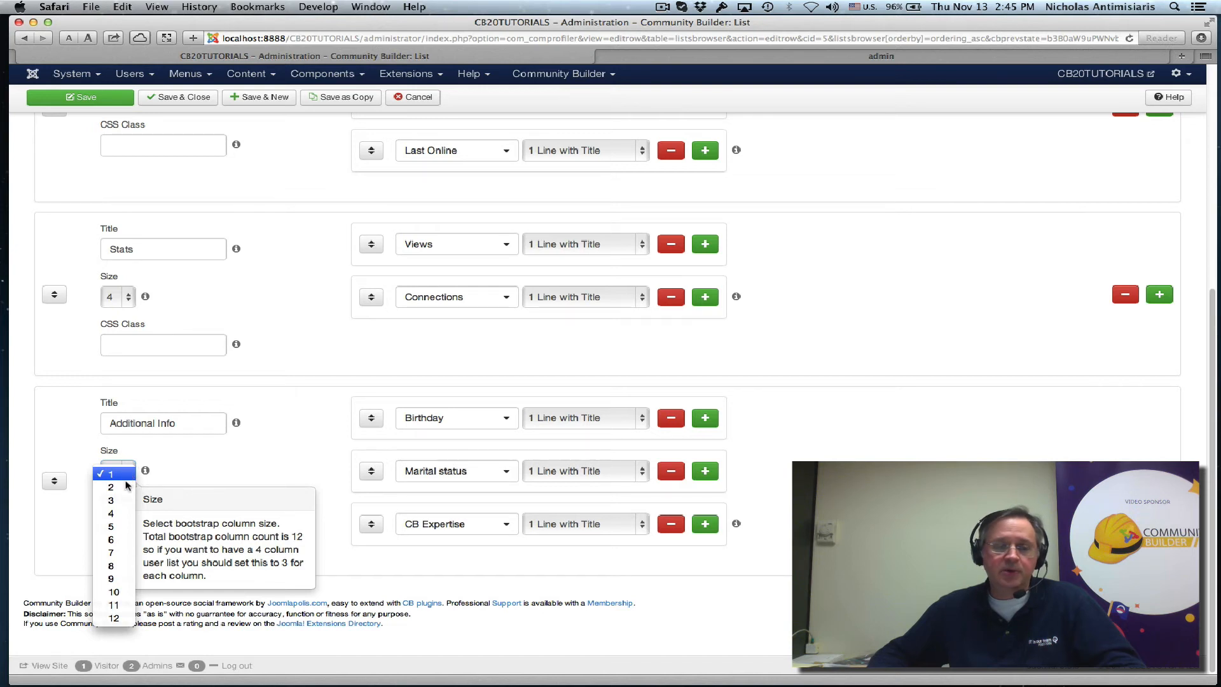
pyautogui.click(111, 499)
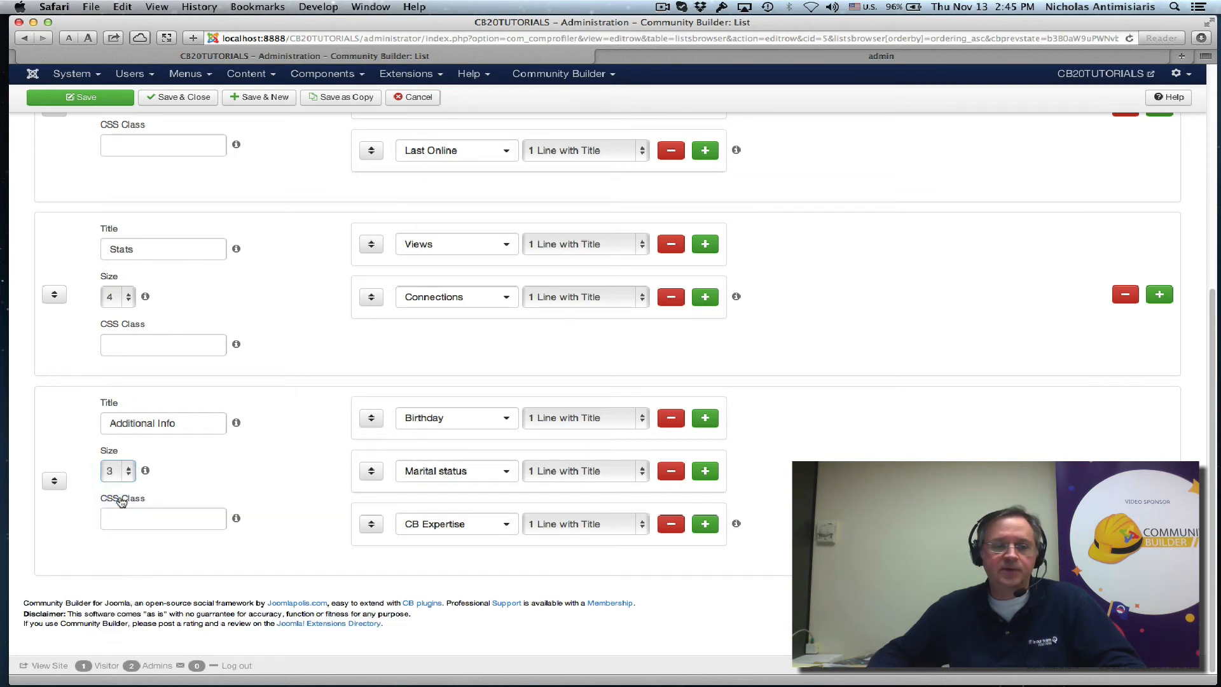
pyautogui.click(117, 296)
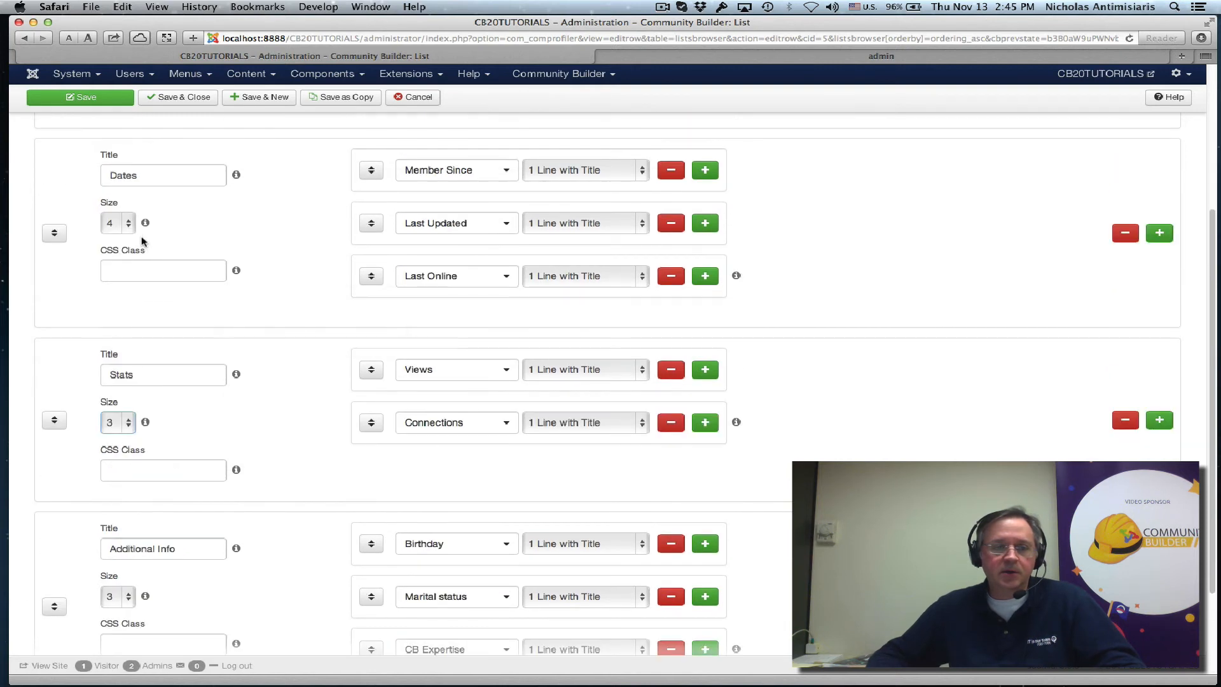
pyautogui.click(110, 223)
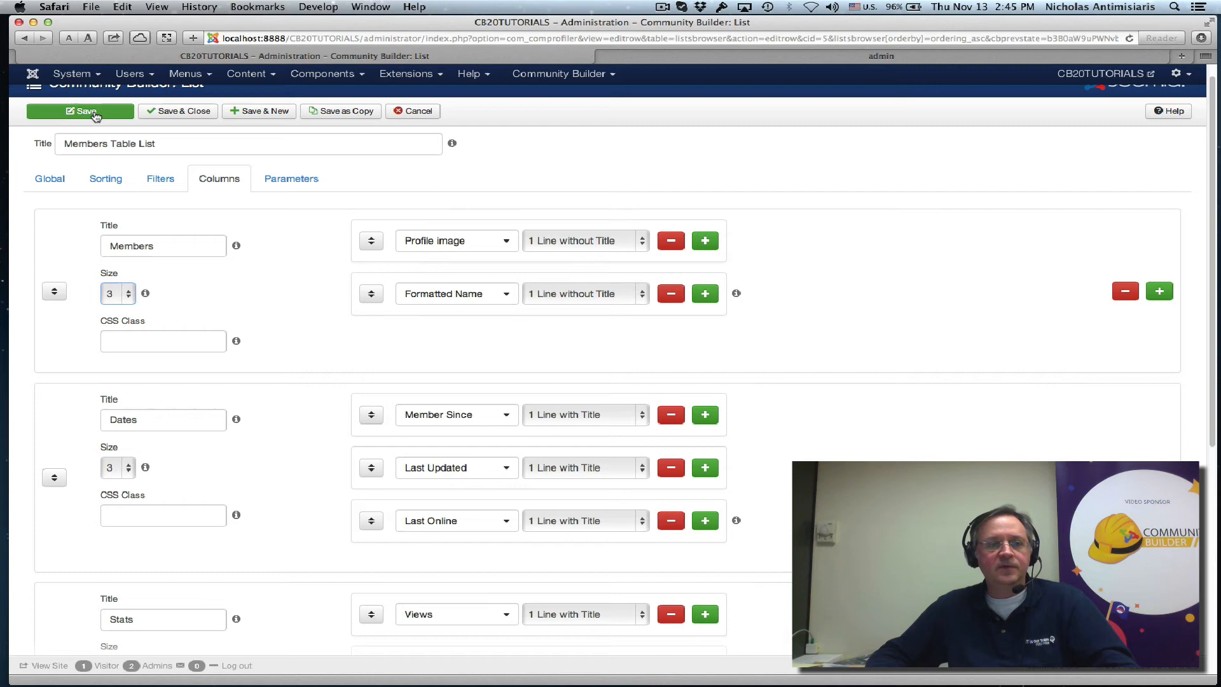
pyautogui.click(79, 111)
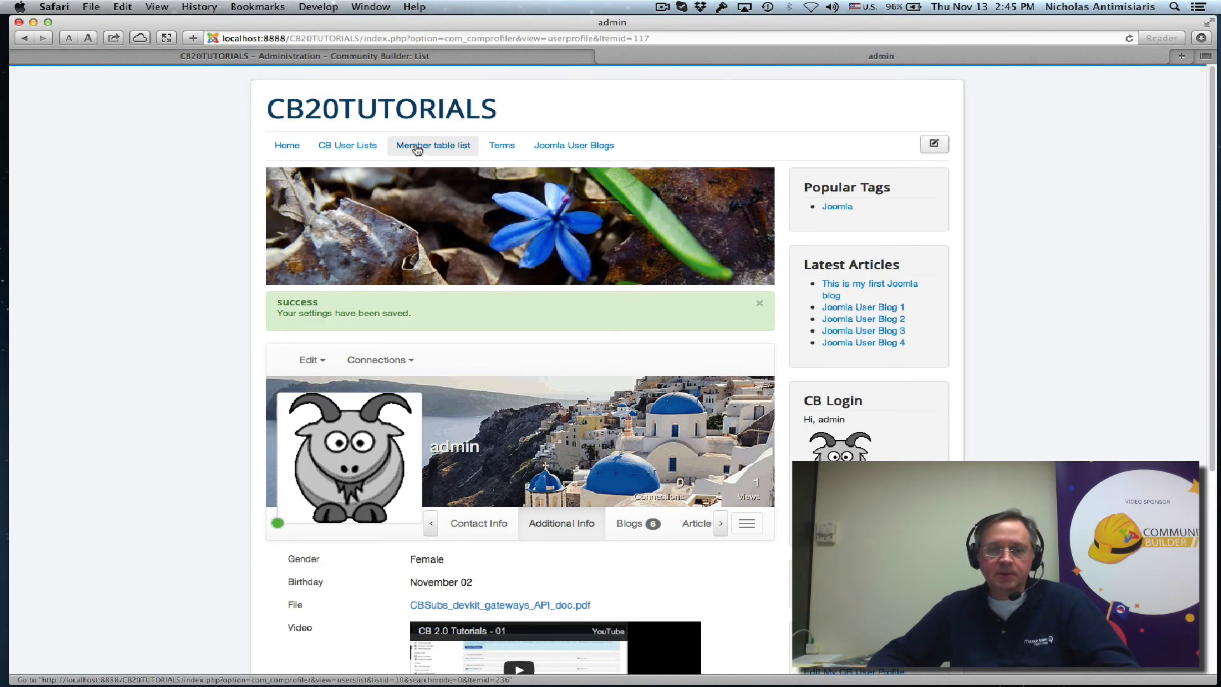
# - Browse the site's CB User Lists page and reveal the member search criteria form
pyautogui.click(432, 145)
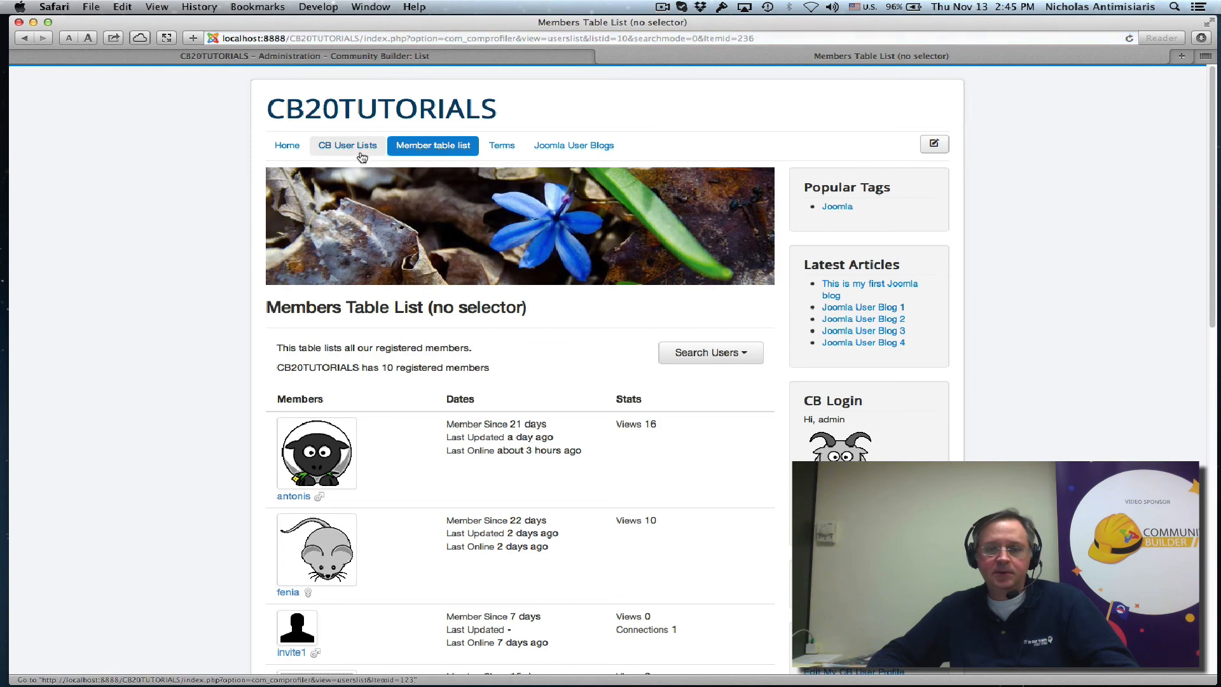
pyautogui.click(346, 145)
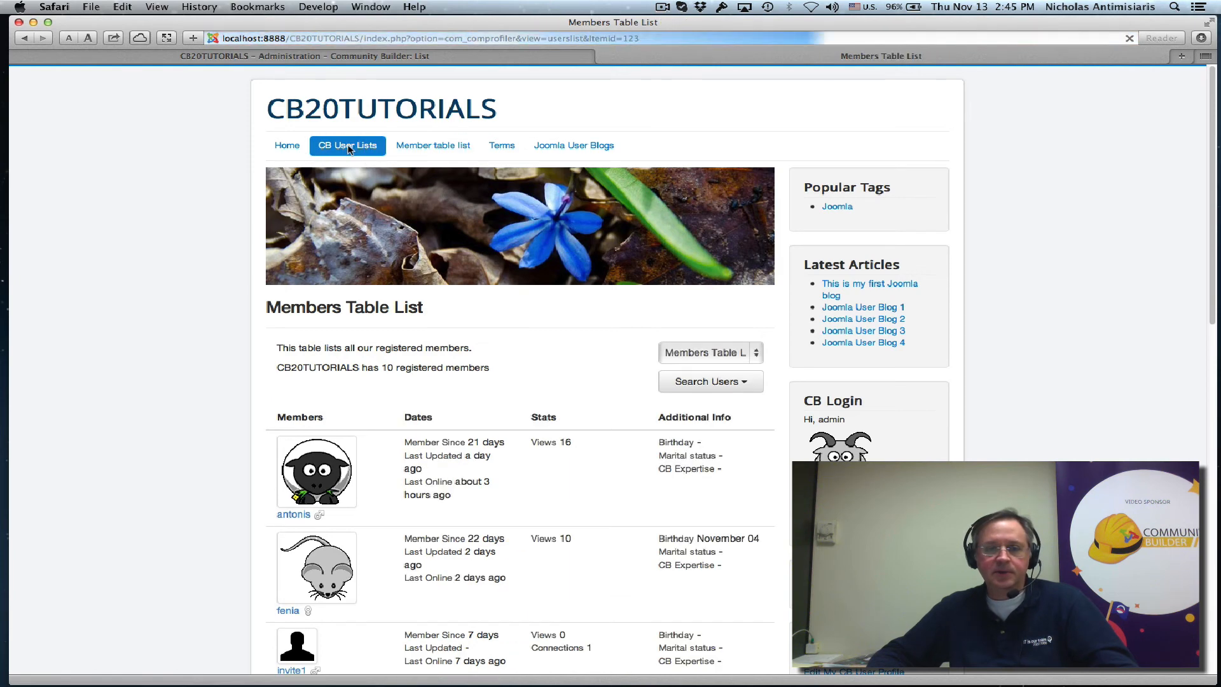
pyautogui.scroll(-3)
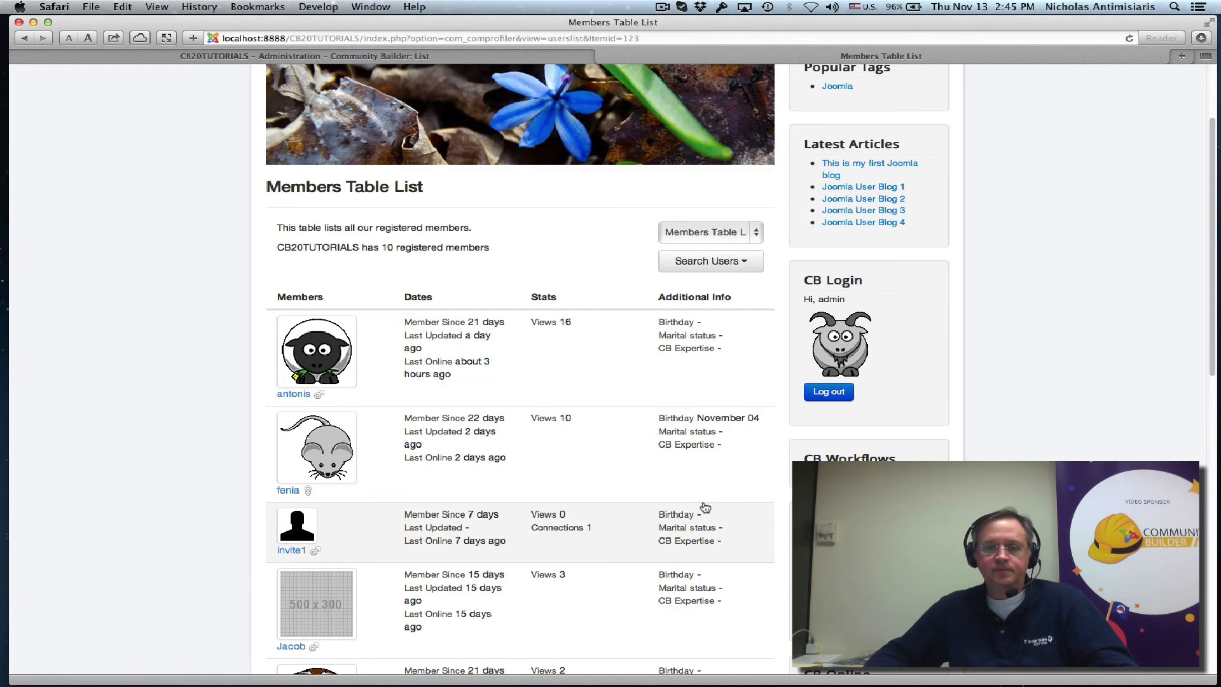
pyautogui.scroll(-3)
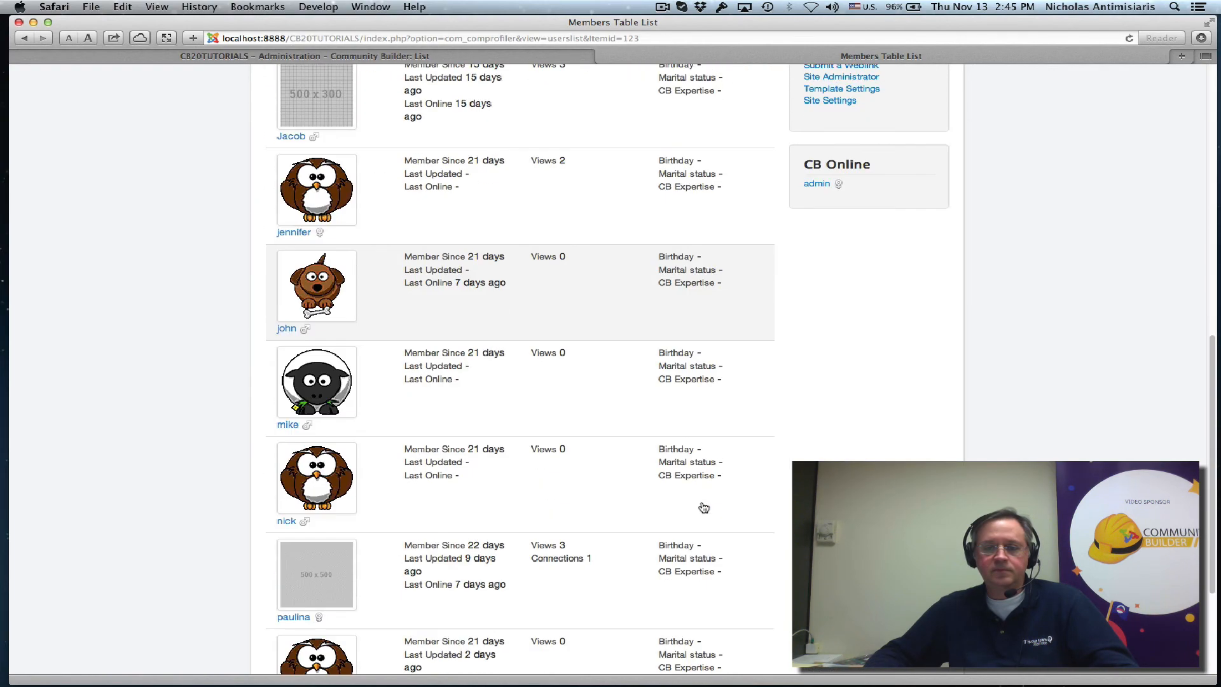
pyautogui.scroll(3)
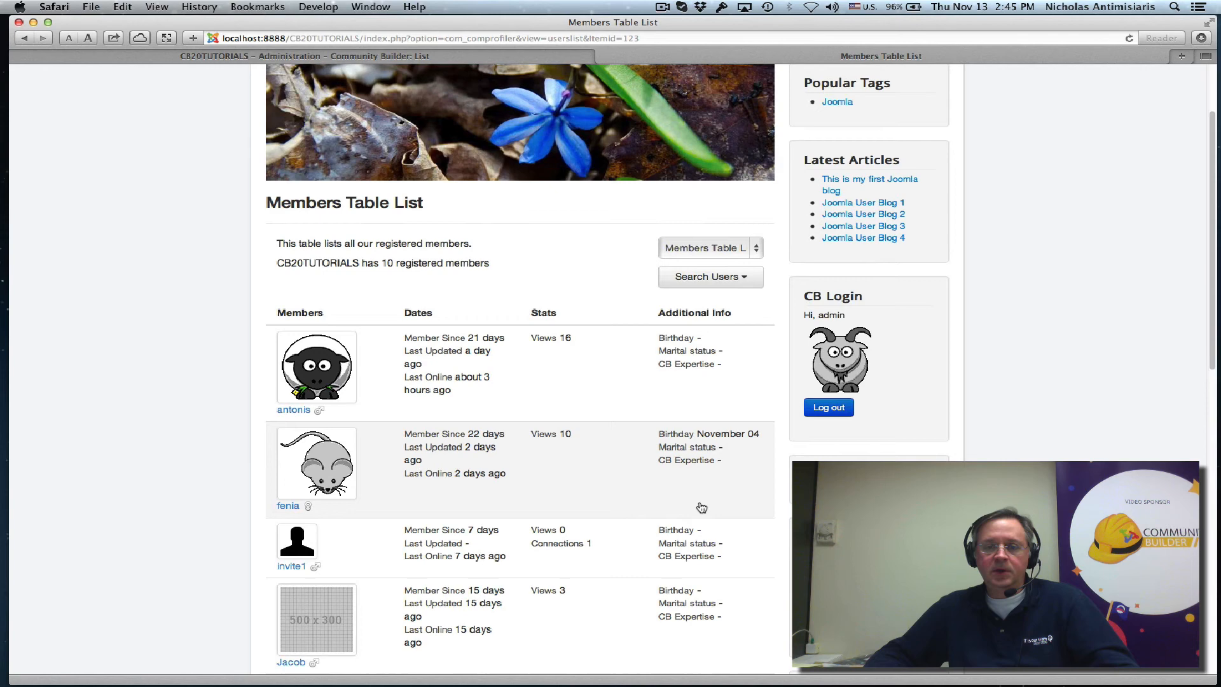
pyautogui.click(710, 276)
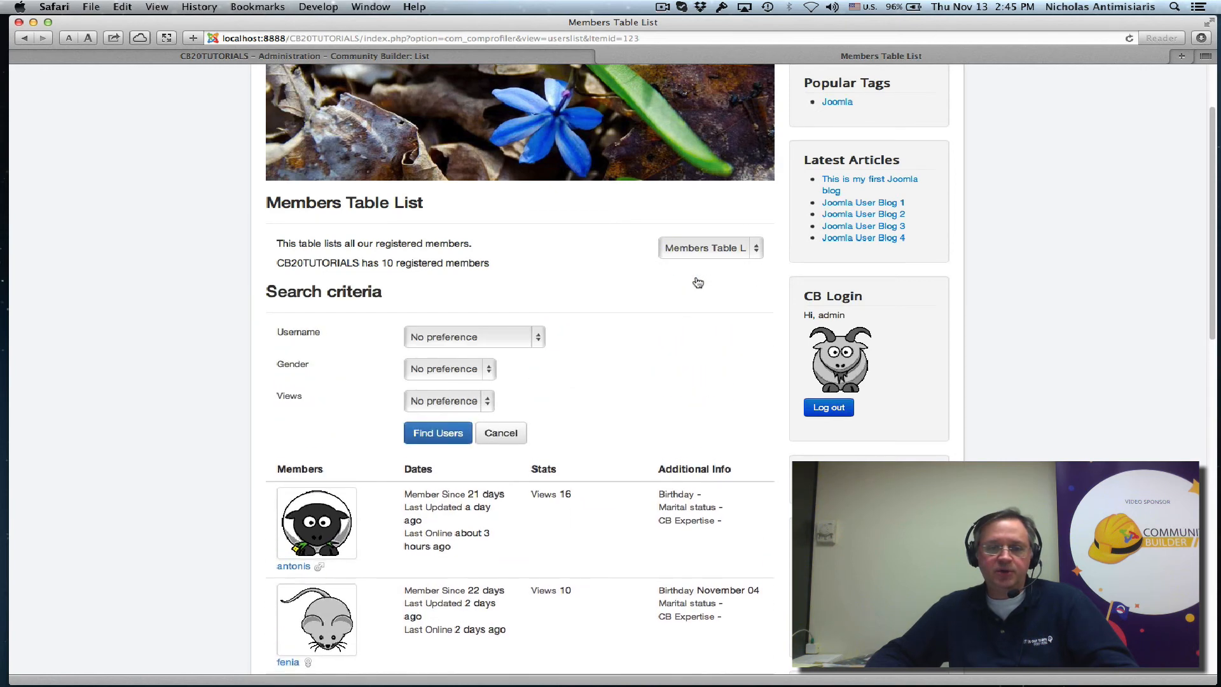
pyautogui.moveTo(297, 399)
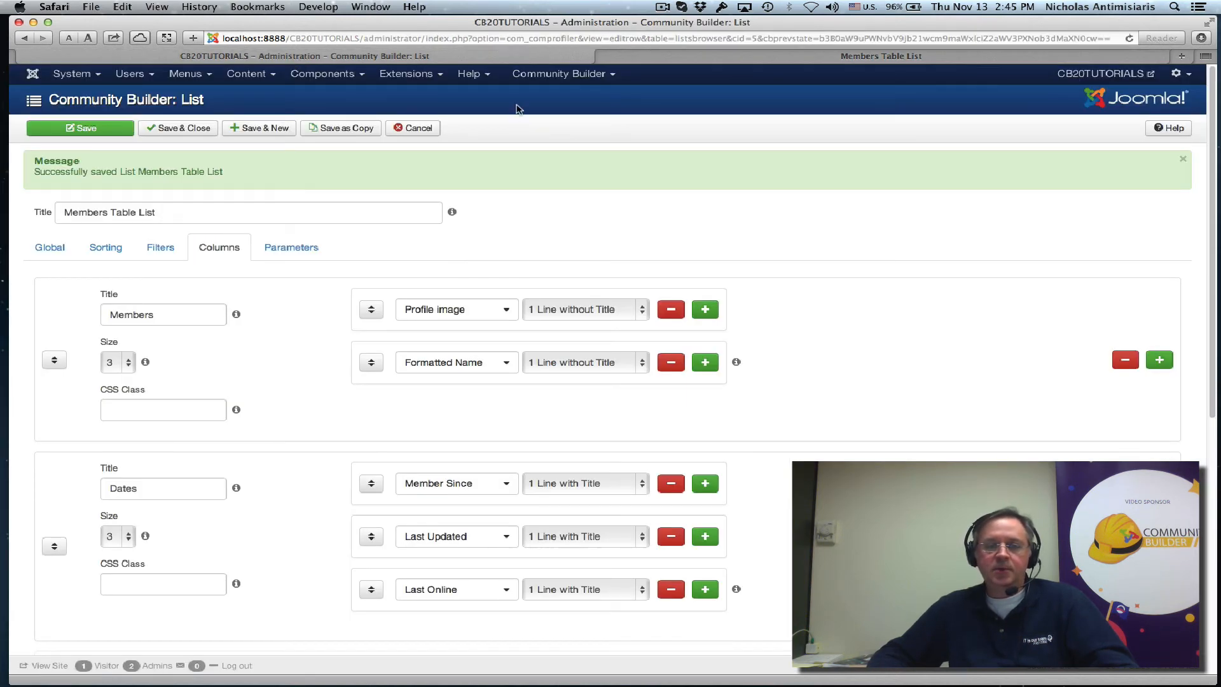
# - In Field Management, mark the Additional Info fields, including Birthday, as searchable
pyautogui.click(562, 73)
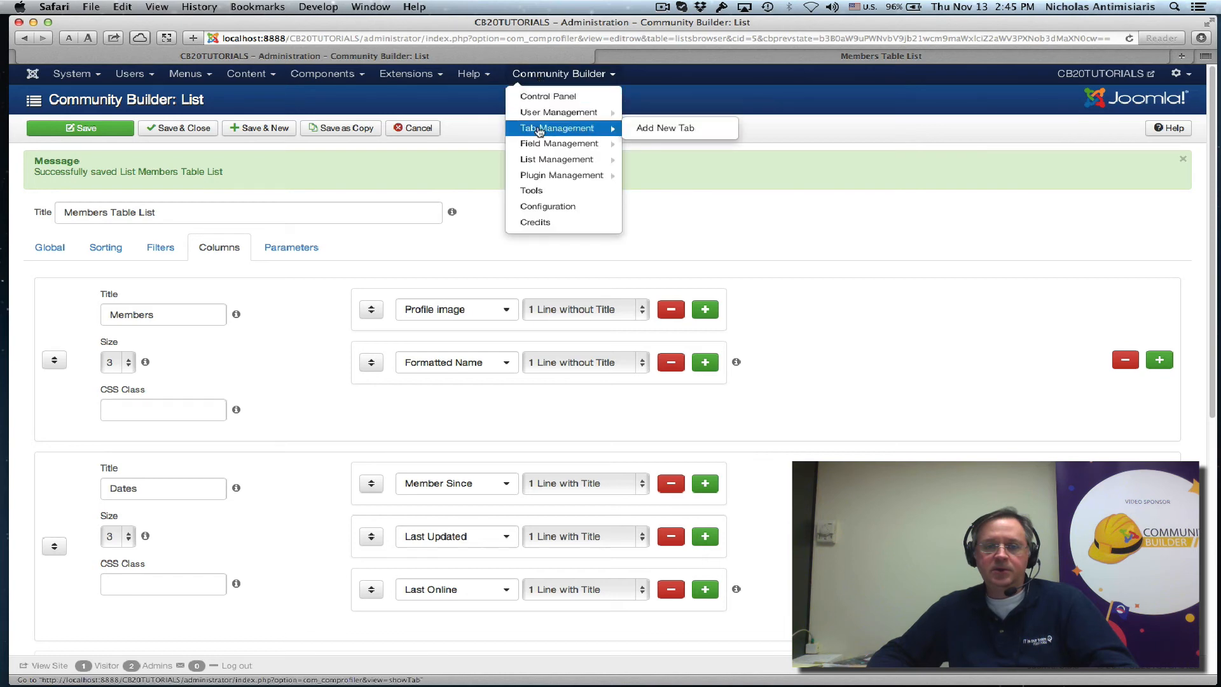
pyautogui.click(558, 143)
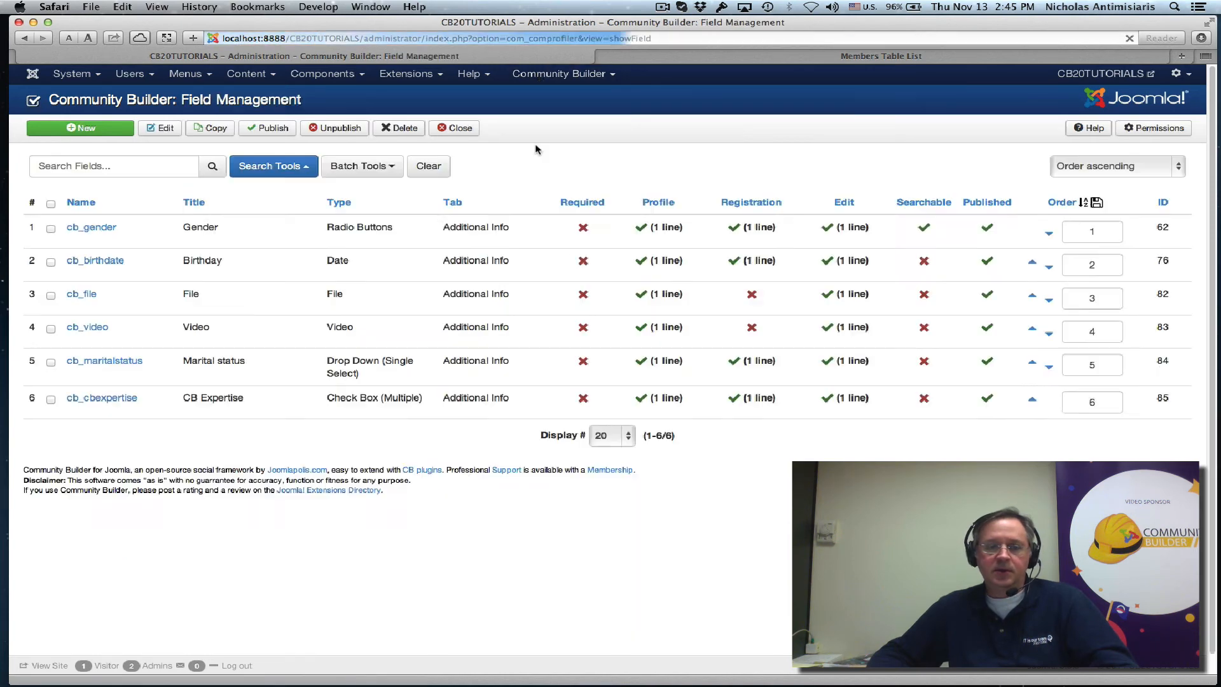
pyautogui.click(273, 166)
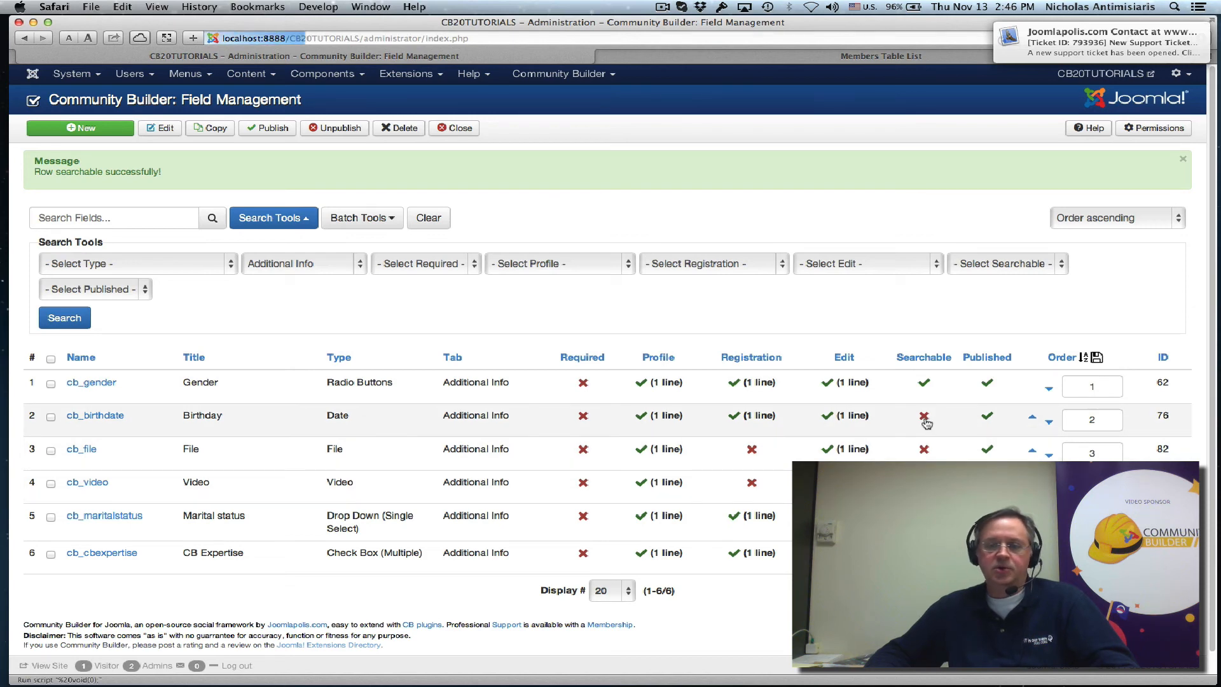
pyautogui.click(924, 421)
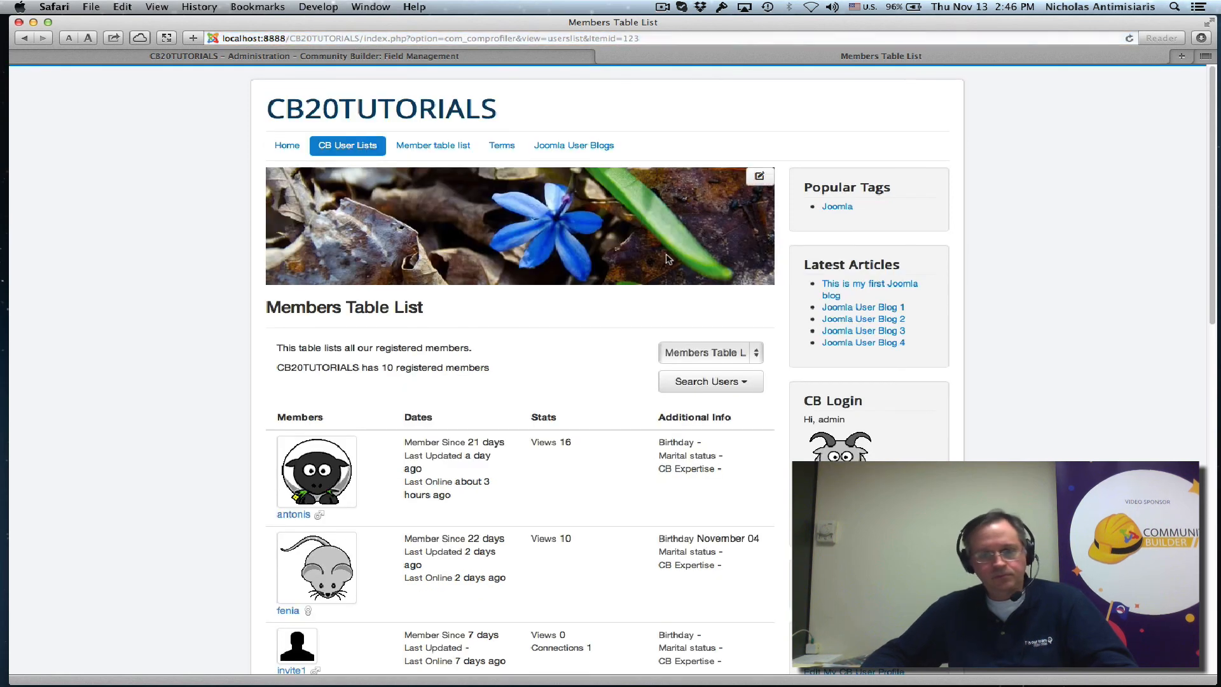
# - Search the members list with Marital status 'is one of' Married
pyautogui.scroll(-3)
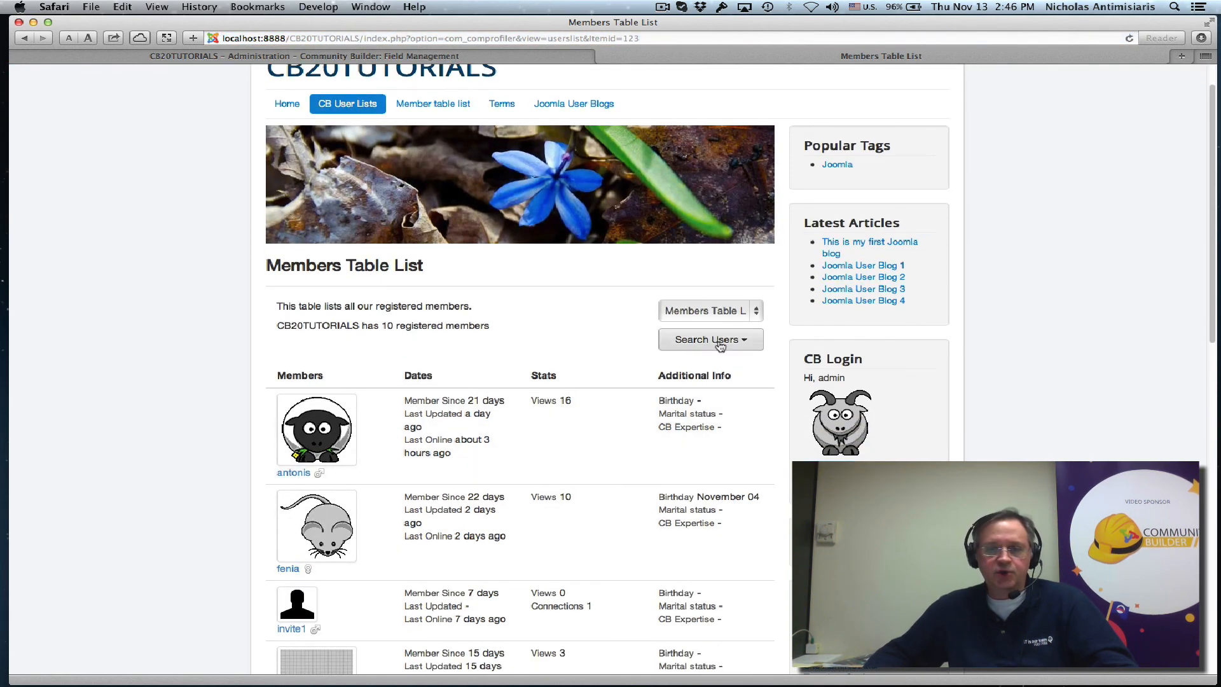
pyautogui.click(710, 339)
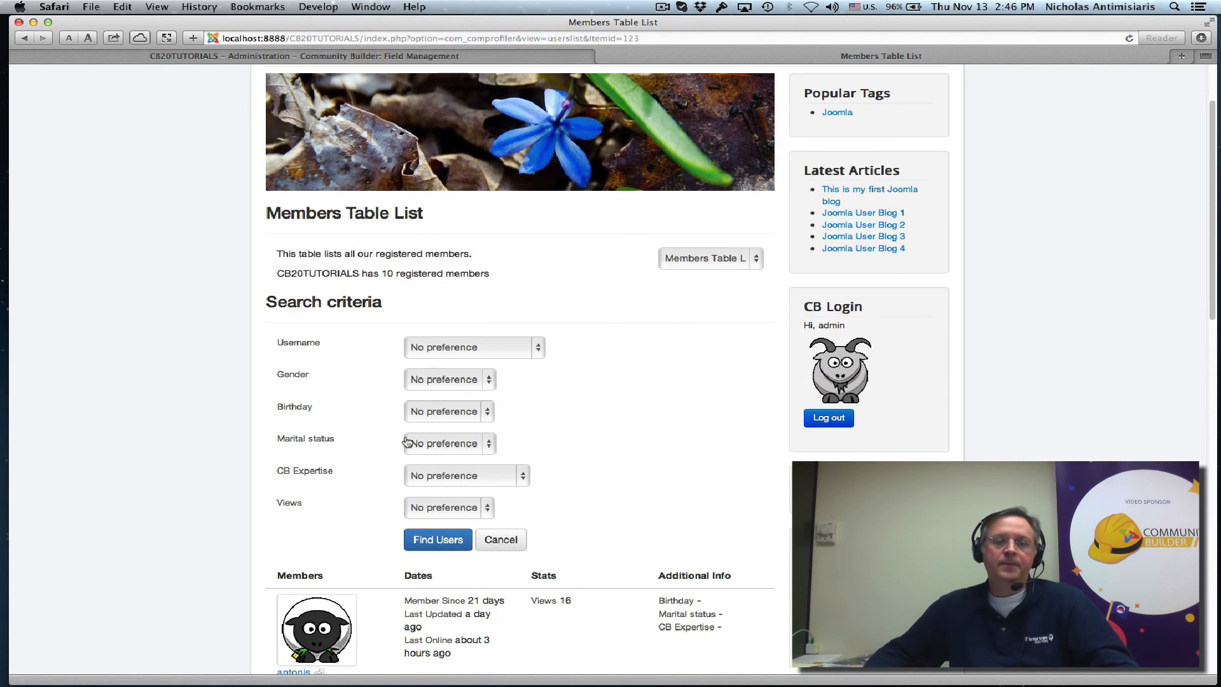
pyautogui.scroll(-3)
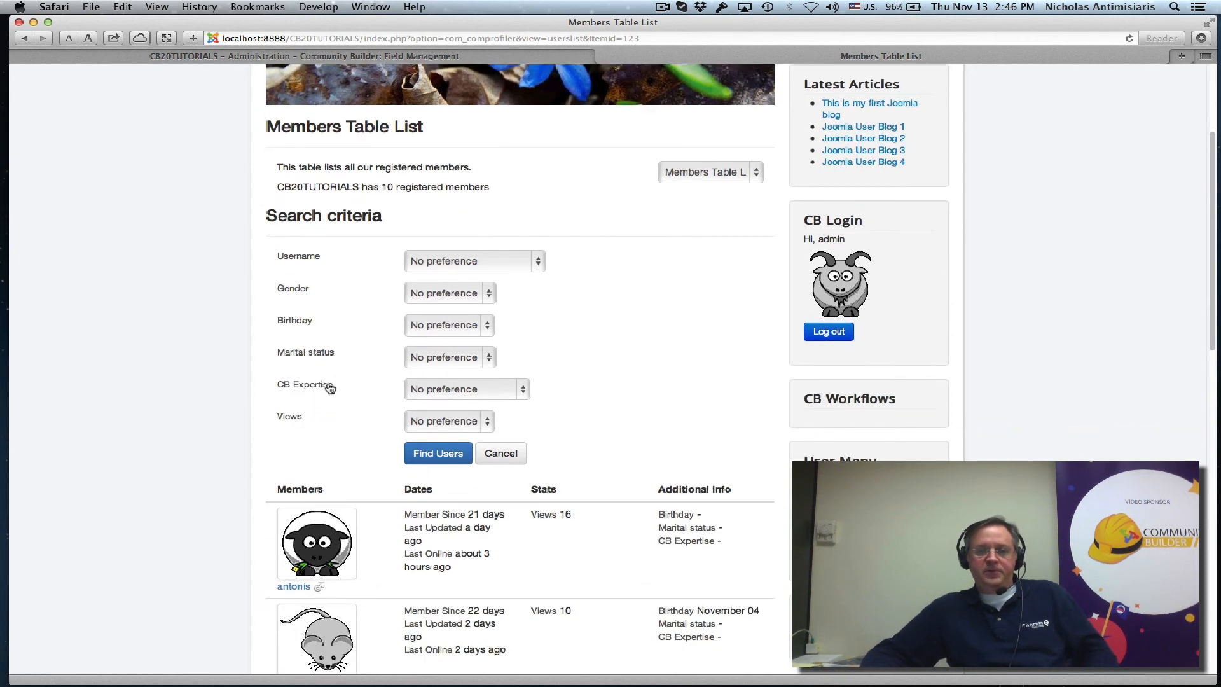
pyautogui.click(450, 357)
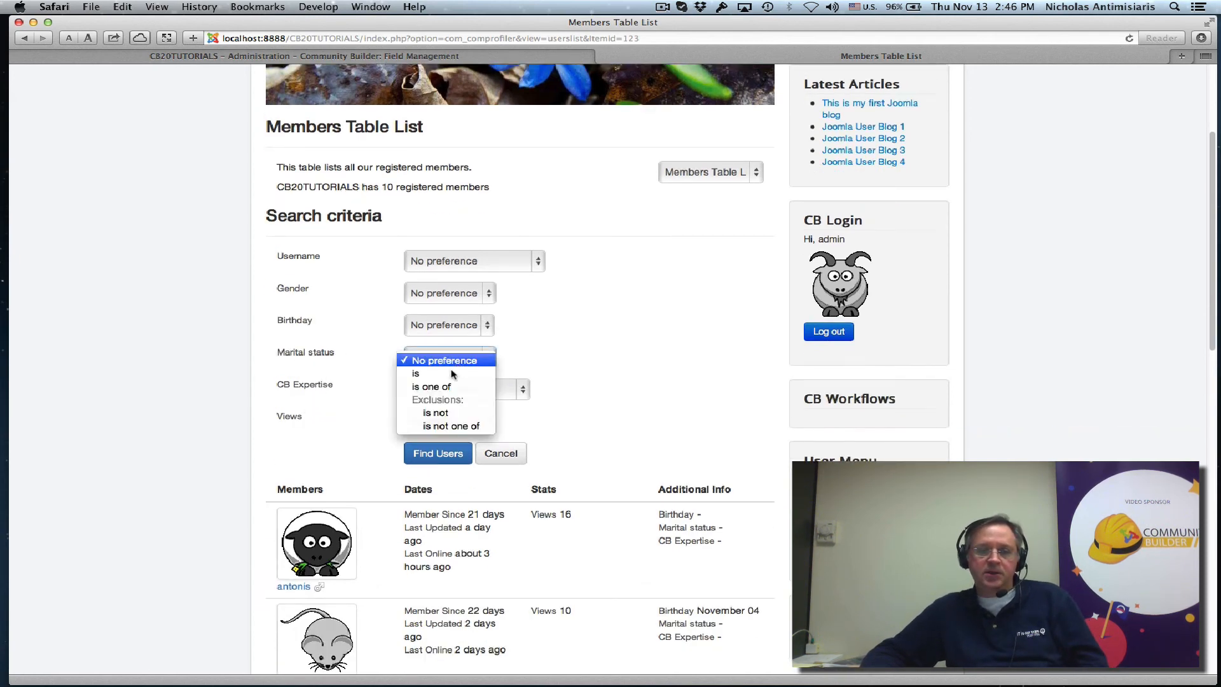
pyautogui.click(445, 360)
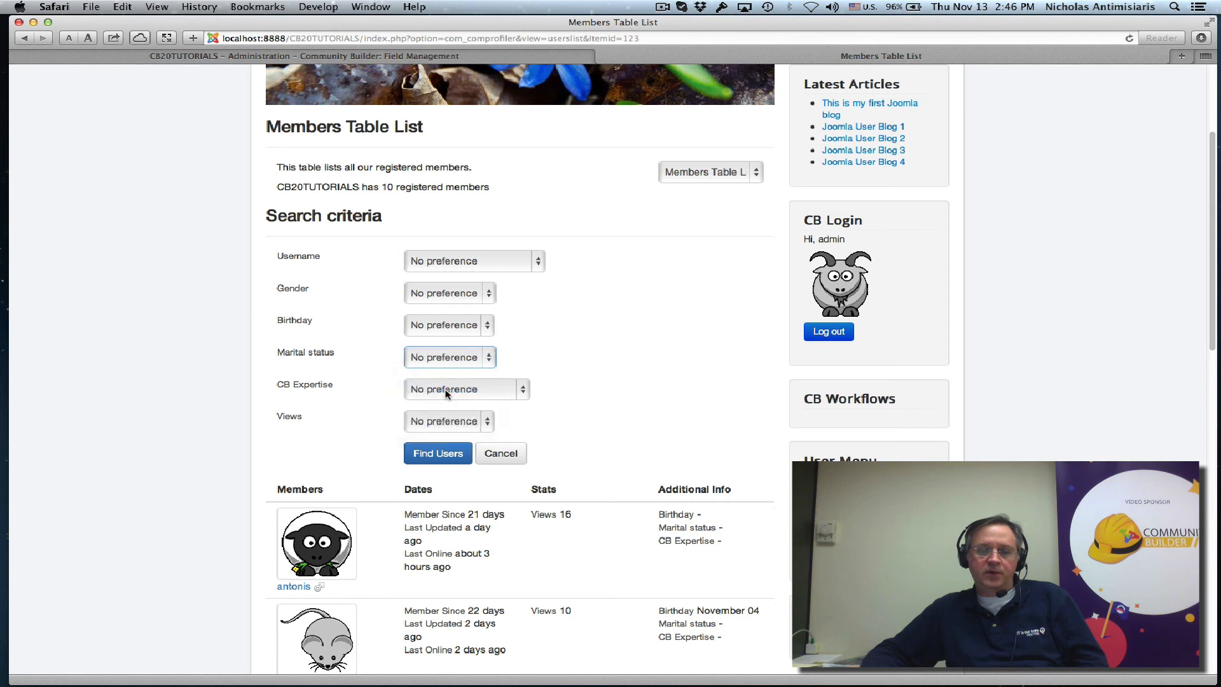
pyautogui.click(450, 357)
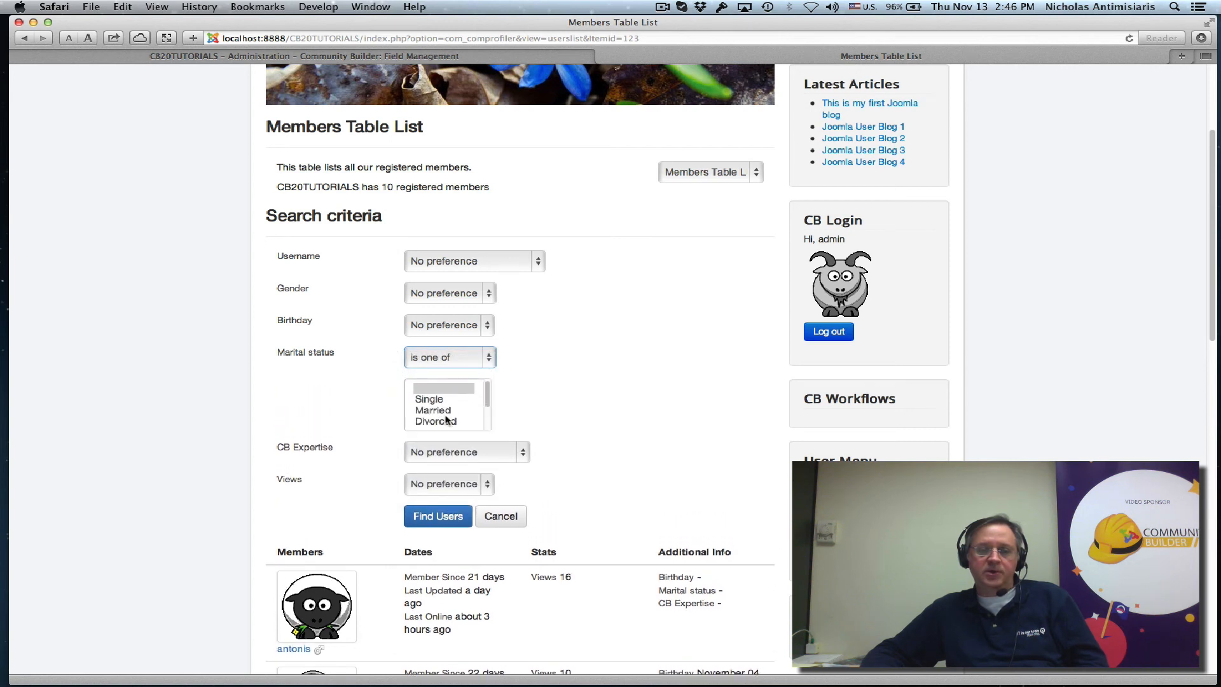
pyautogui.click(432, 410)
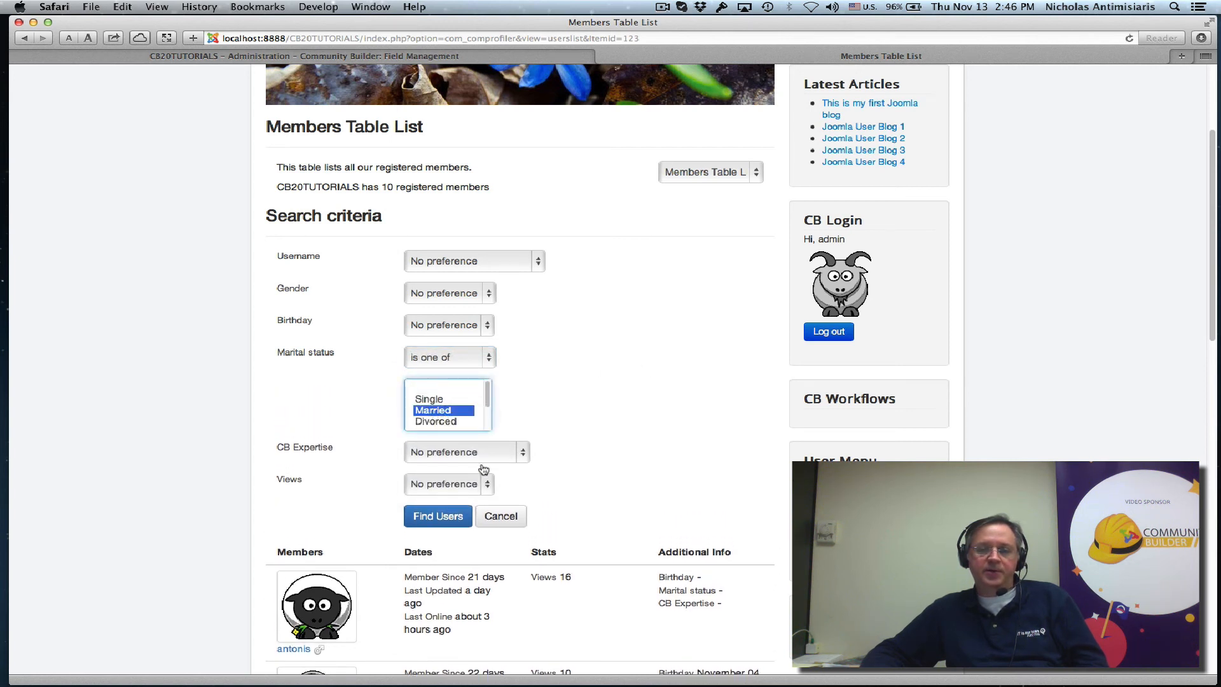
pyautogui.click(437, 516)
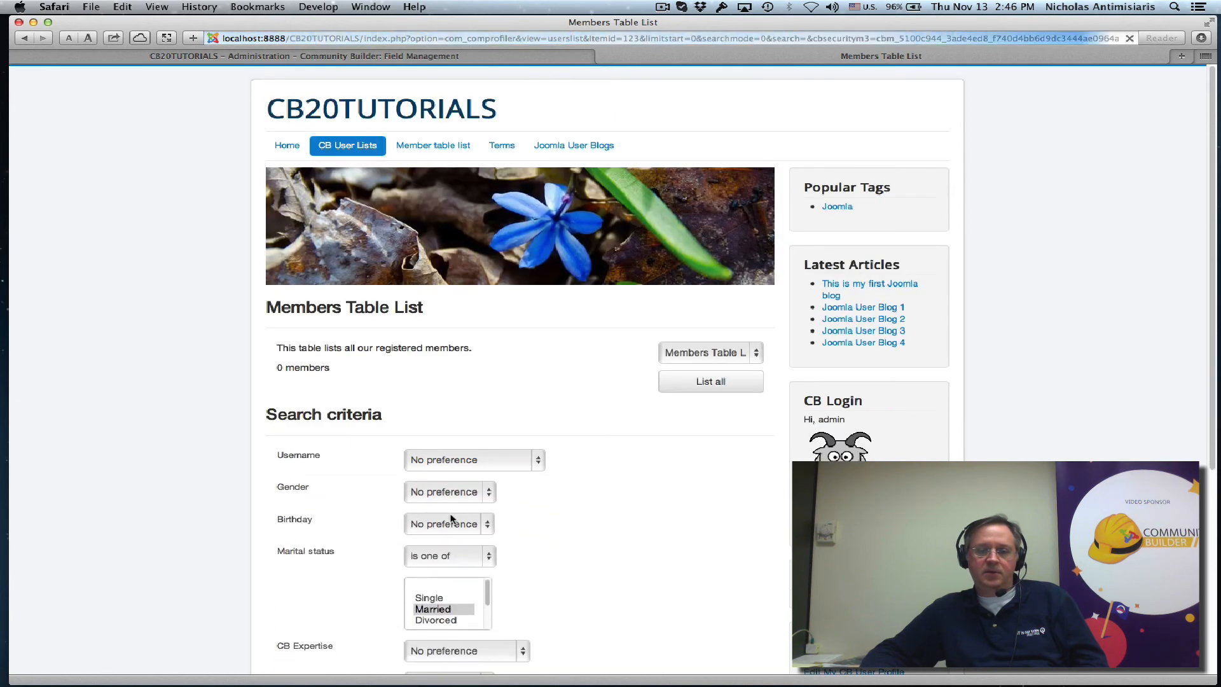
pyautogui.scroll(-3)
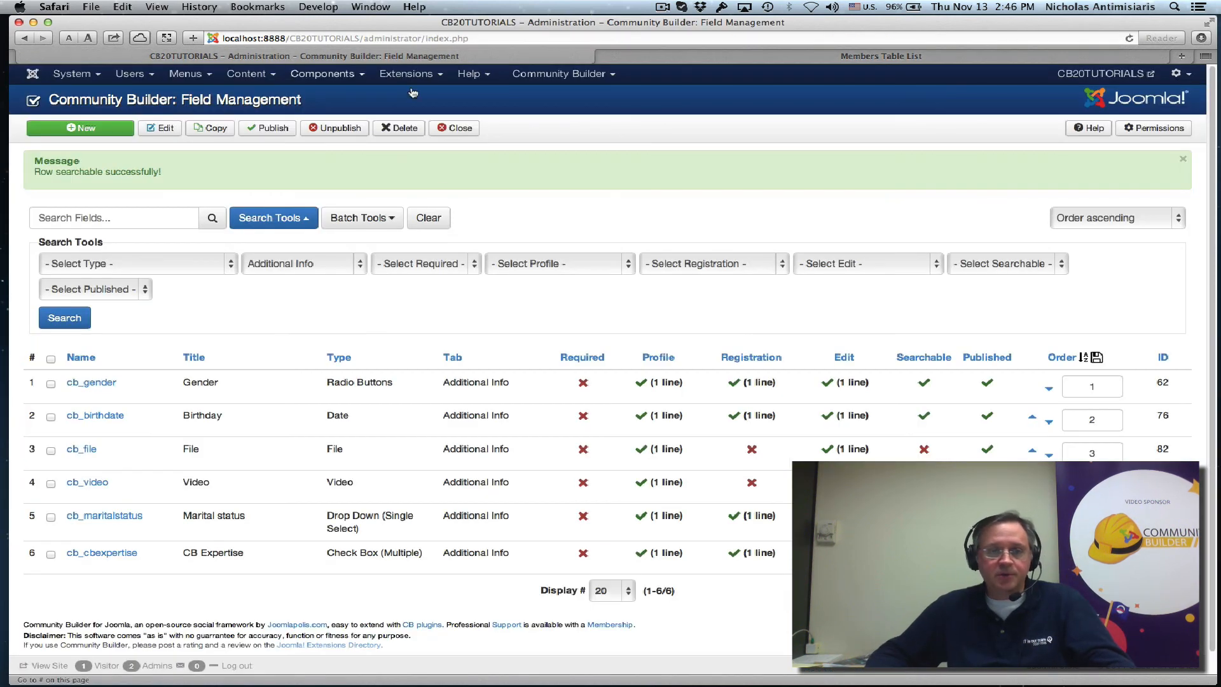
pyautogui.click(559, 73)
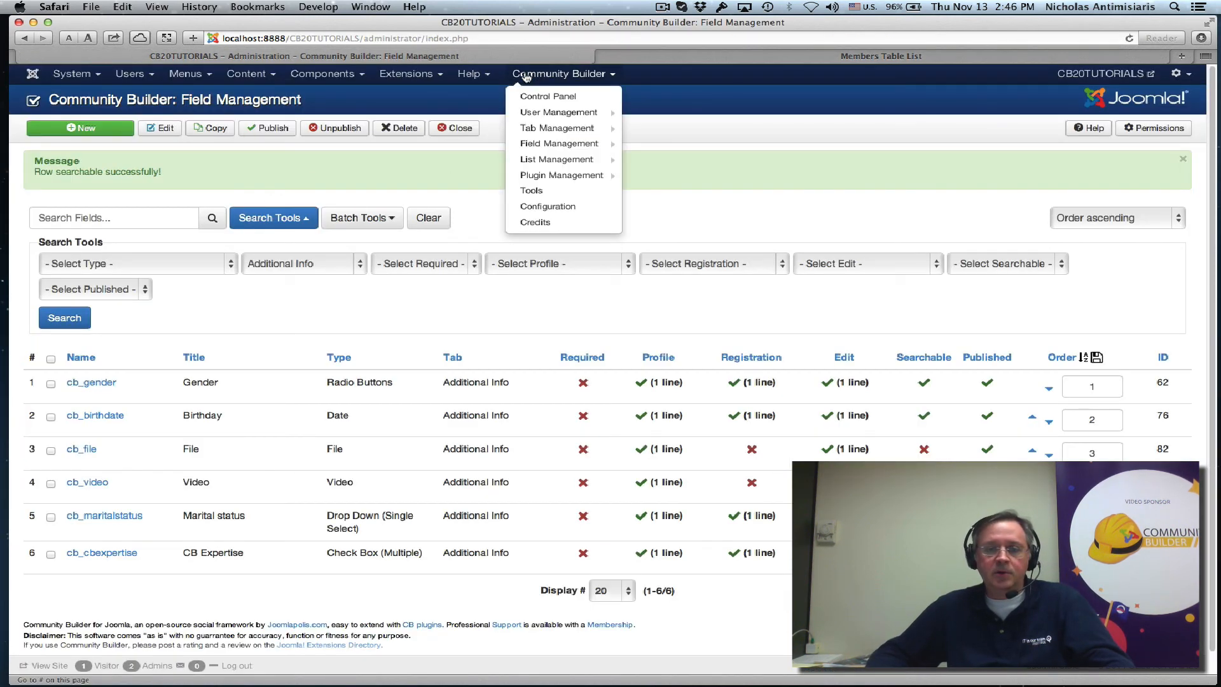
pyautogui.click(558, 111)
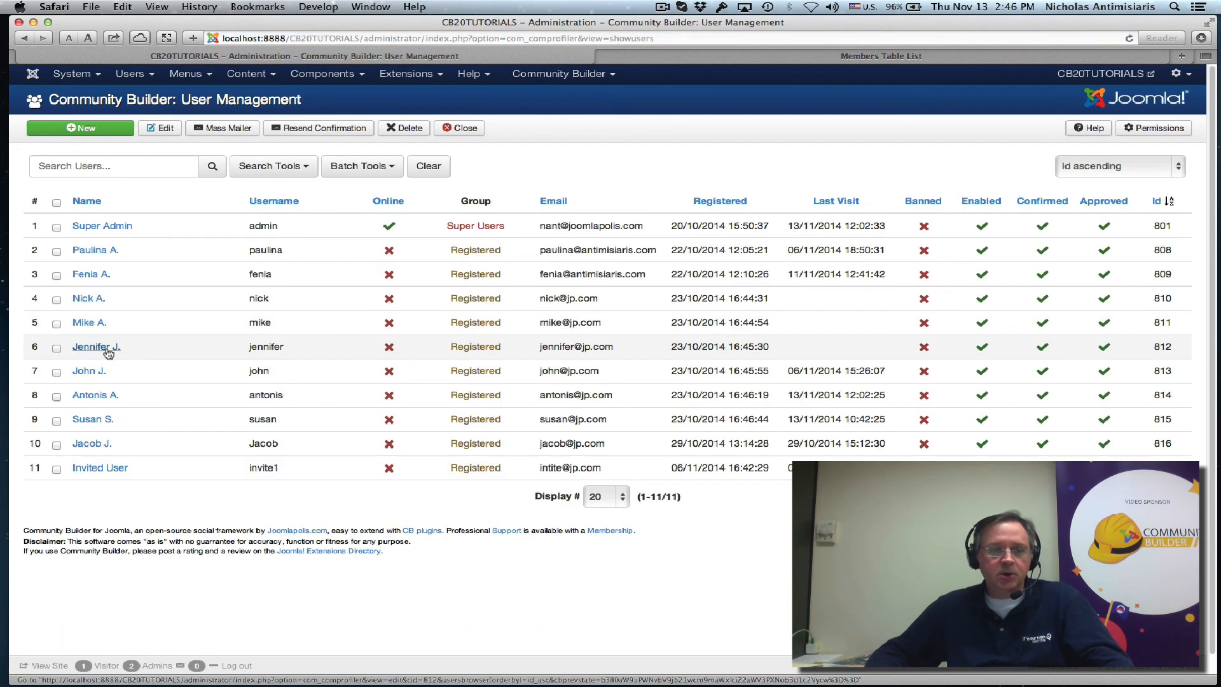
pyautogui.click(96, 347)
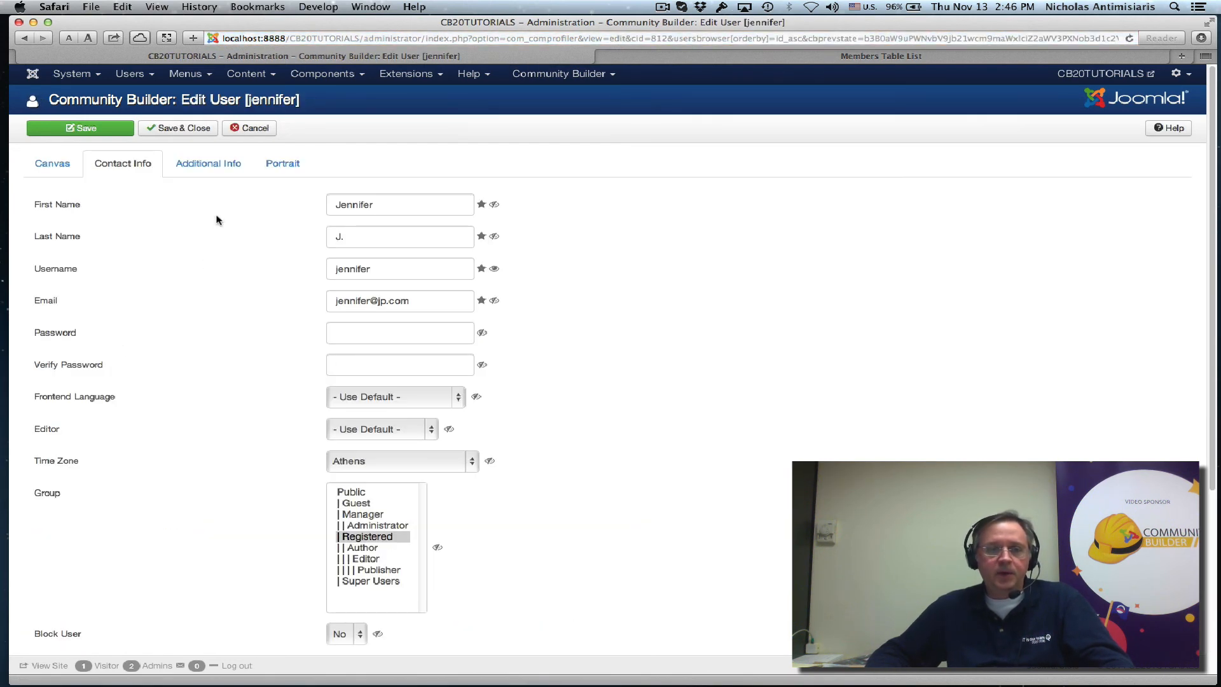
# - Set Jennifer to Married with Query field and Auto Actions expertise, then save and close
pyautogui.click(208, 163)
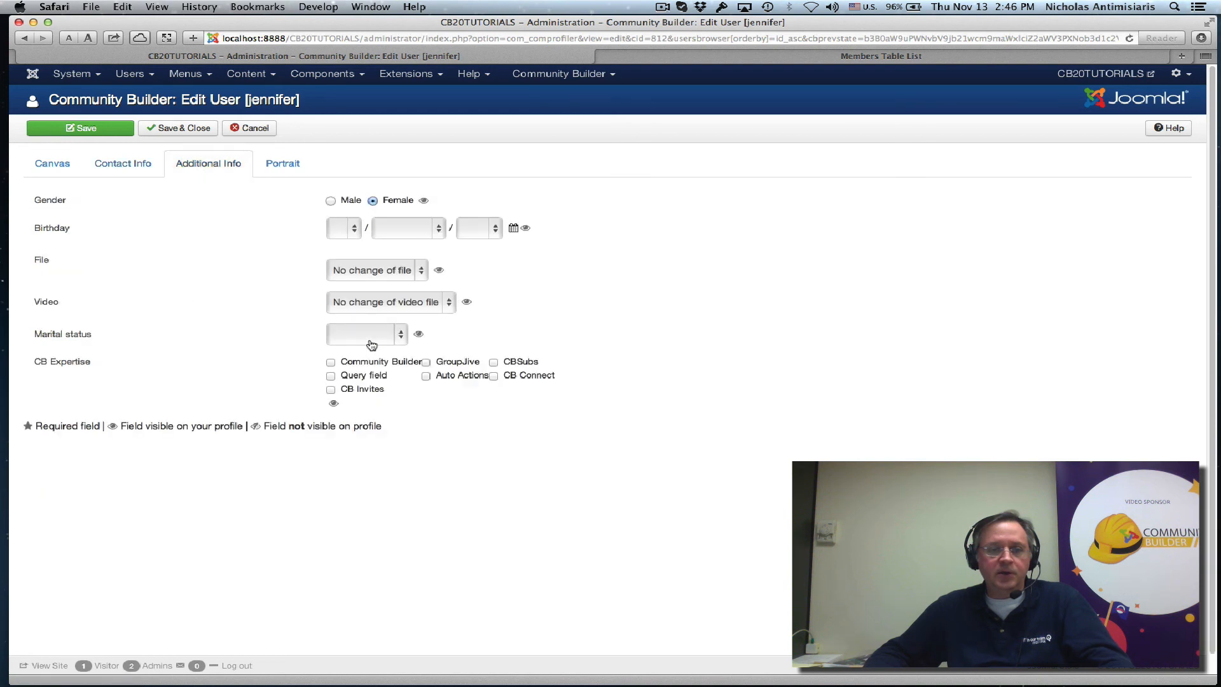
pyautogui.click(367, 333)
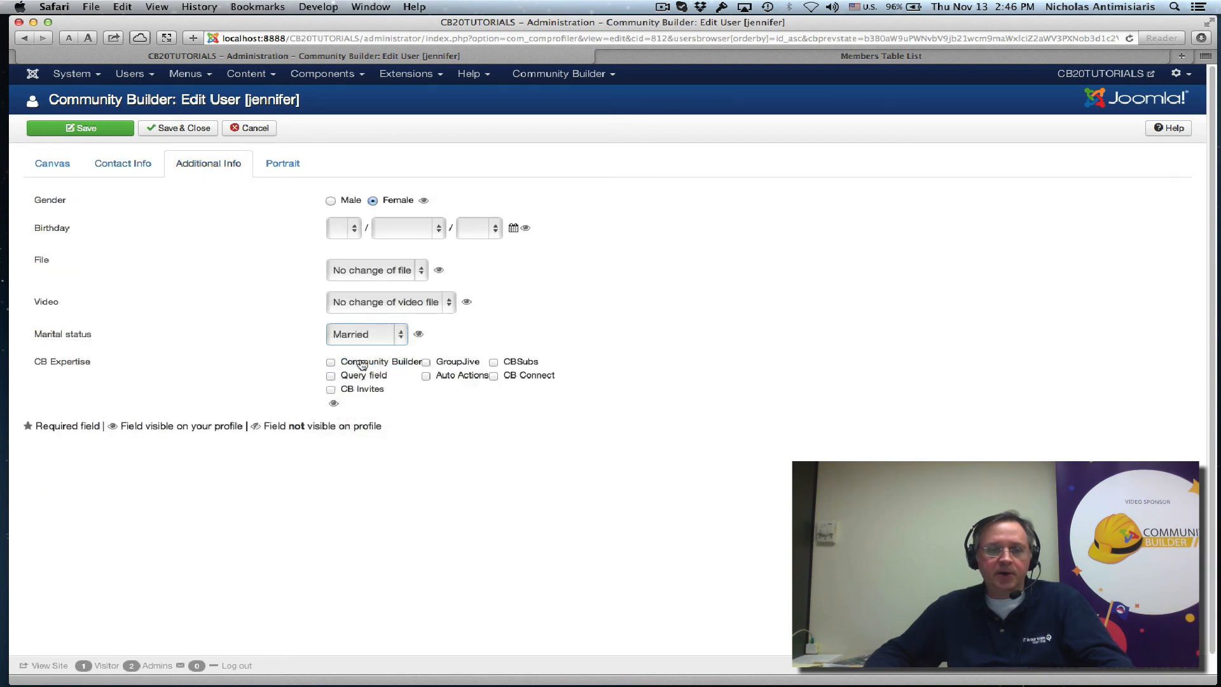
pyautogui.click(330, 375)
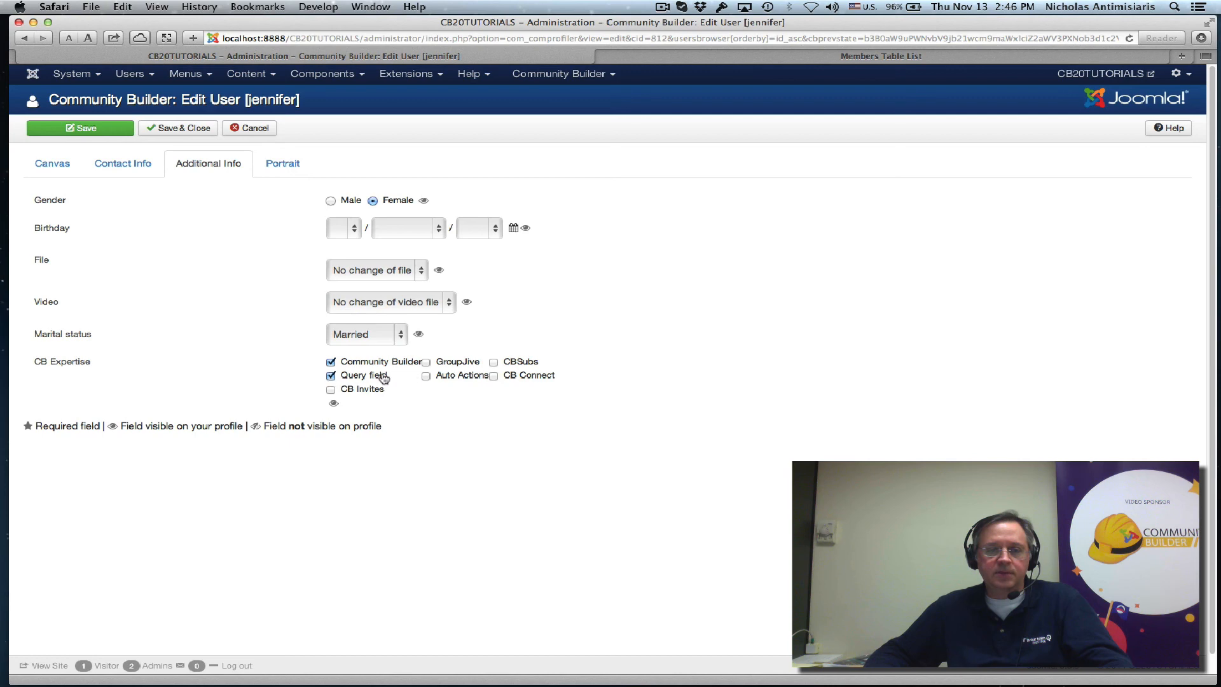
pyautogui.click(427, 375)
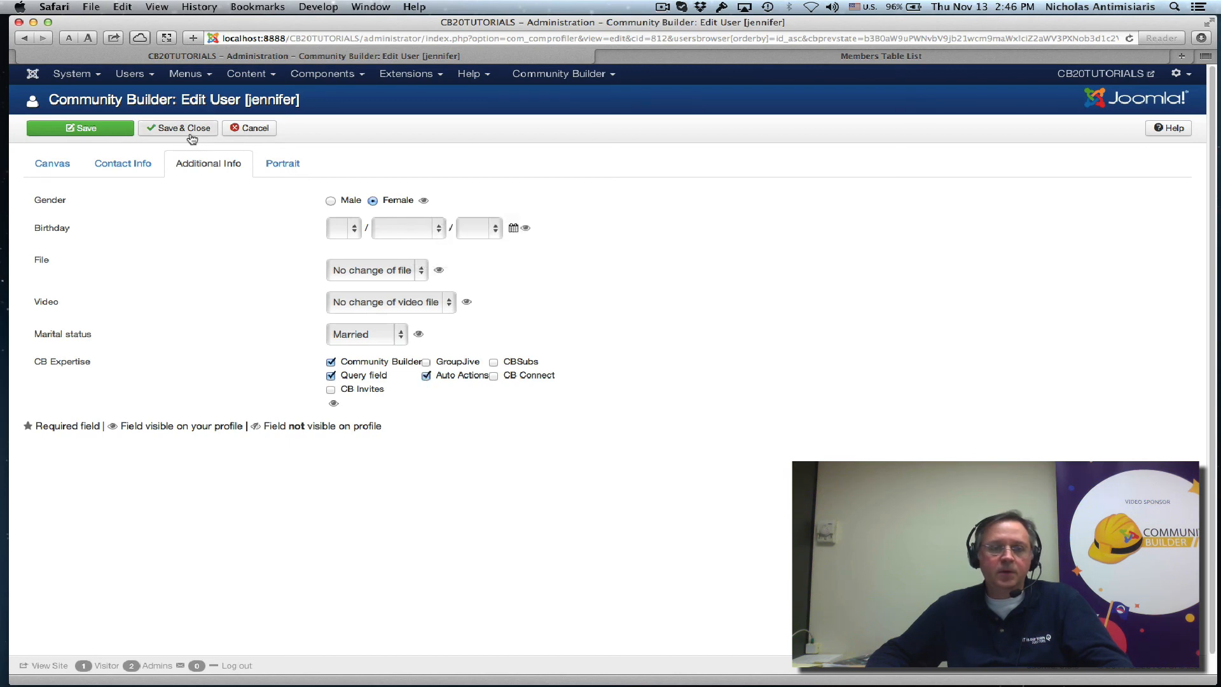
pyautogui.click(177, 128)
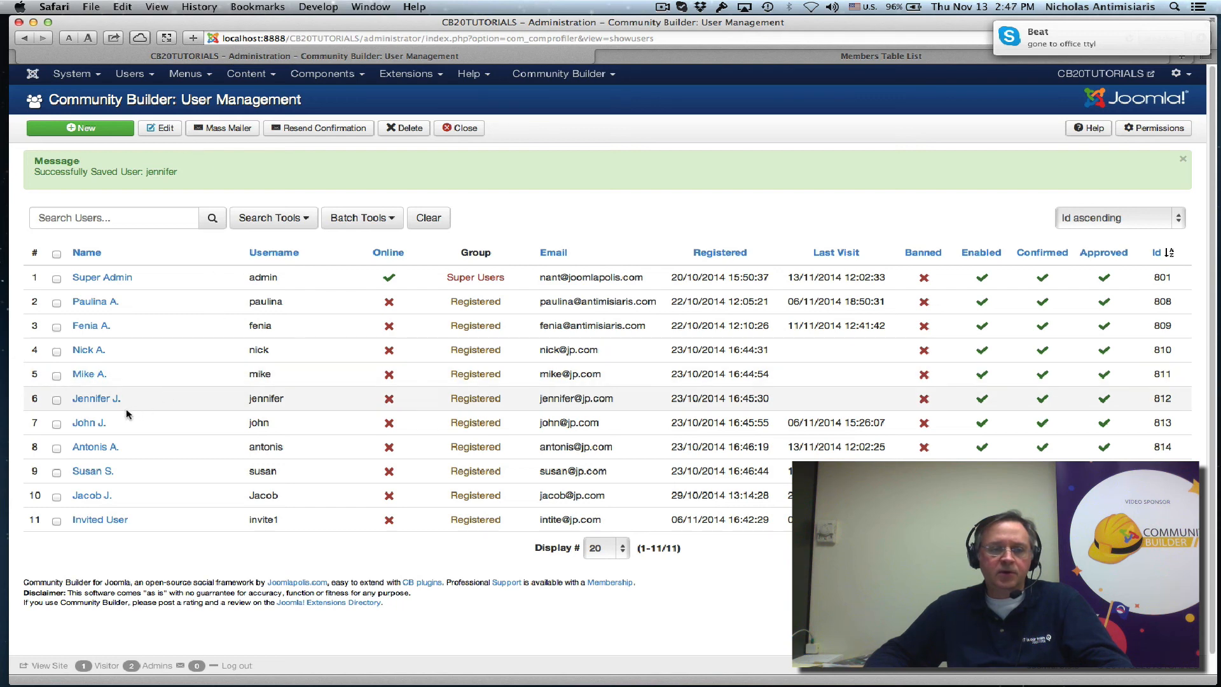
pyautogui.click(881, 55)
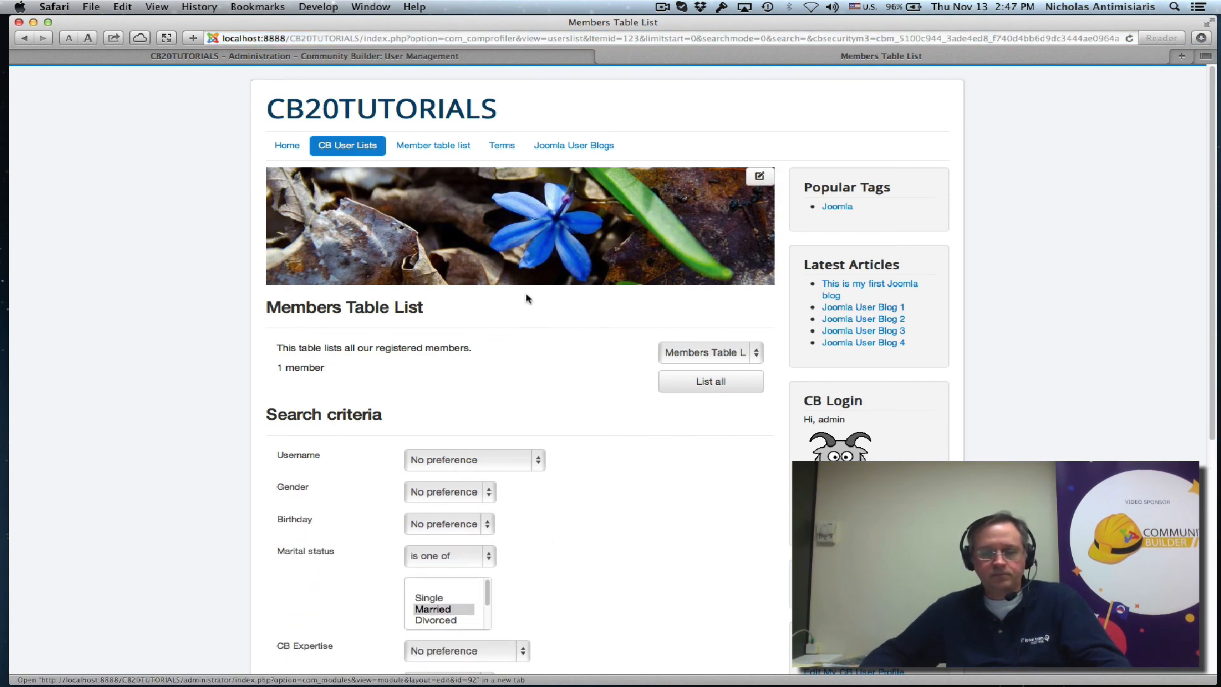
# - Search members whose CB Expertise includes any of Community Builder
pyautogui.scroll(-3)
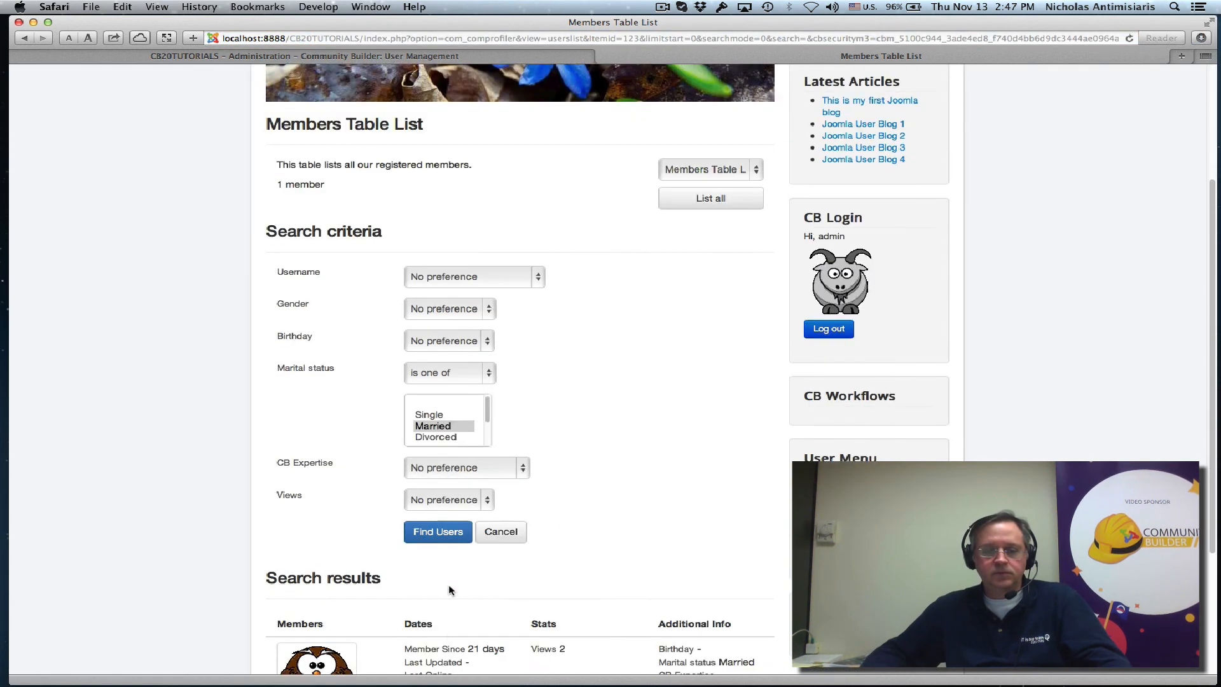
pyautogui.scroll(-3)
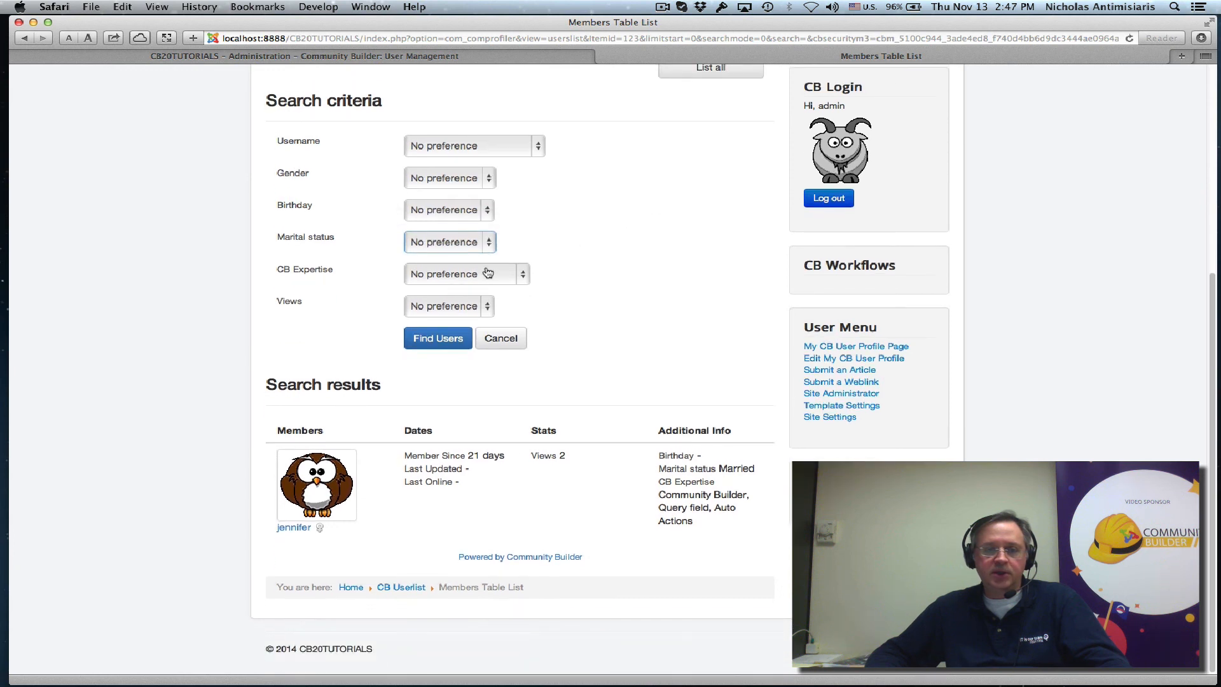
pyautogui.click(465, 273)
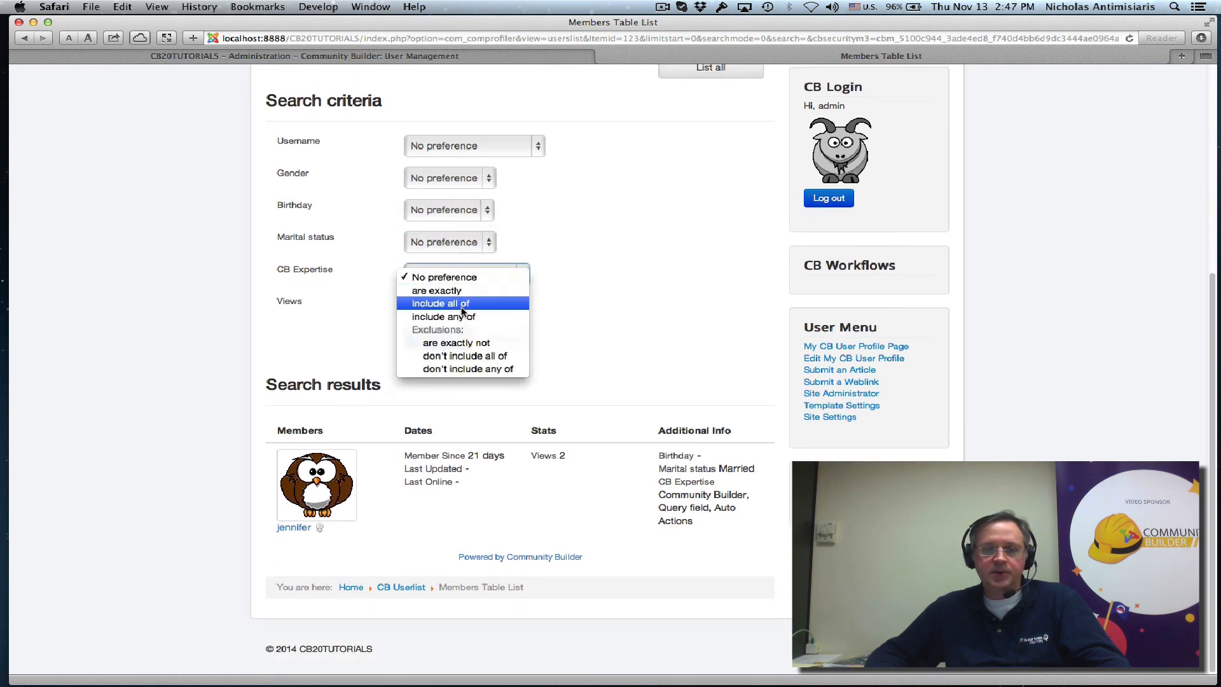
pyautogui.moveTo(444, 316)
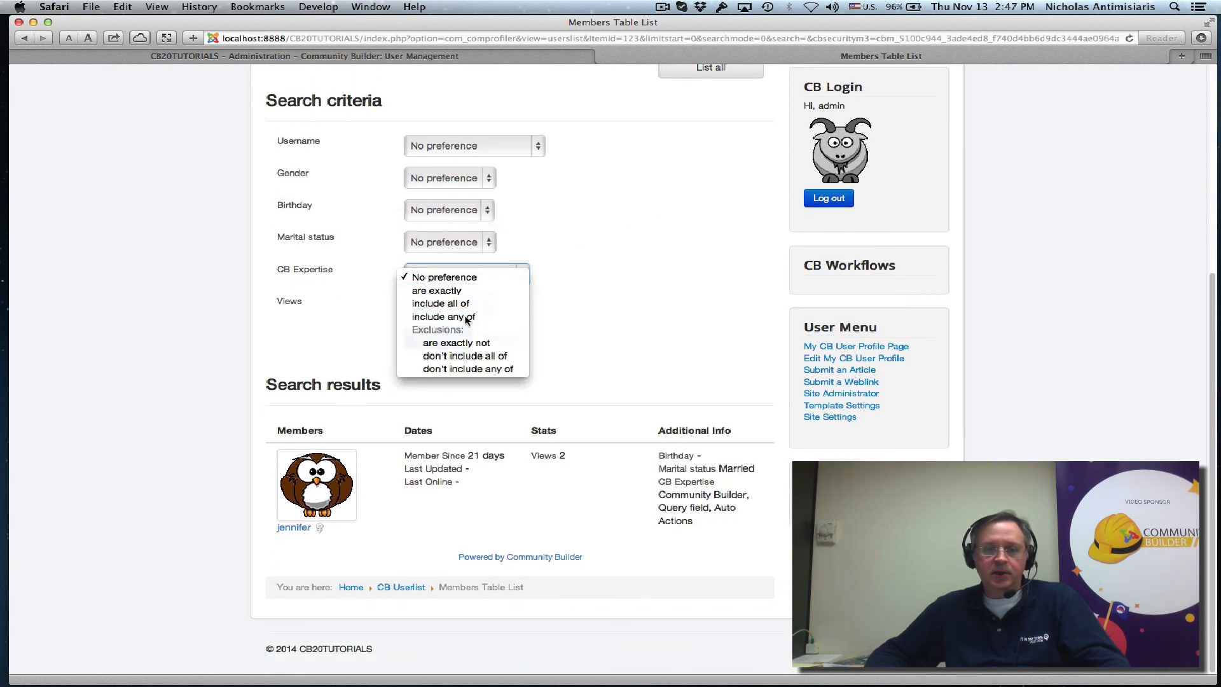
pyautogui.click(442, 316)
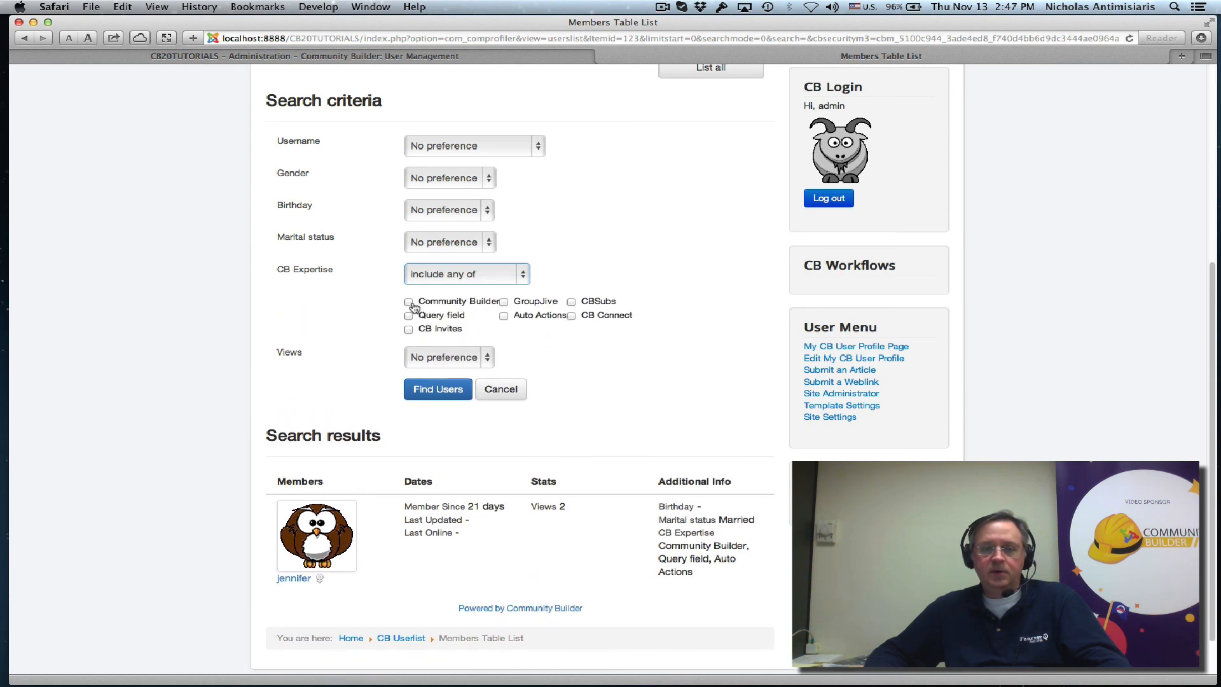
pyautogui.click(409, 301)
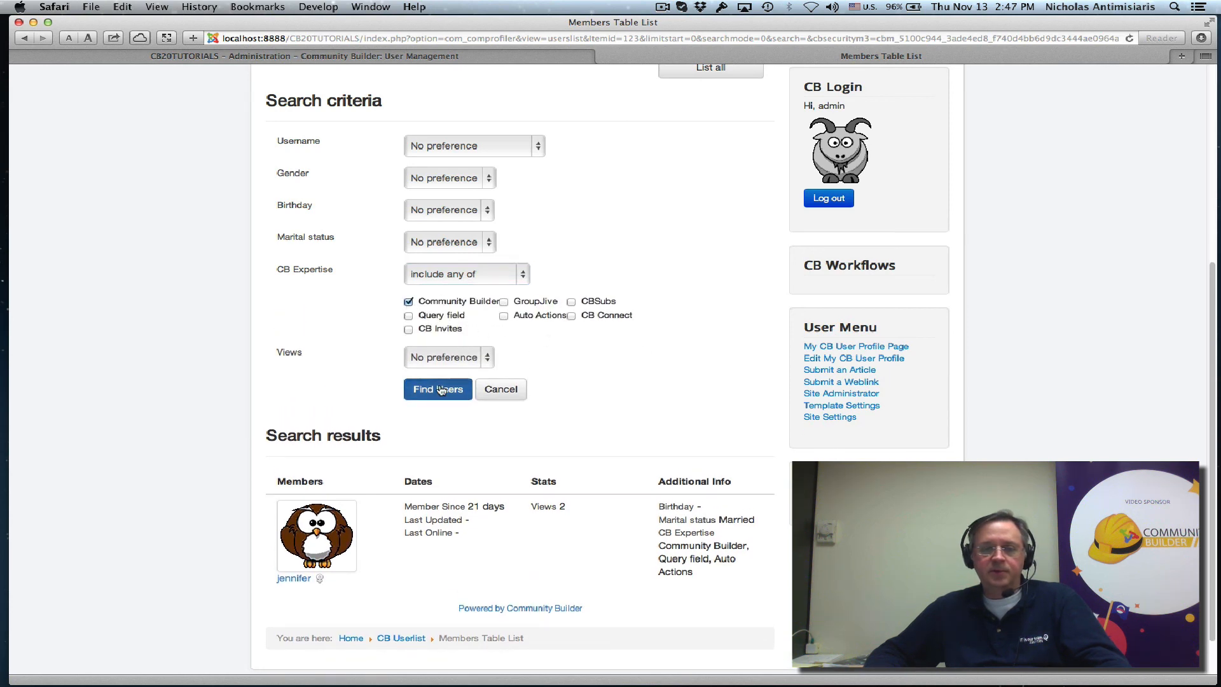
pyautogui.click(438, 388)
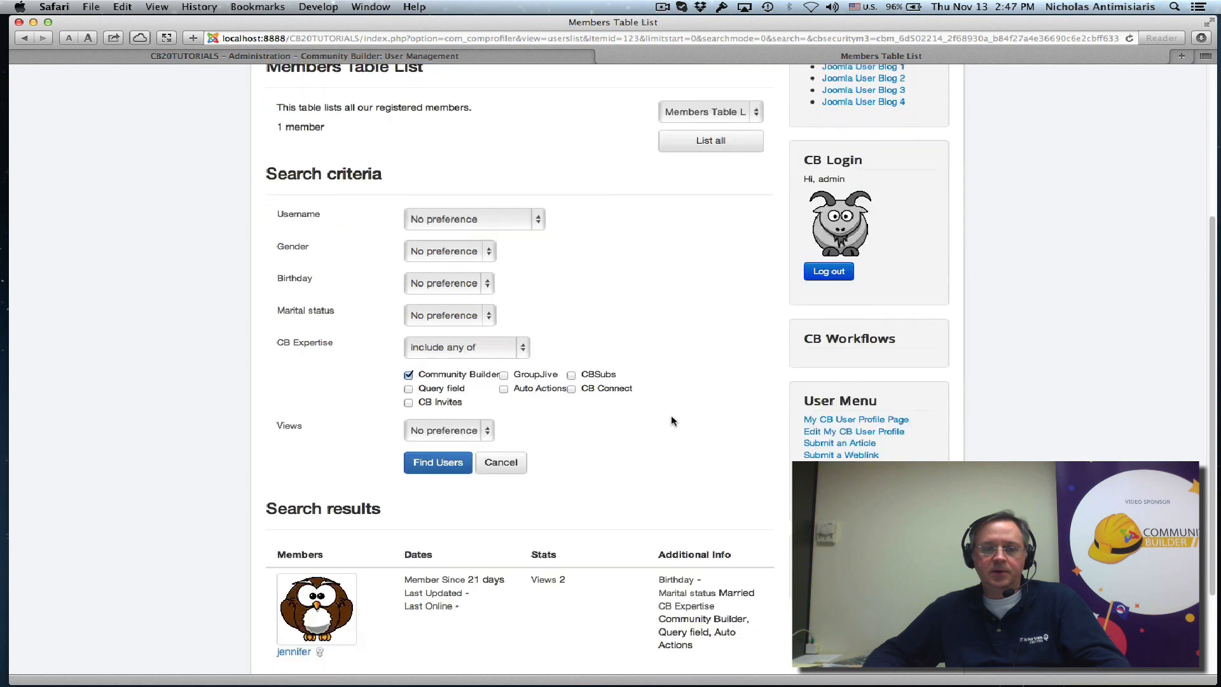
pyautogui.scroll(-3)
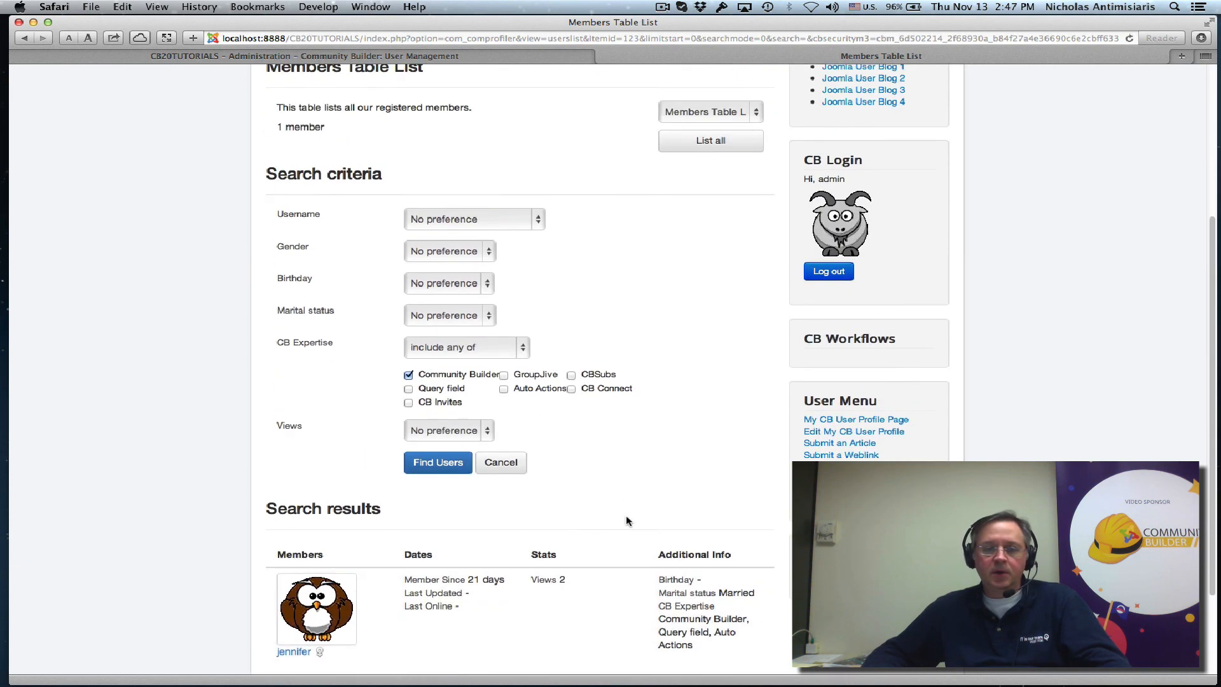
pyautogui.moveTo(631, 520)
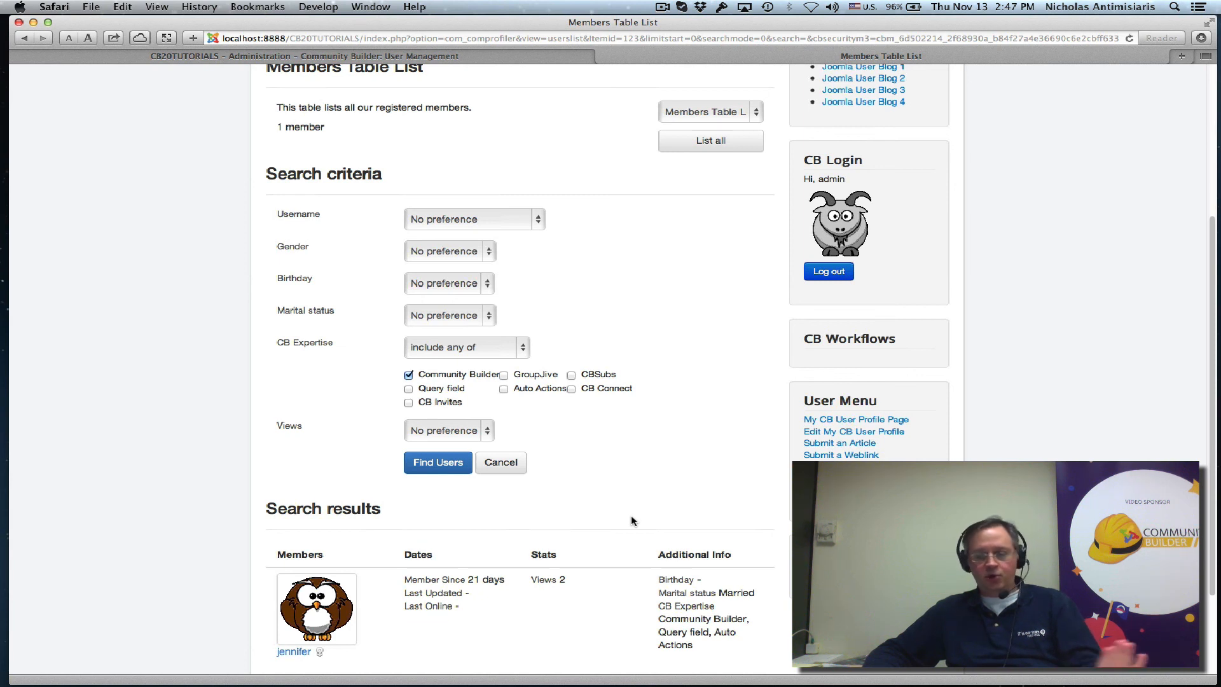
pyautogui.moveTo(636, 521)
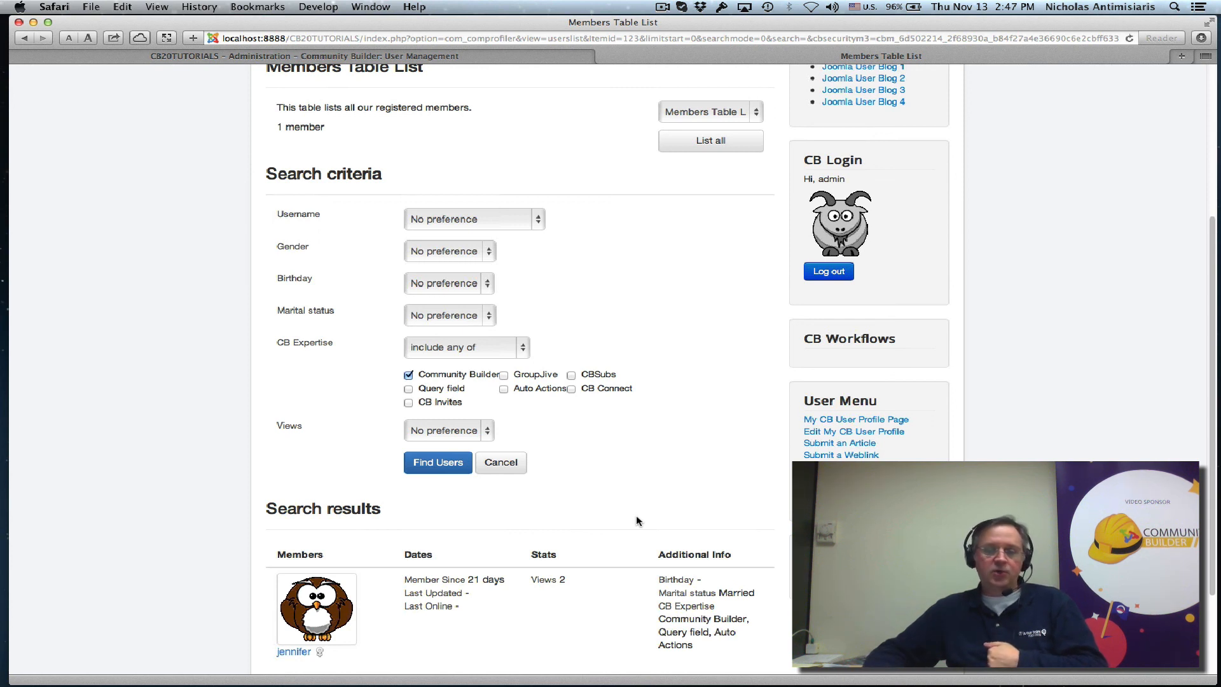
pyautogui.moveTo(659, 435)
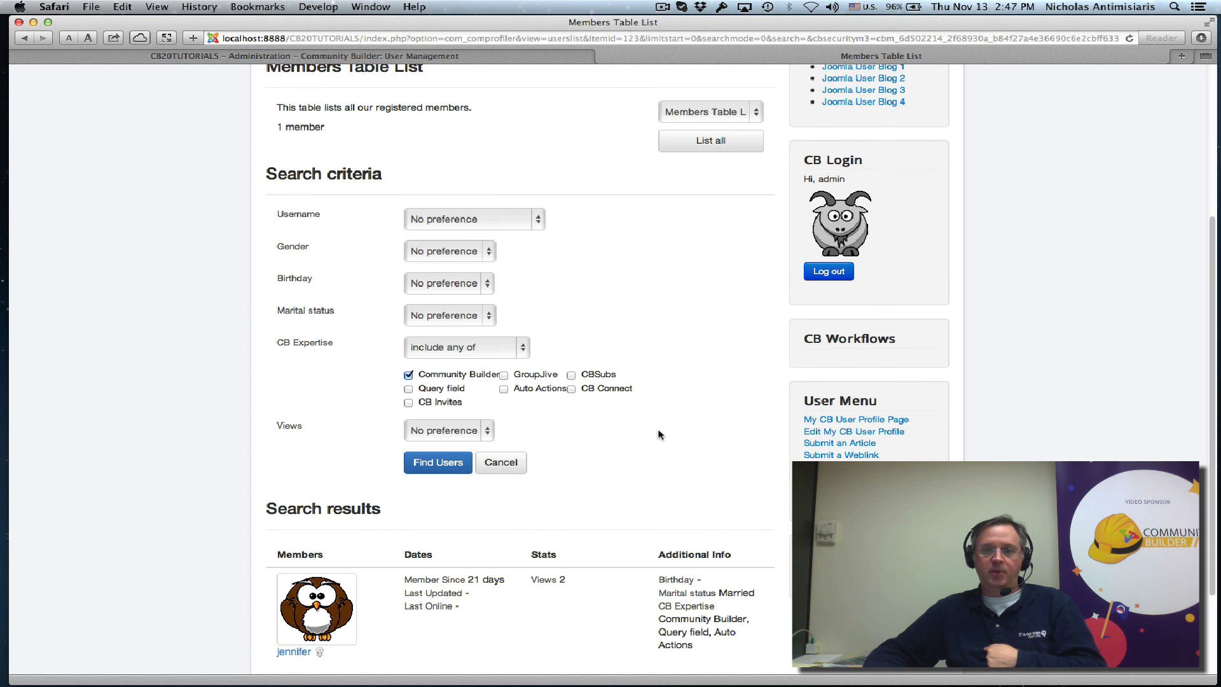